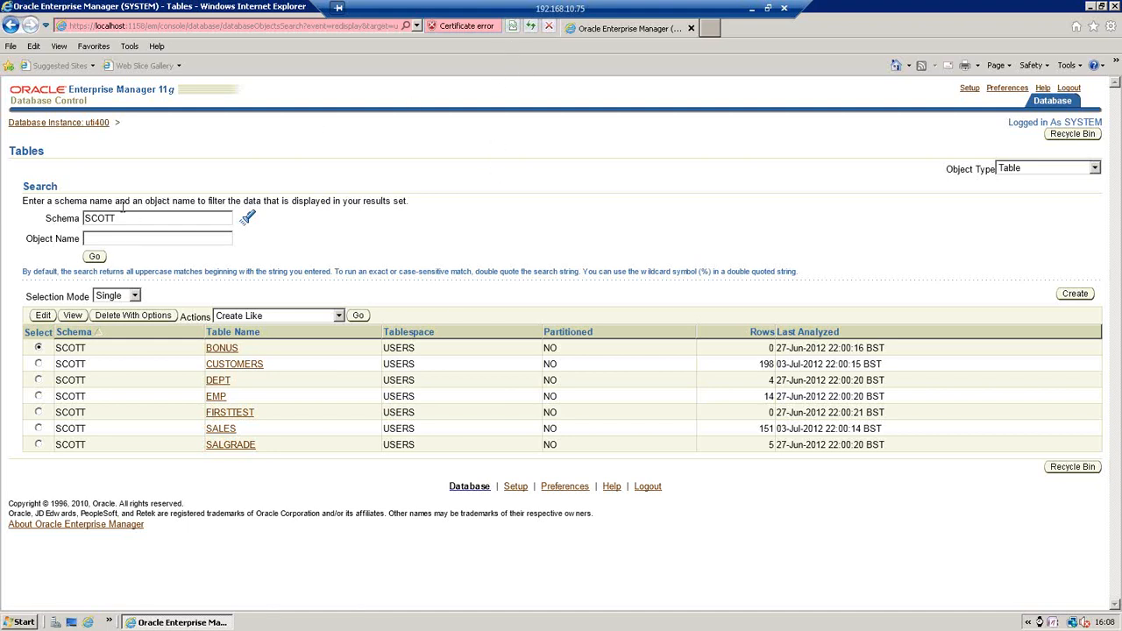
mouse_move(95, 41)
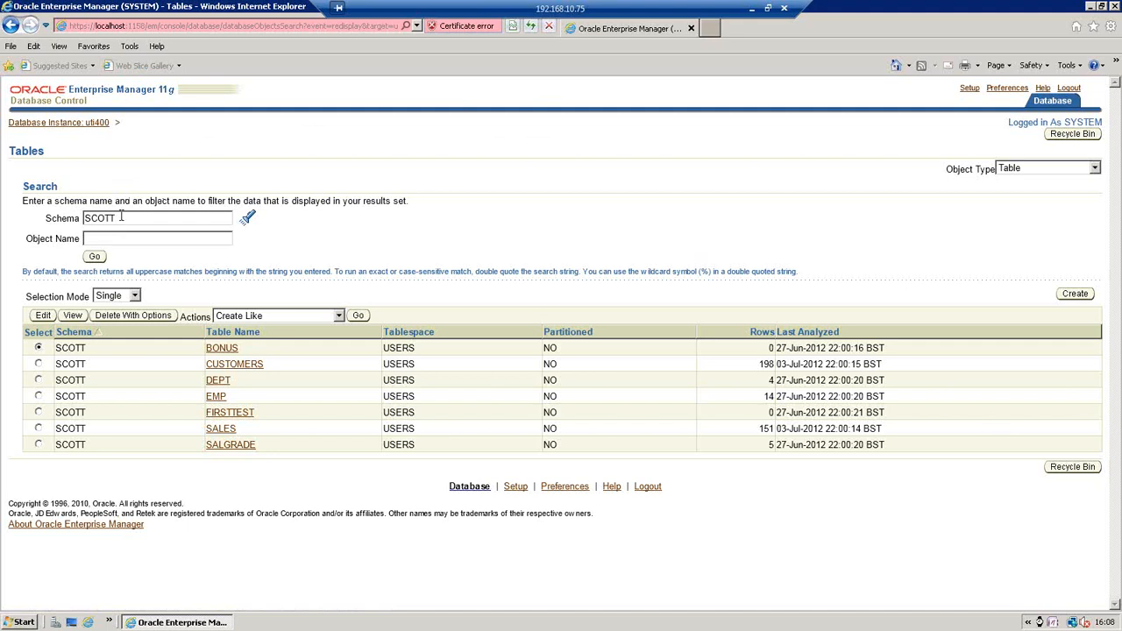
mouse_move(252, 477)
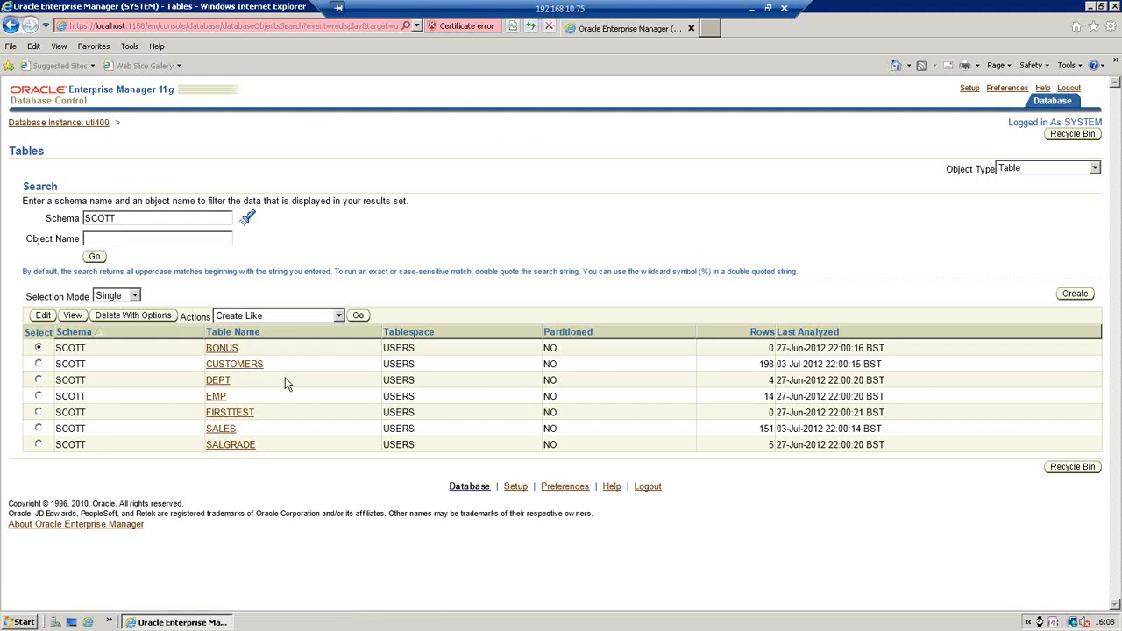
mouse_move(234, 364)
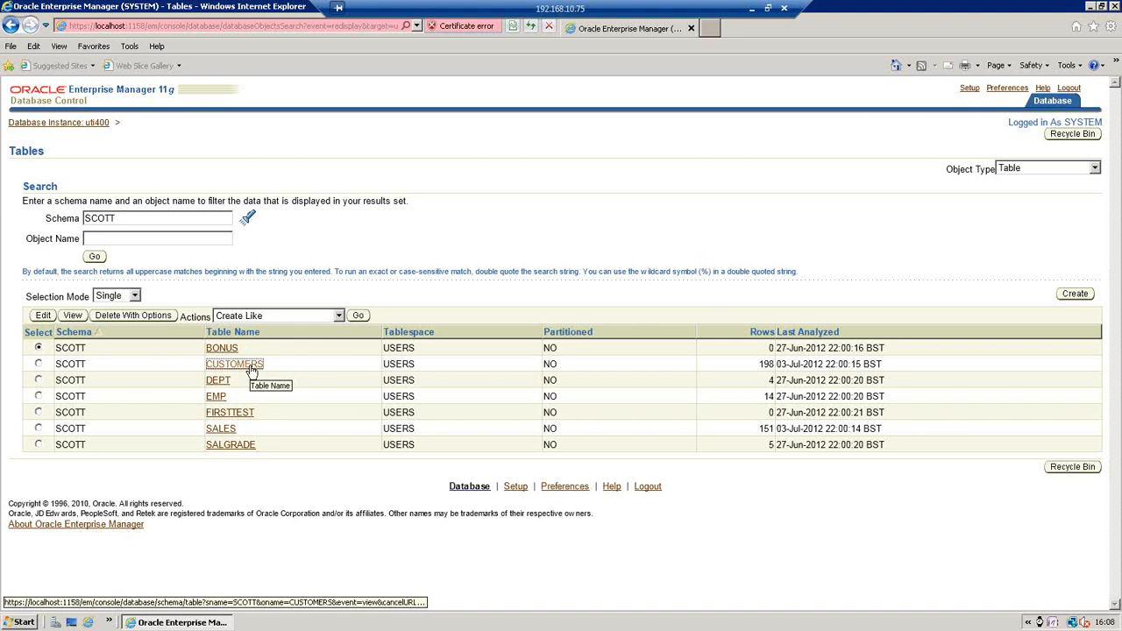
- Browse the rows of SCOTT's CUSTOMERS table in Oracle Enterprise Manager
click(234, 364)
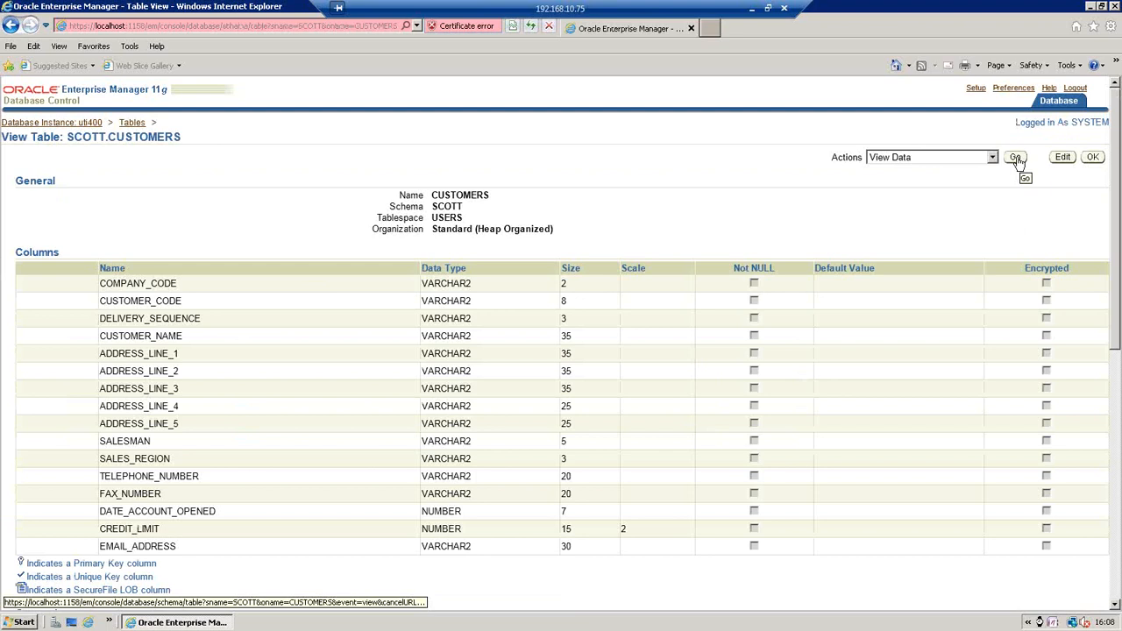
click(1016, 158)
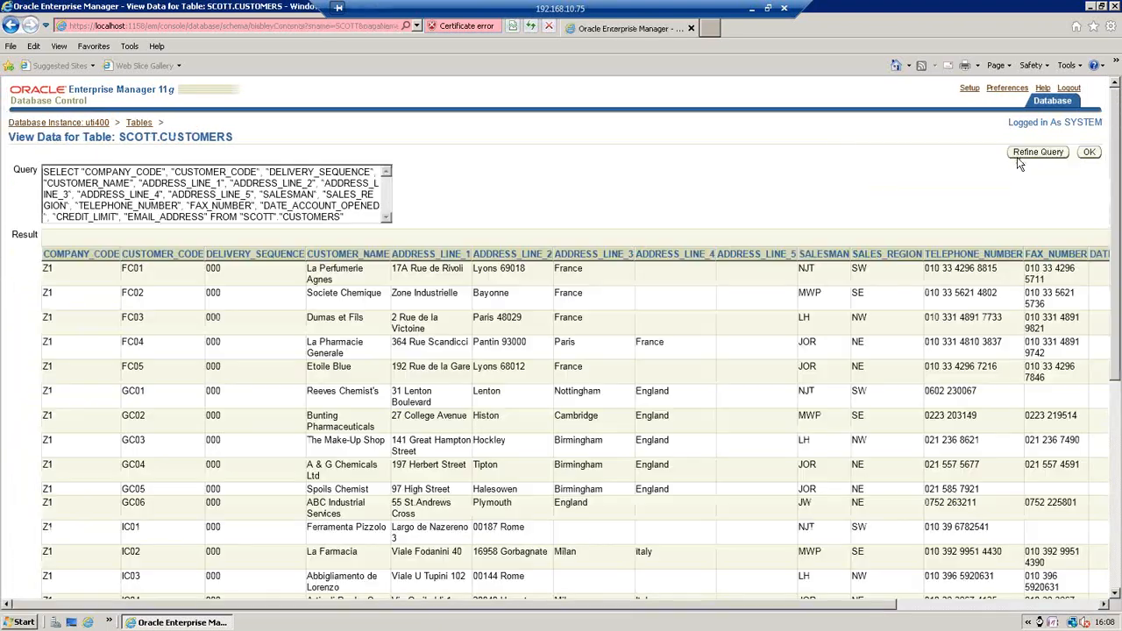
mouse_move(1104, 401)
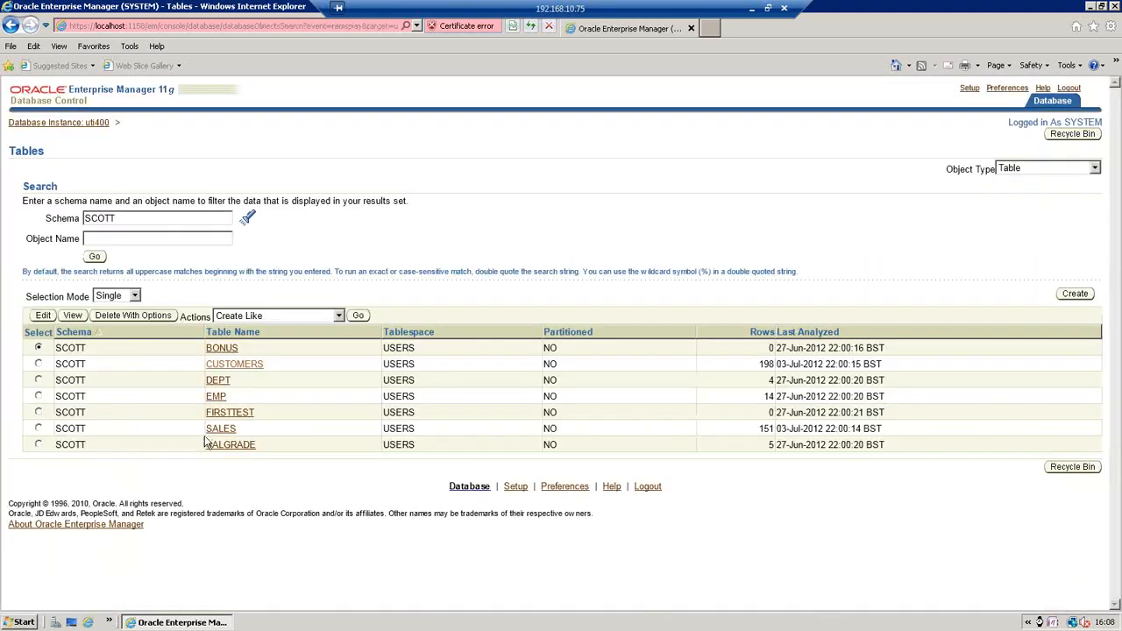
- Browse the rows of the SALES table, then close Enterprise Manager to the desktop
click(220, 429)
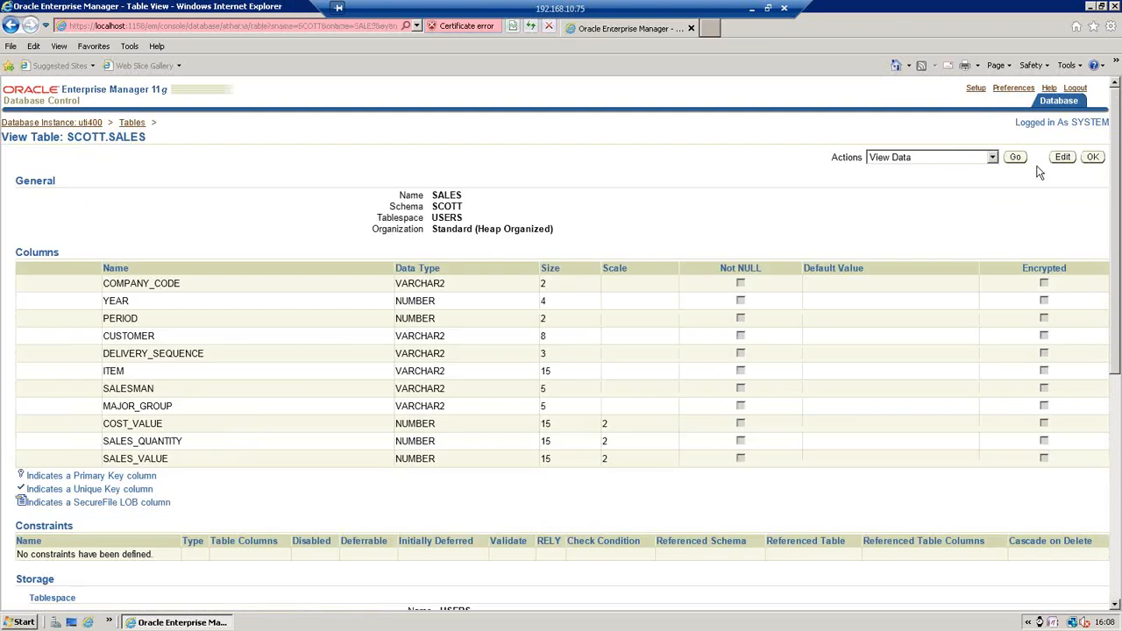
click(1013, 157)
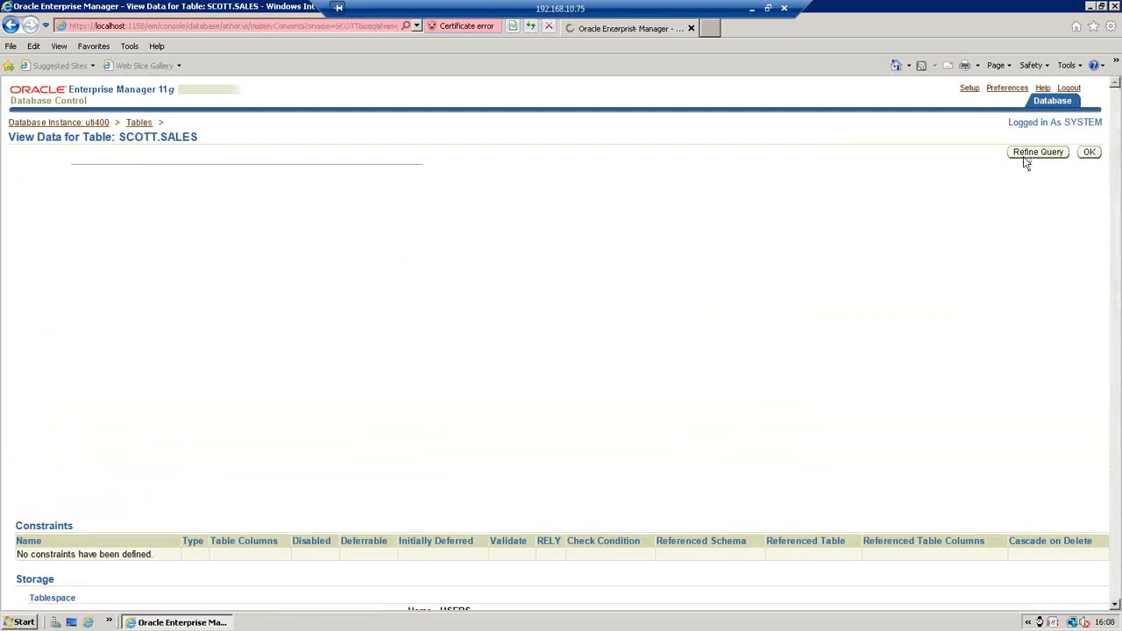
click(1089, 152)
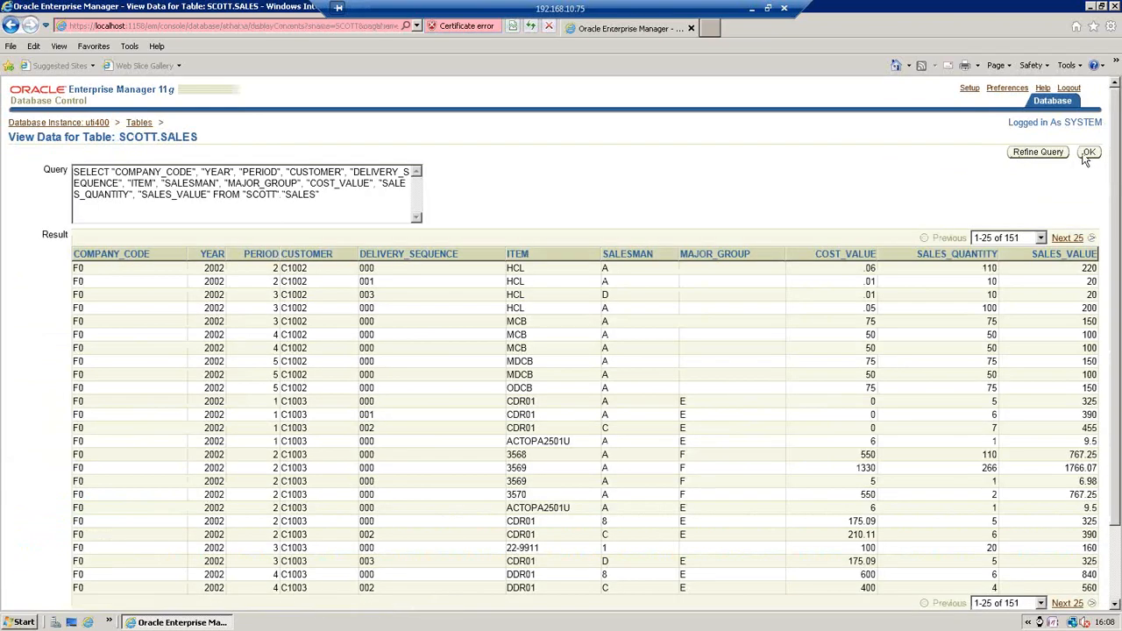
click(1100, 154)
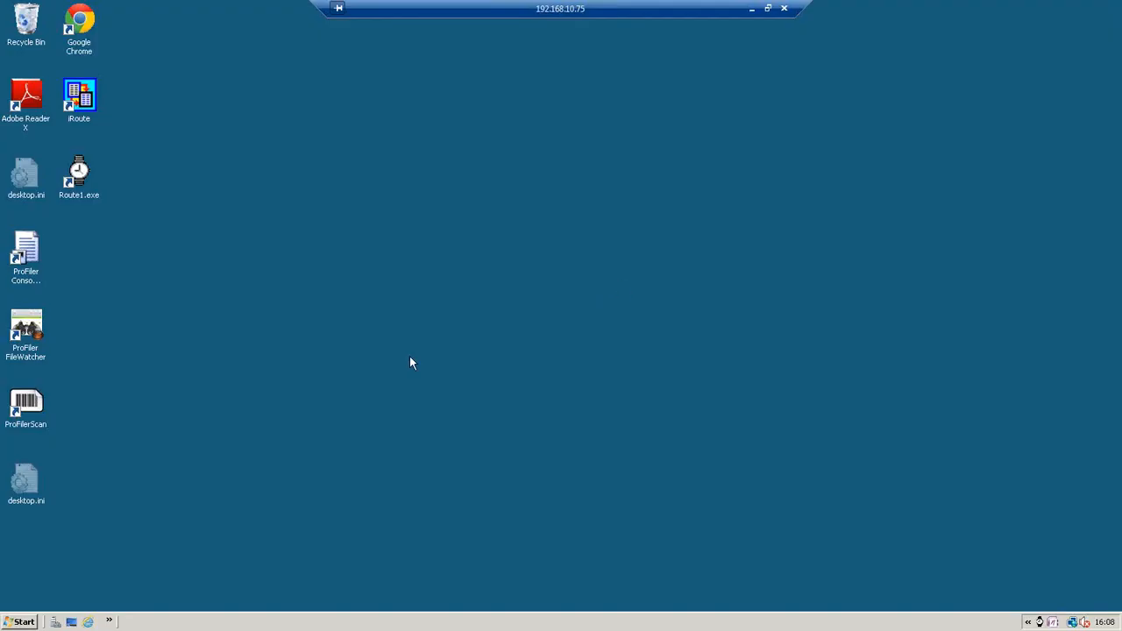
mouse_move(42, 201)
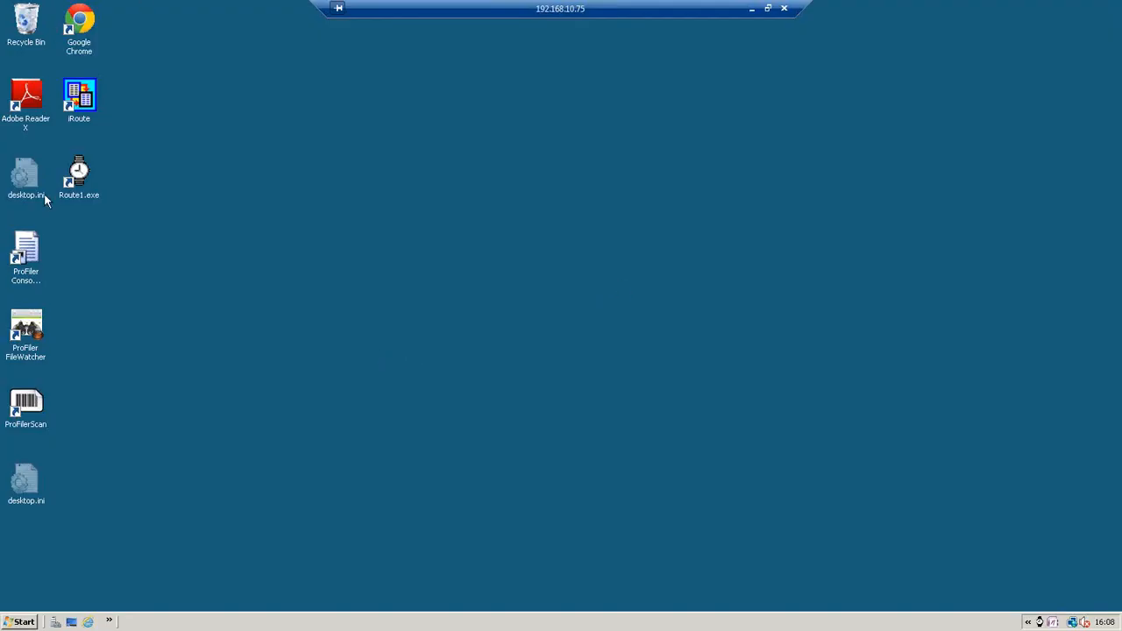
- Launch iRoute from the desktop and choose Modify an Existing Script
click(79, 92)
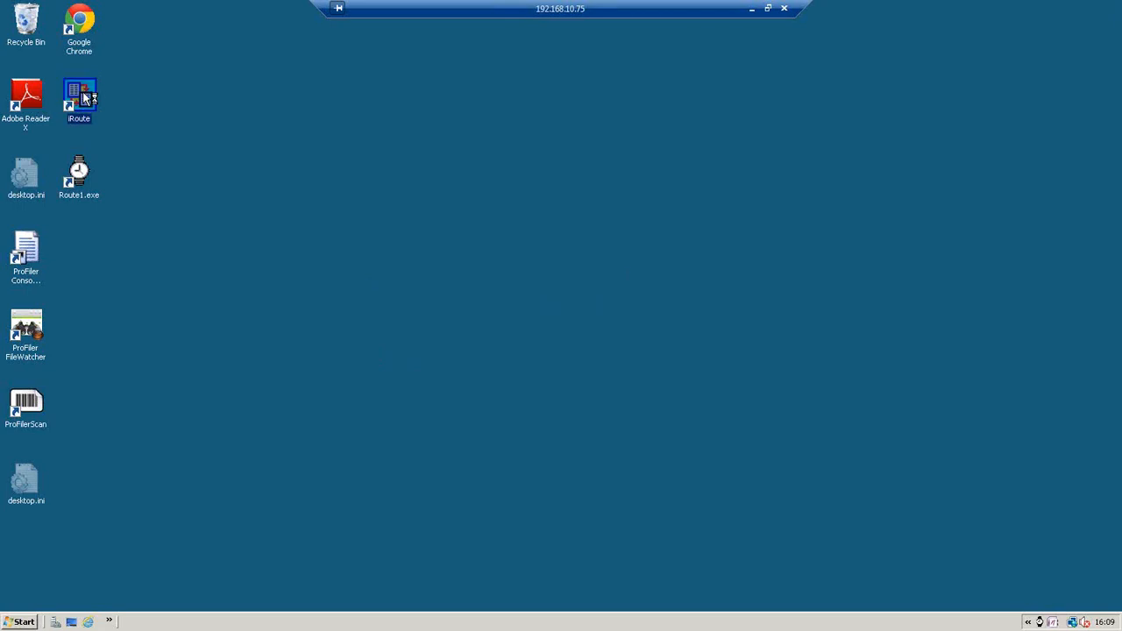
double_click(80, 93)
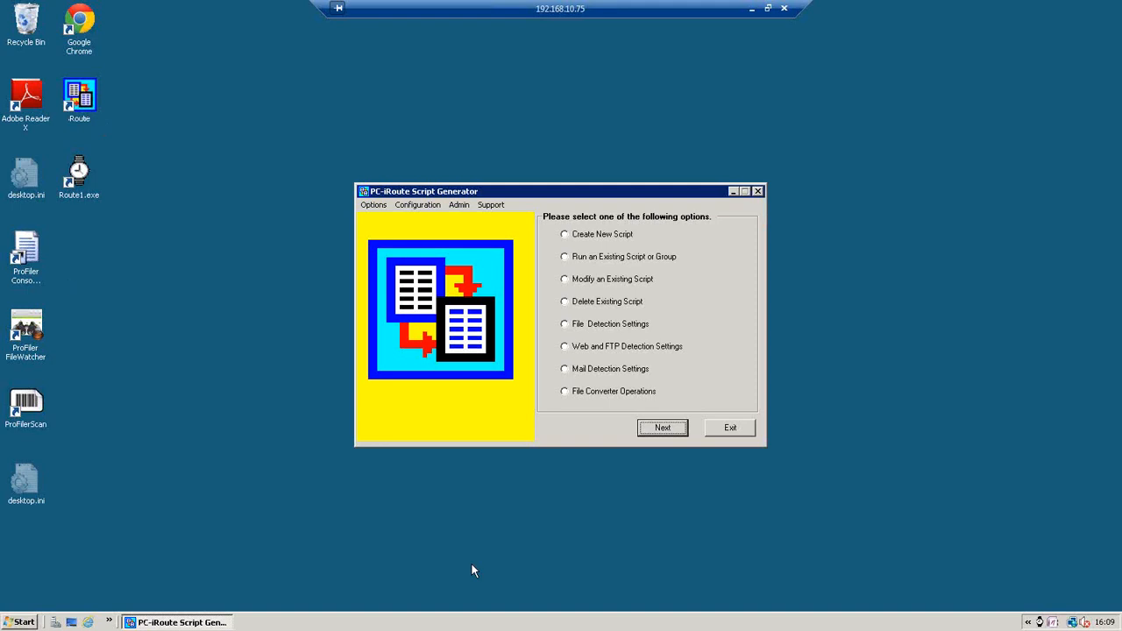
click(564, 279)
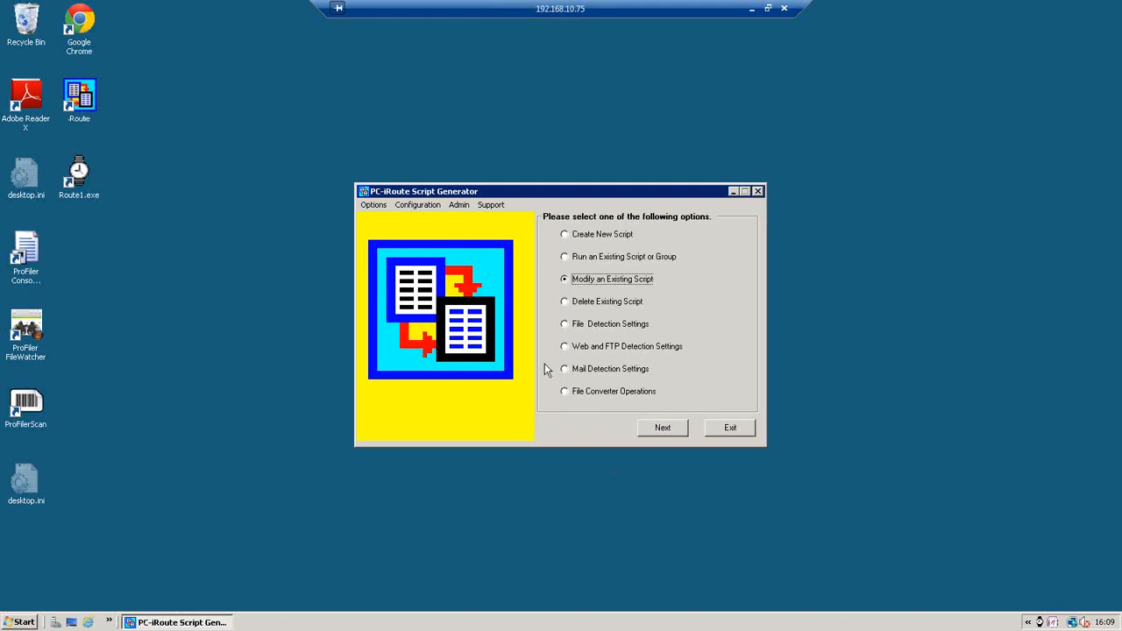
mouse_move(664, 428)
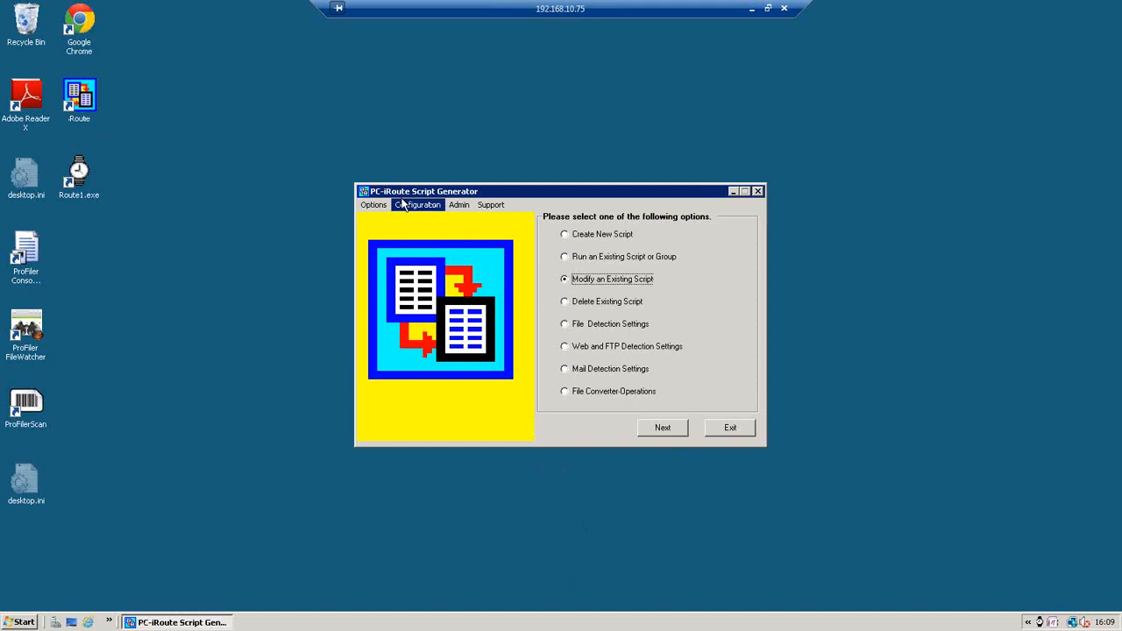
- In Configuration > Oracle Details, switch to editing the existing uti400 connection
click(417, 205)
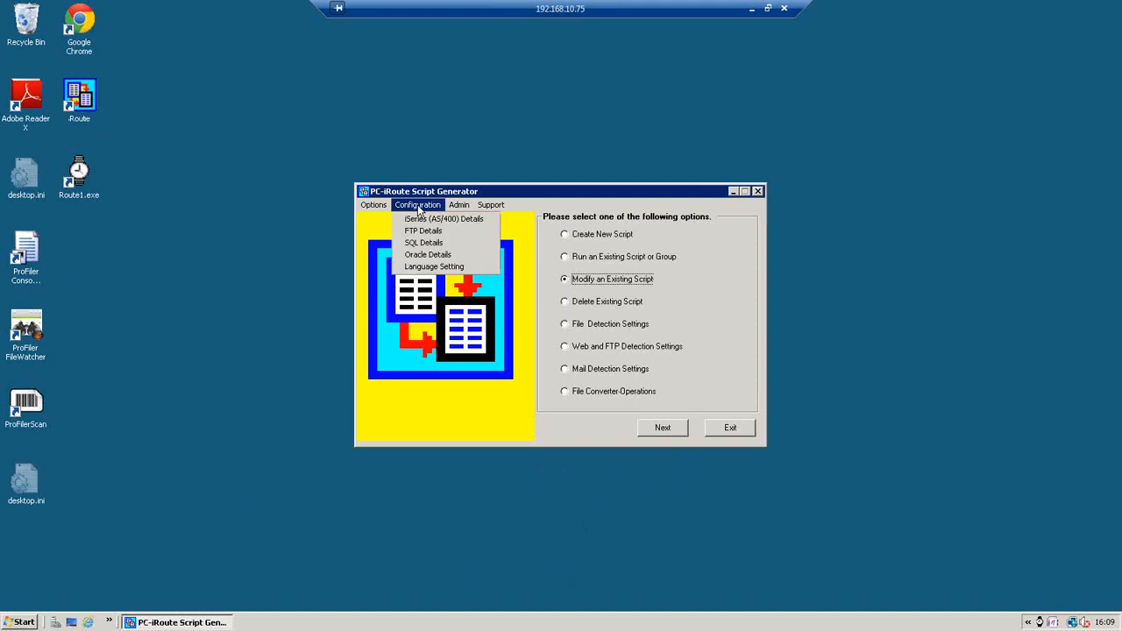
click(427, 254)
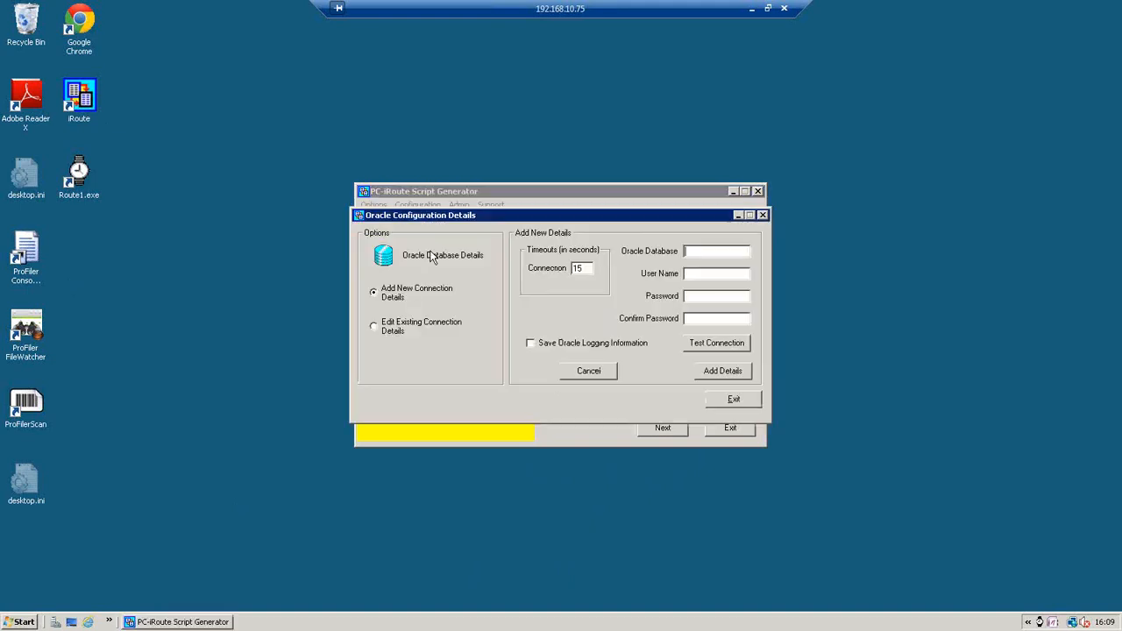
click(373, 326)
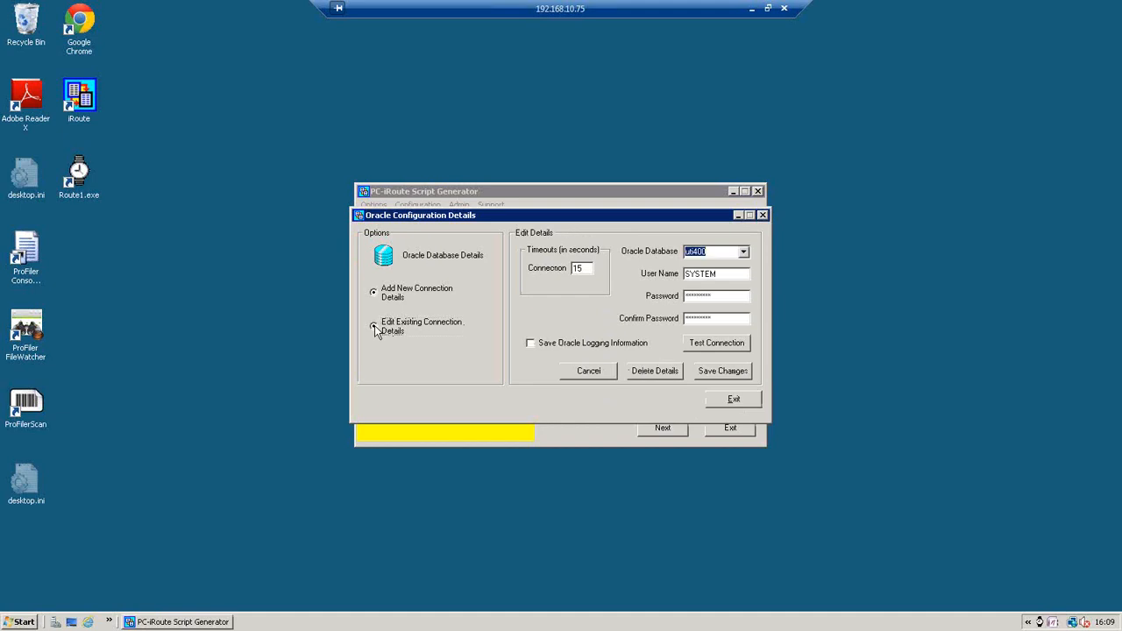
click(374, 326)
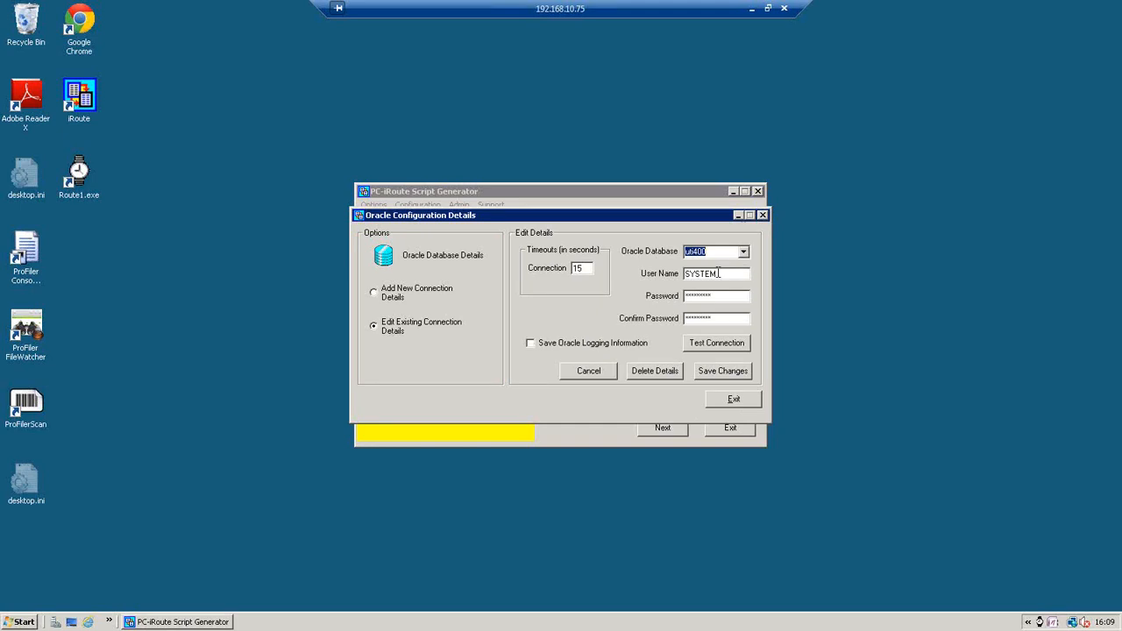
click(721, 296)
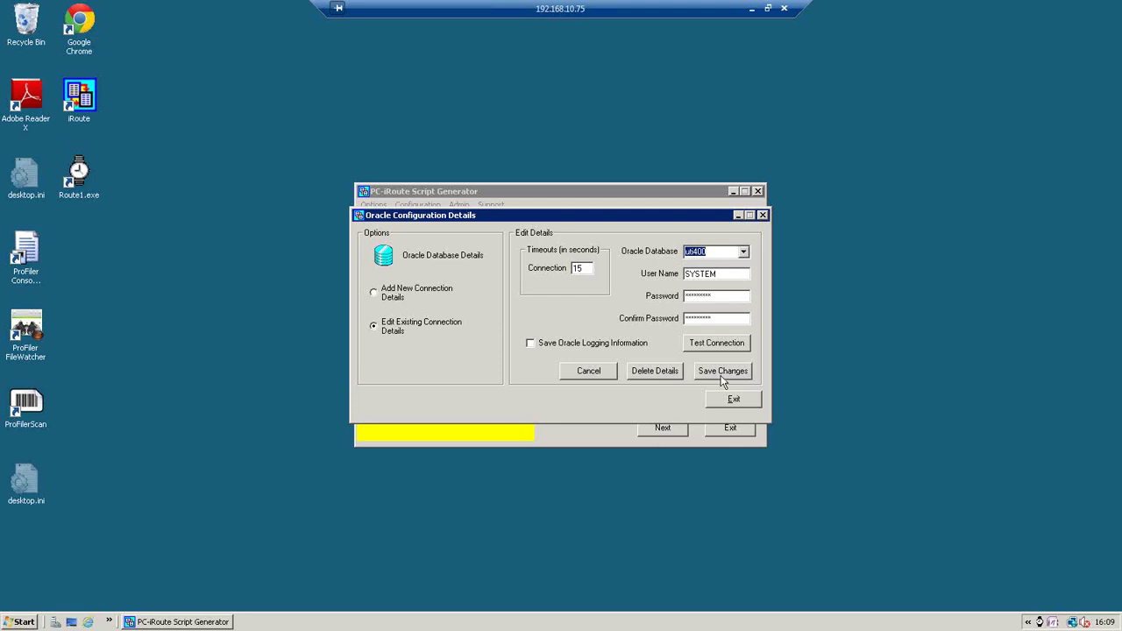
- Save the uti400 connection details, test that it connects successfully, and exit
click(717, 343)
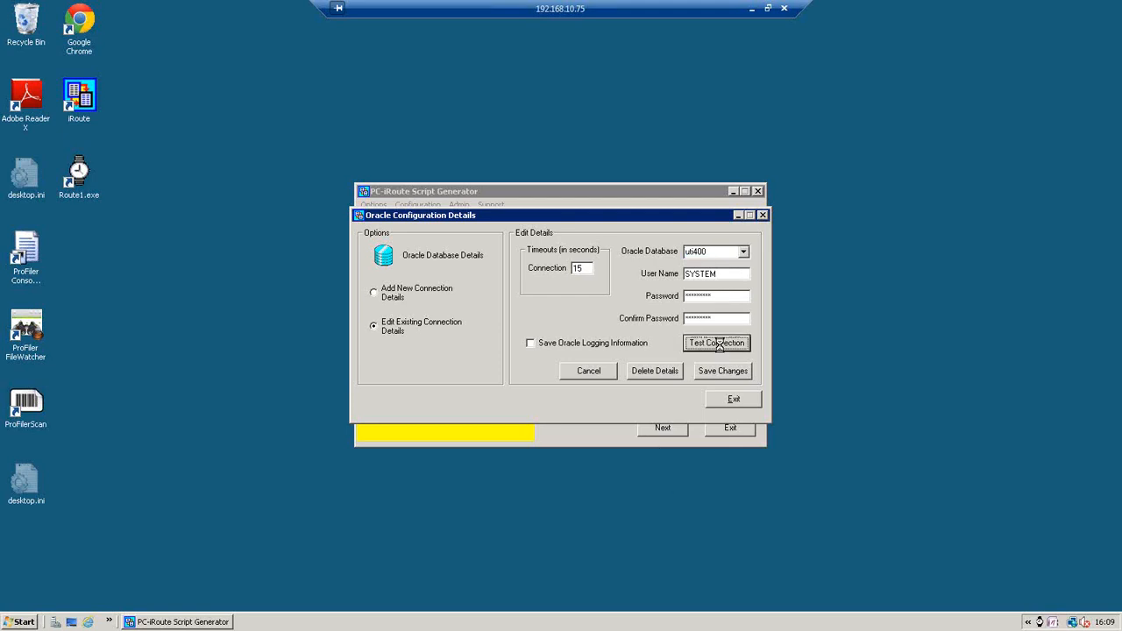
click(717, 342)
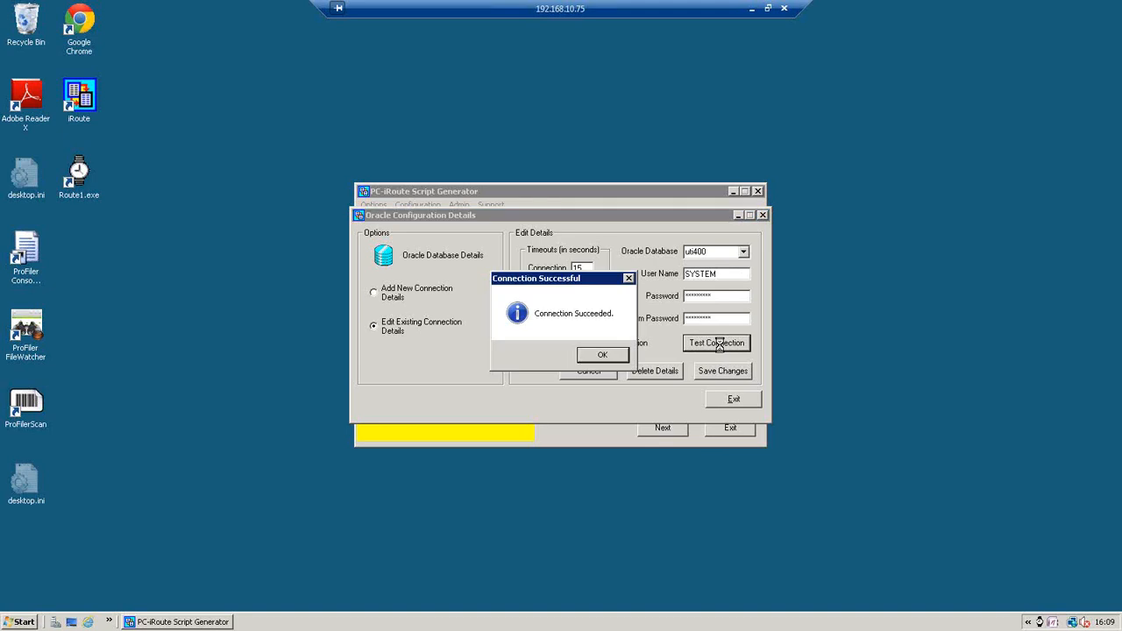
click(601, 354)
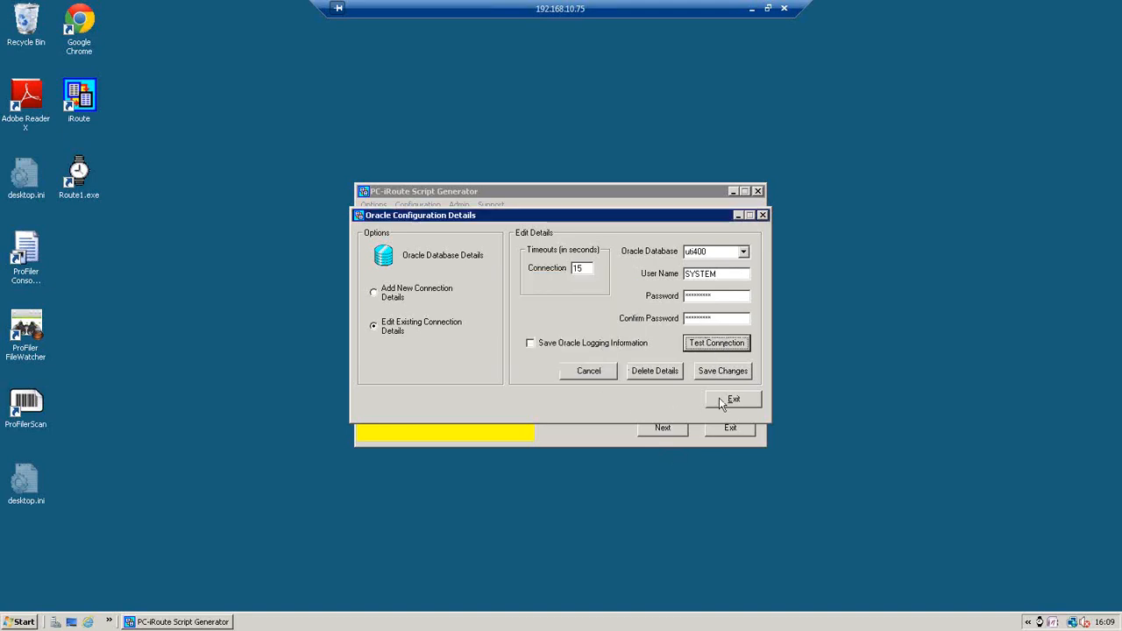
click(732, 399)
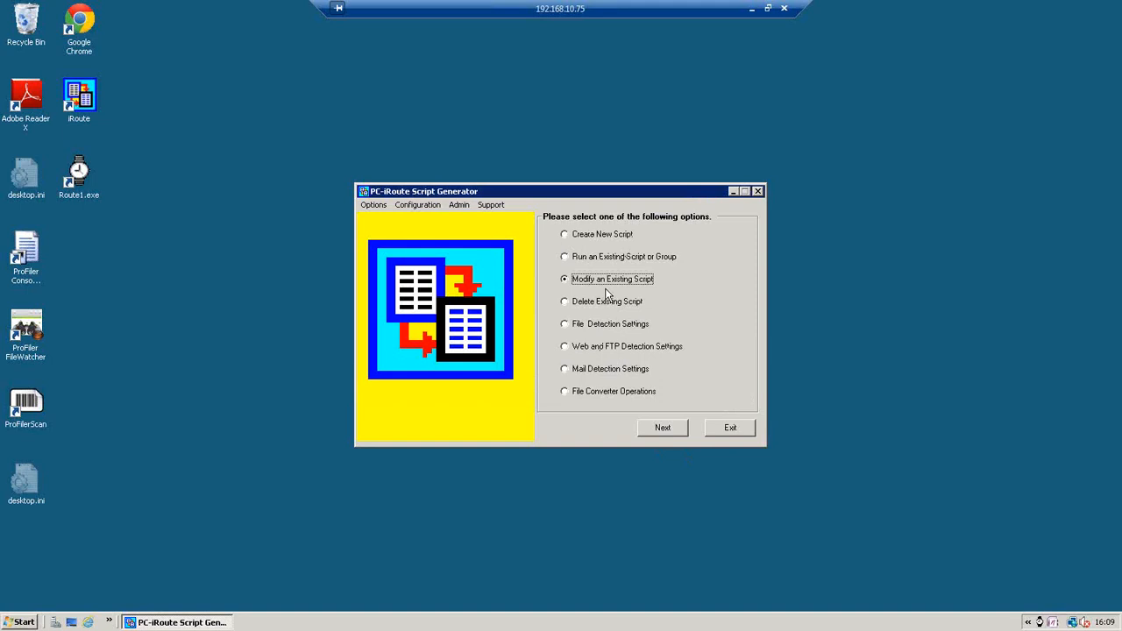
mouse_move(663, 428)
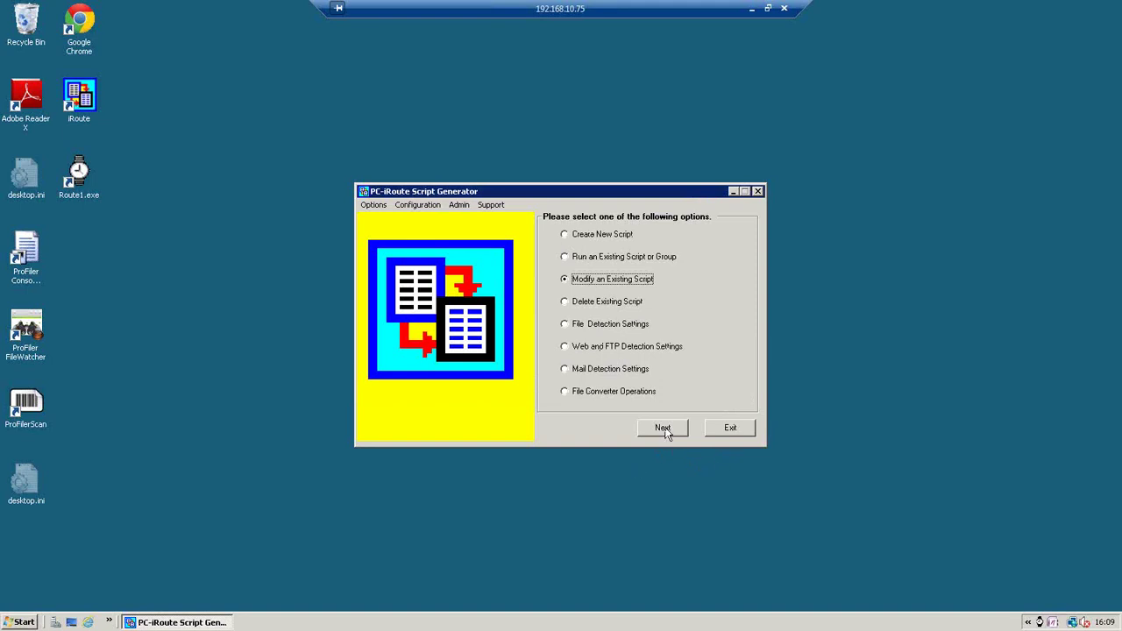
- Select Oracle Customer Extract DEMO and open it with Modify All for every script part
click(663, 428)
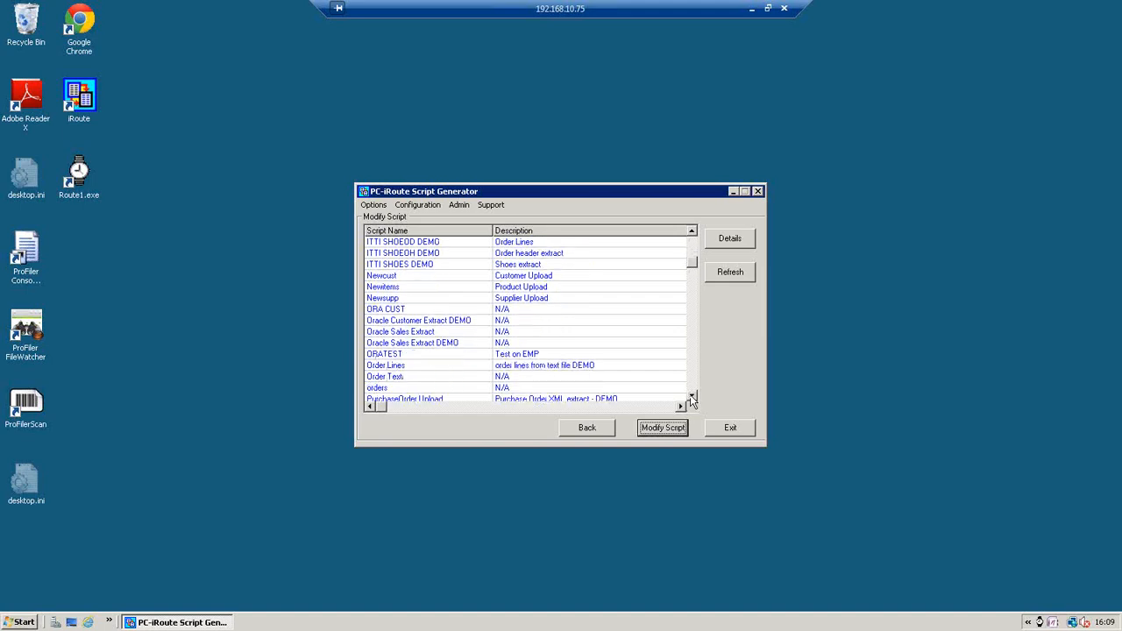
click(418, 320)
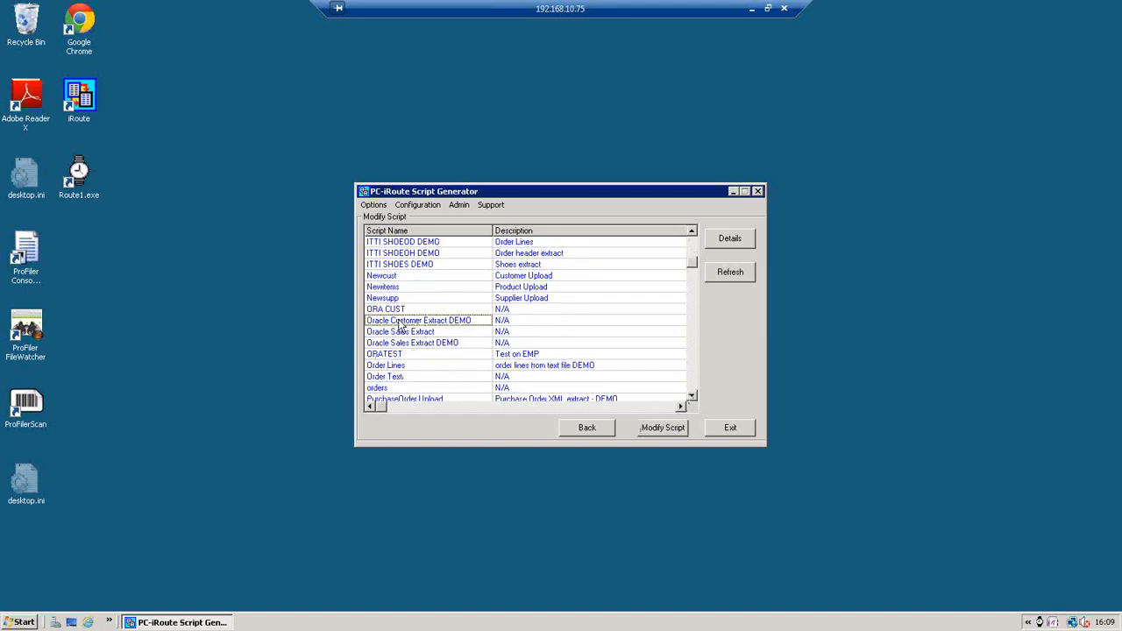
click(418, 320)
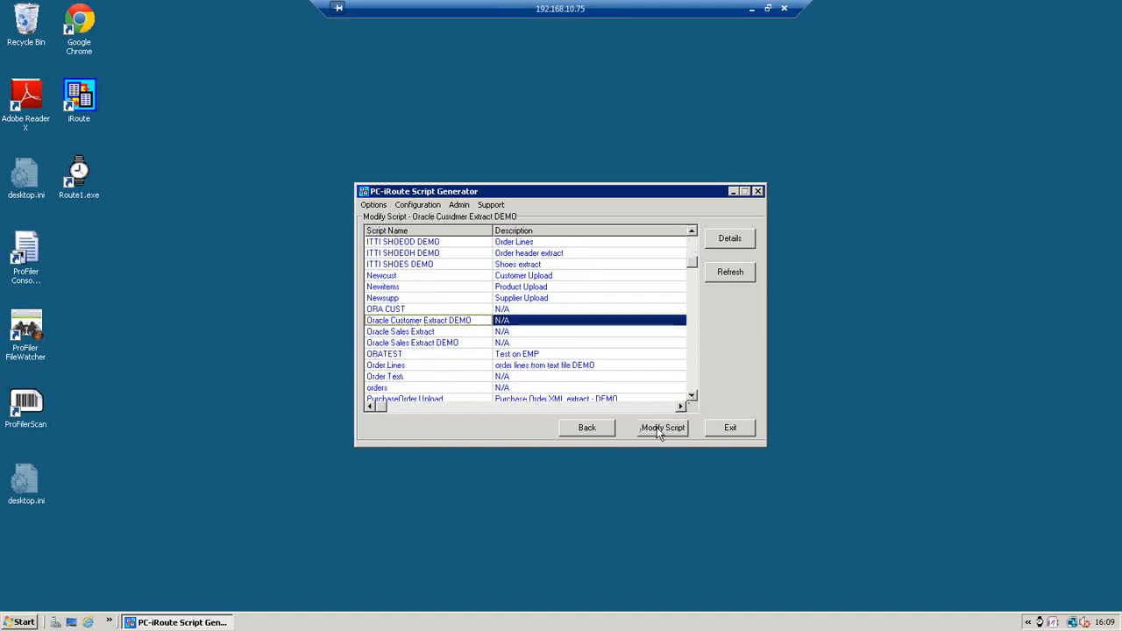
click(662, 428)
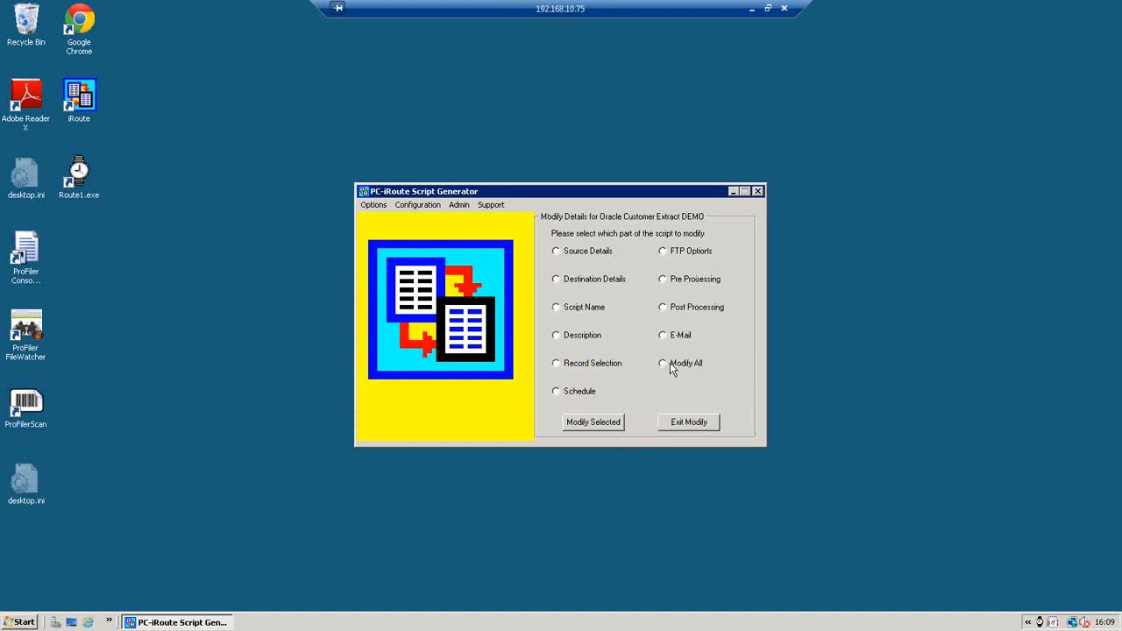
click(662, 363)
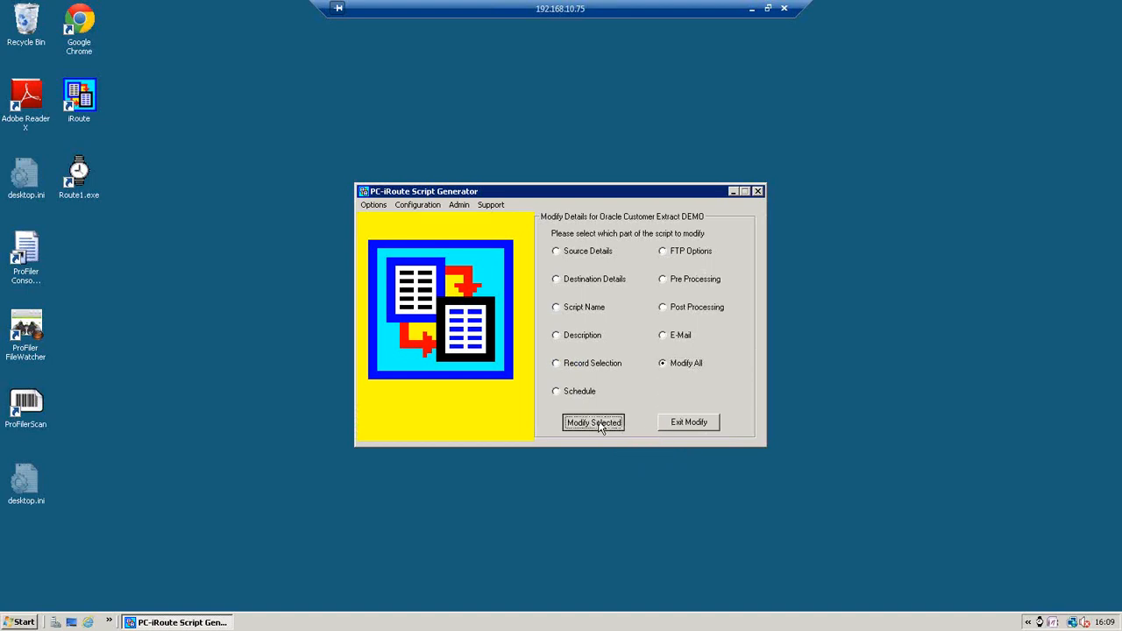
click(593, 423)
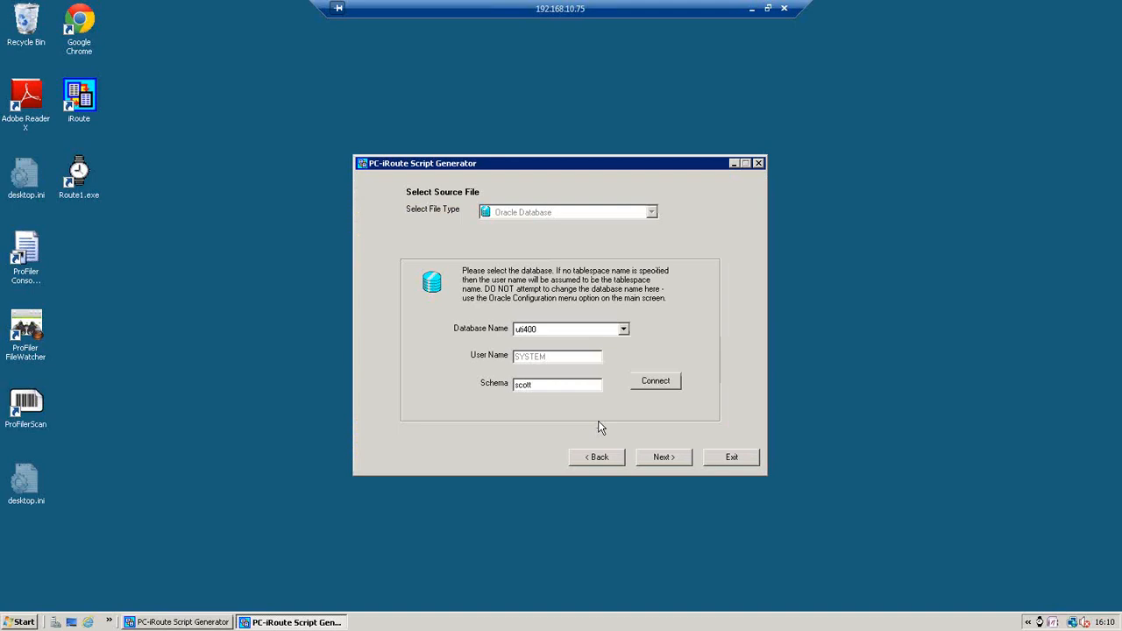
mouse_move(729, 204)
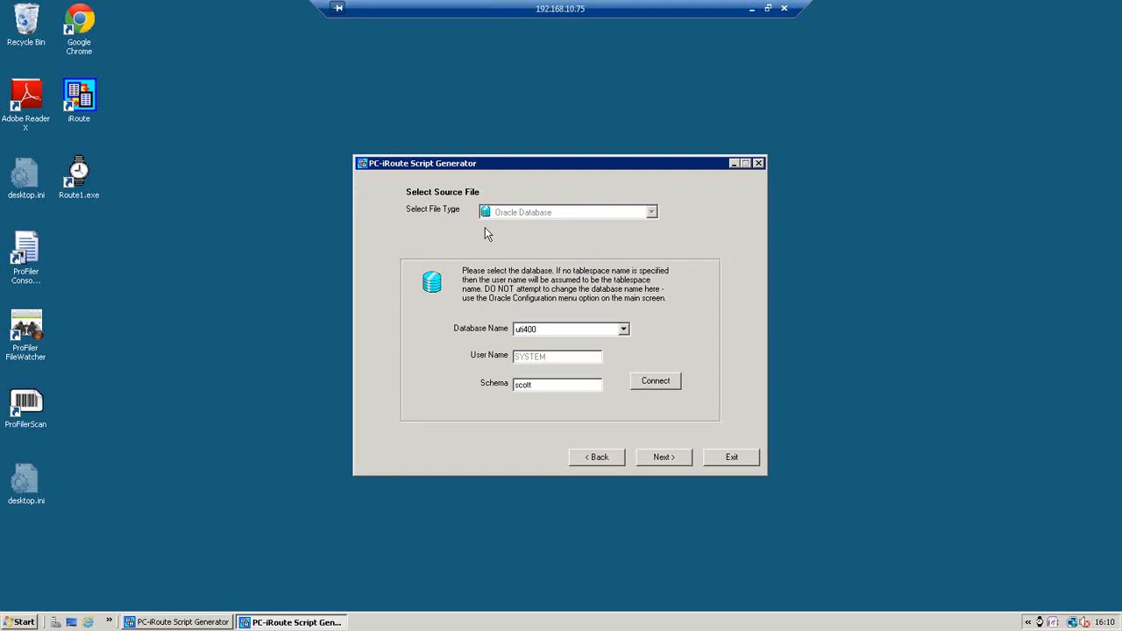
- Keep uti400 as the Oracle source database with schema scott and continue
click(561, 329)
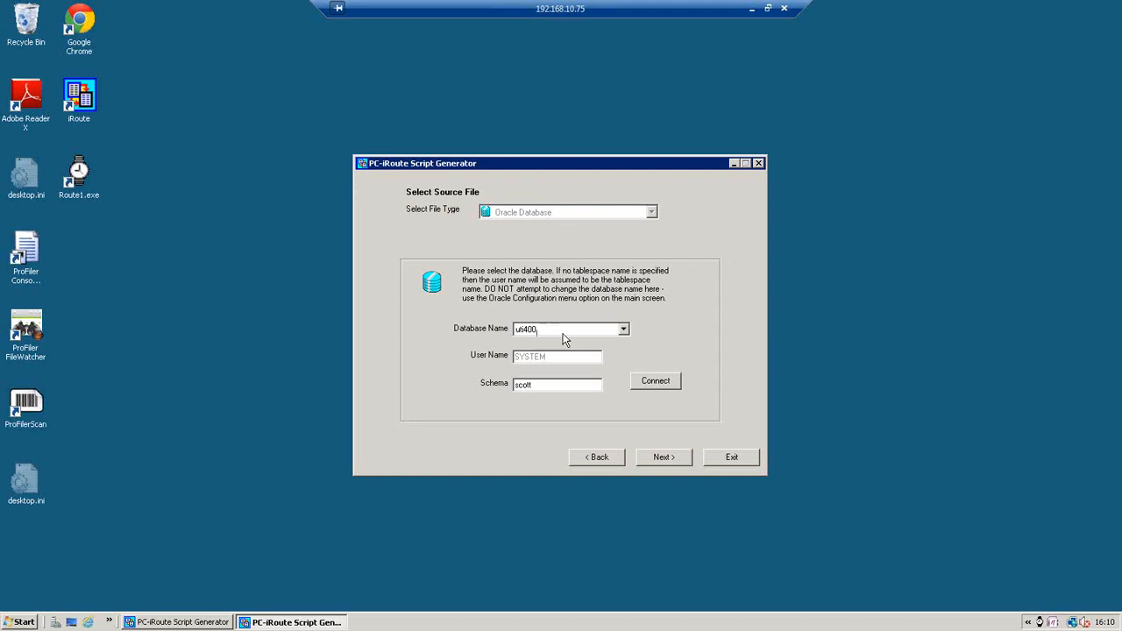
click(624, 329)
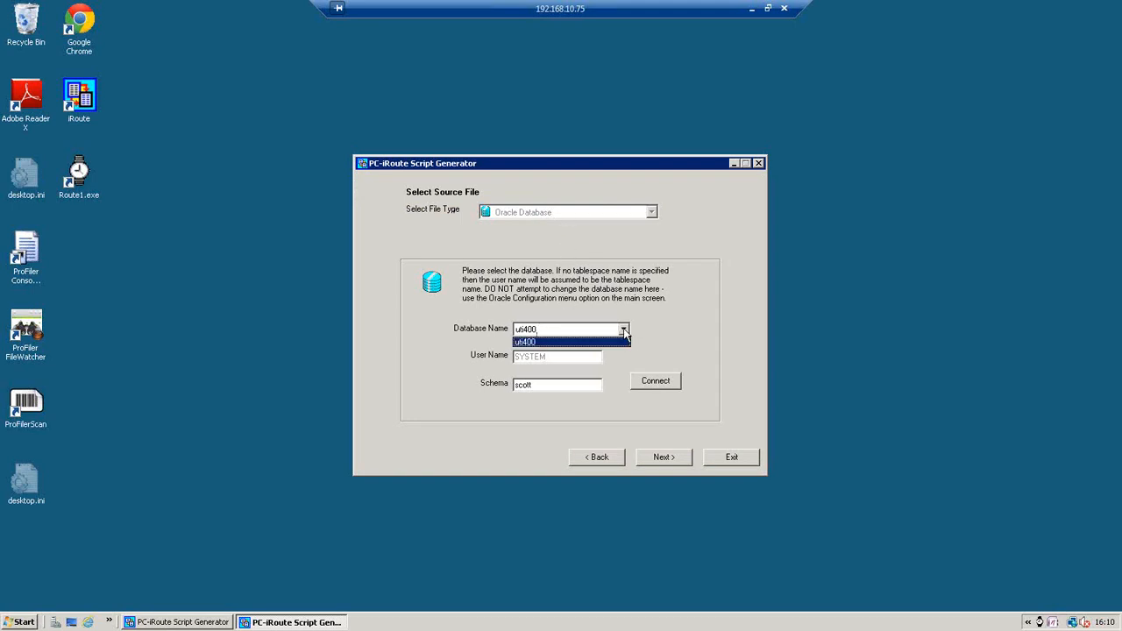
click(525, 341)
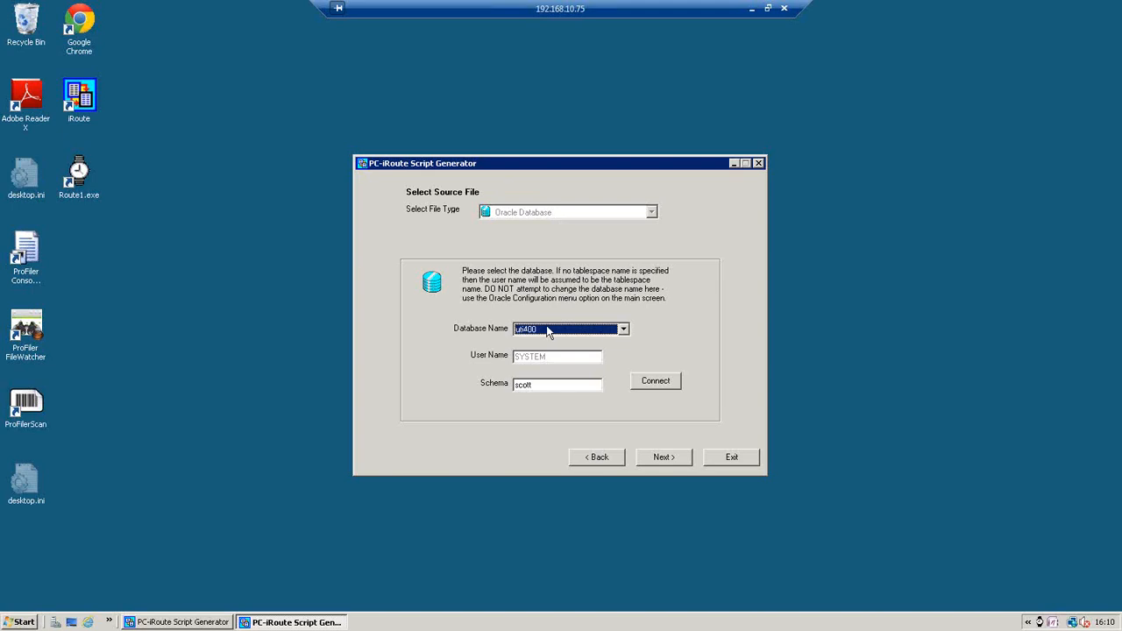
mouse_move(550, 344)
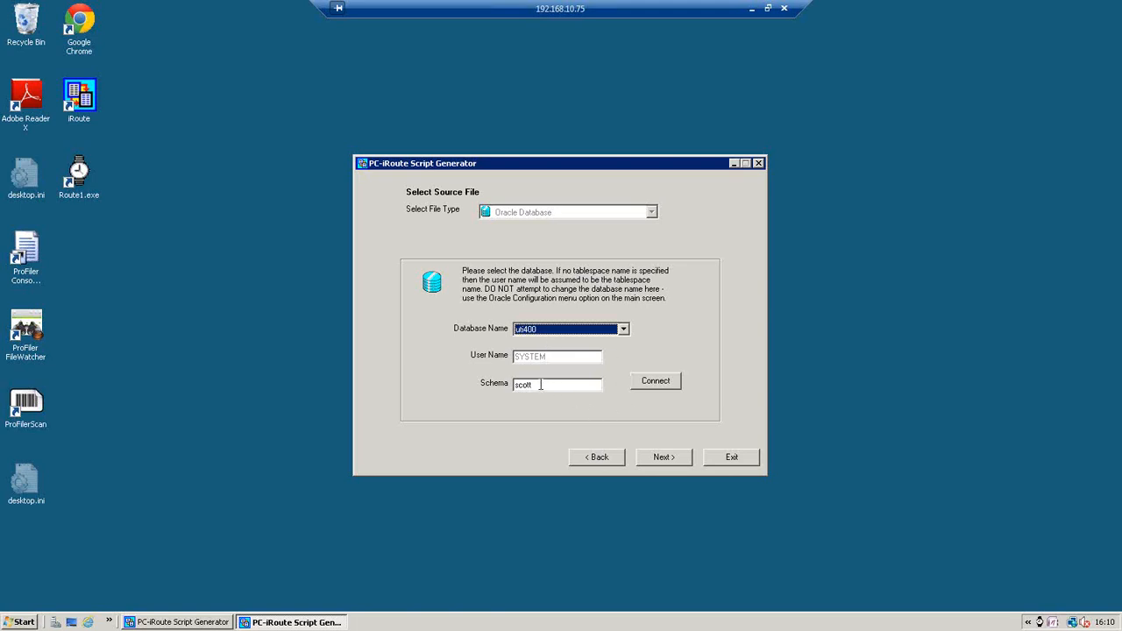
mouse_move(553, 387)
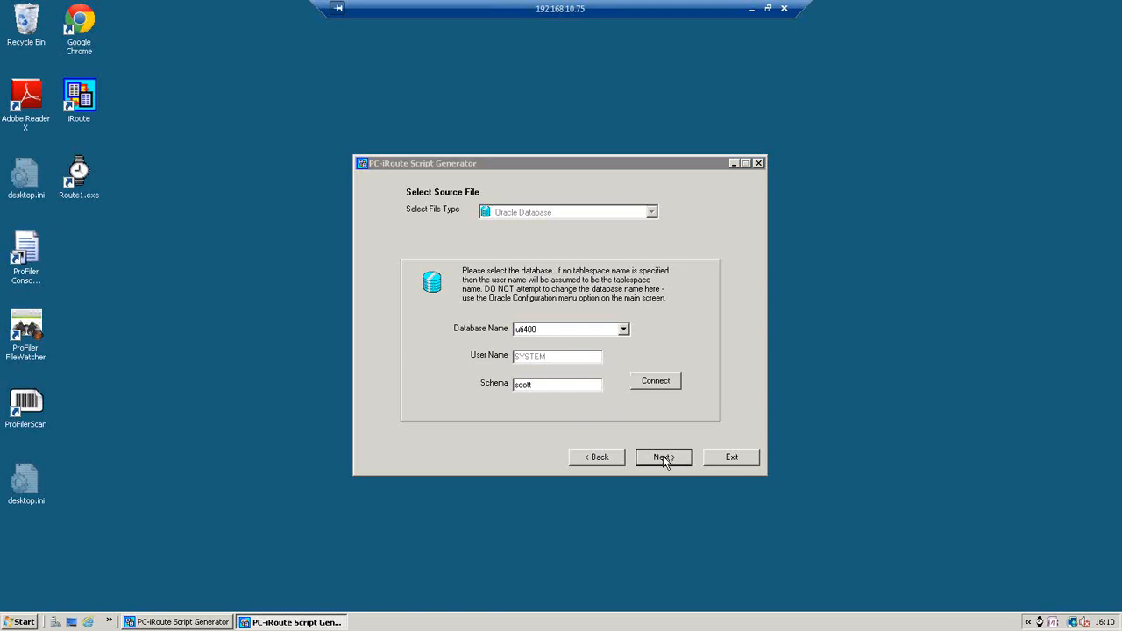
click(663, 457)
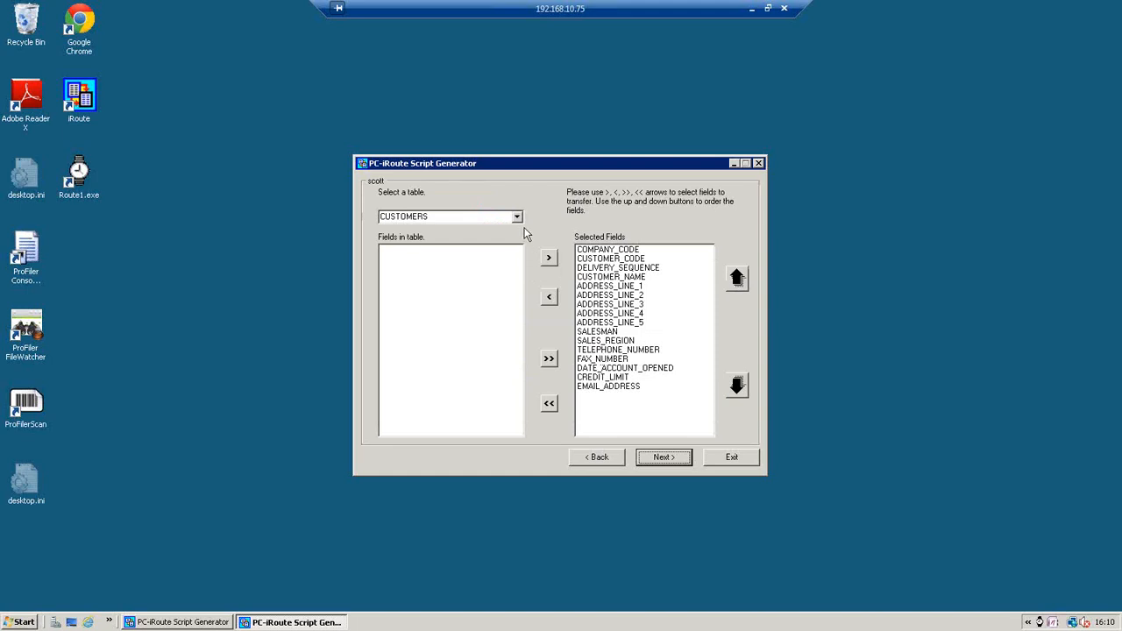
- Keep CUSTOMERS as the source table with its selected fields and continue
click(517, 217)
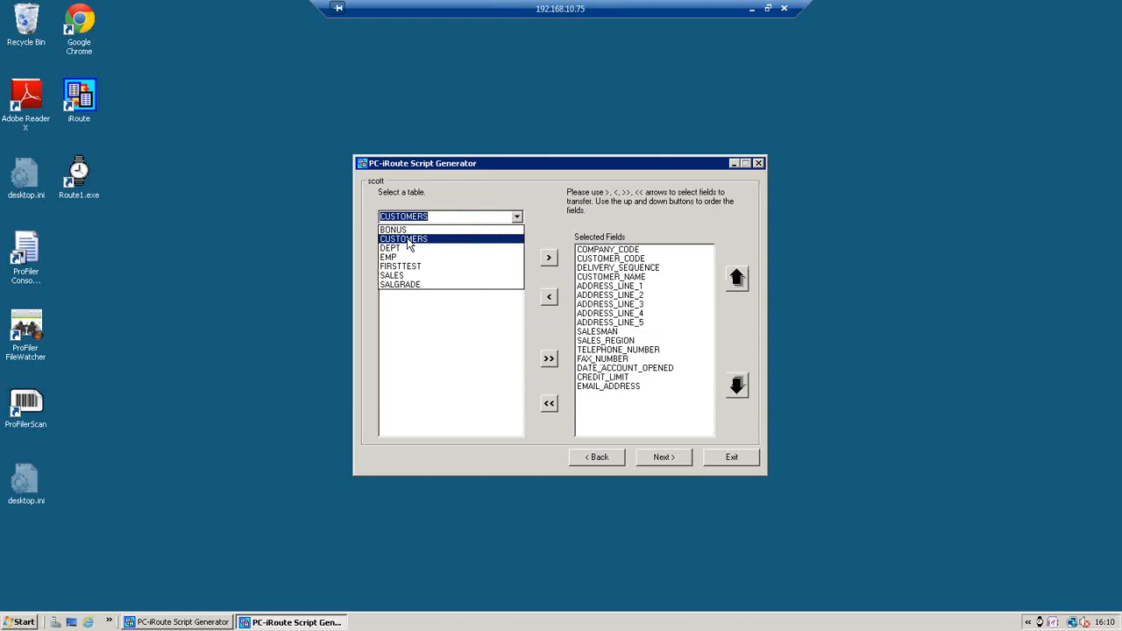
click(404, 239)
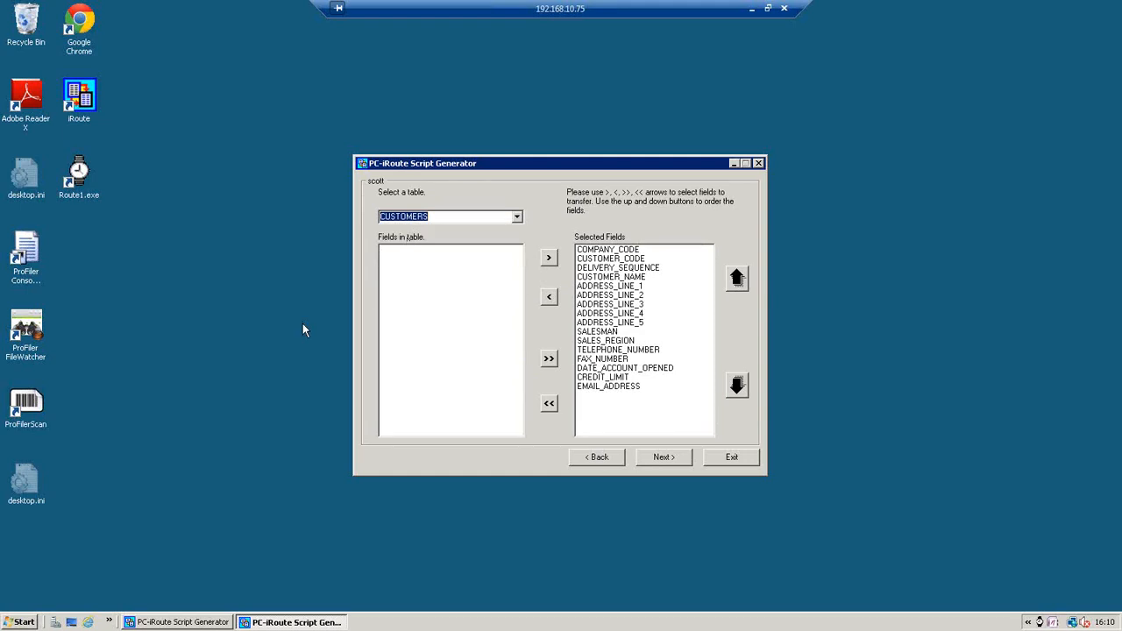
mouse_move(452, 287)
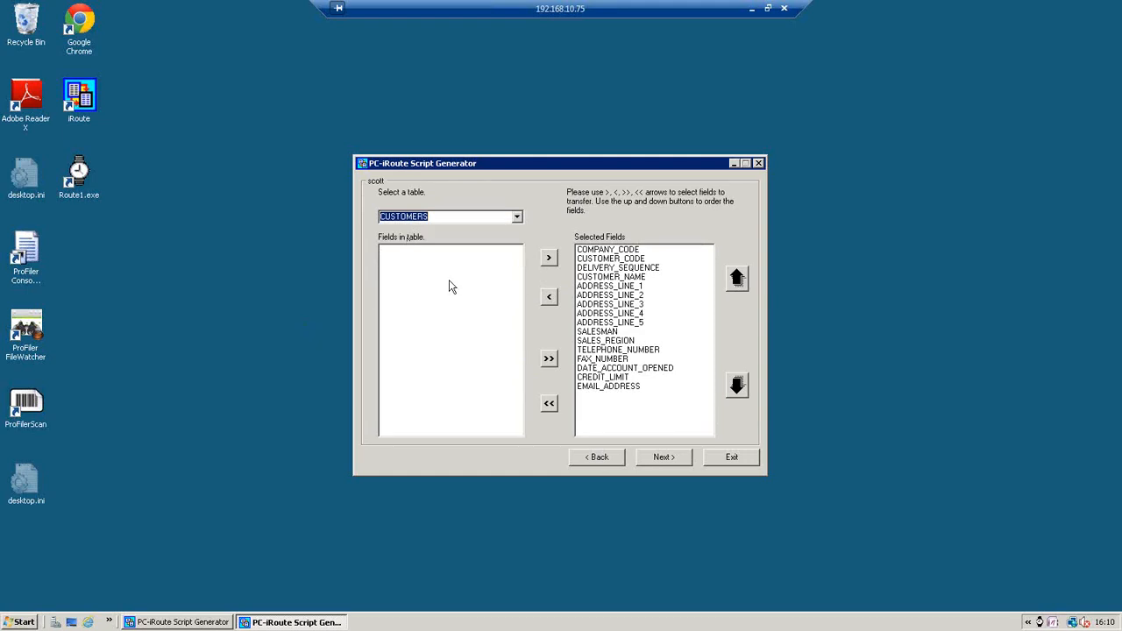
mouse_move(419, 414)
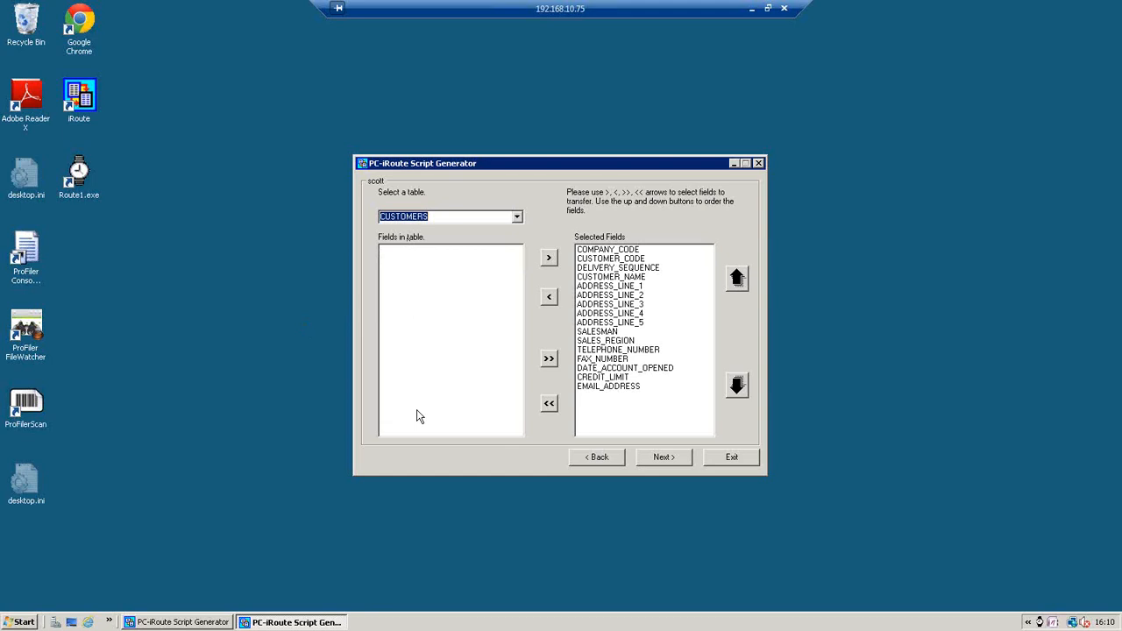
mouse_move(601, 386)
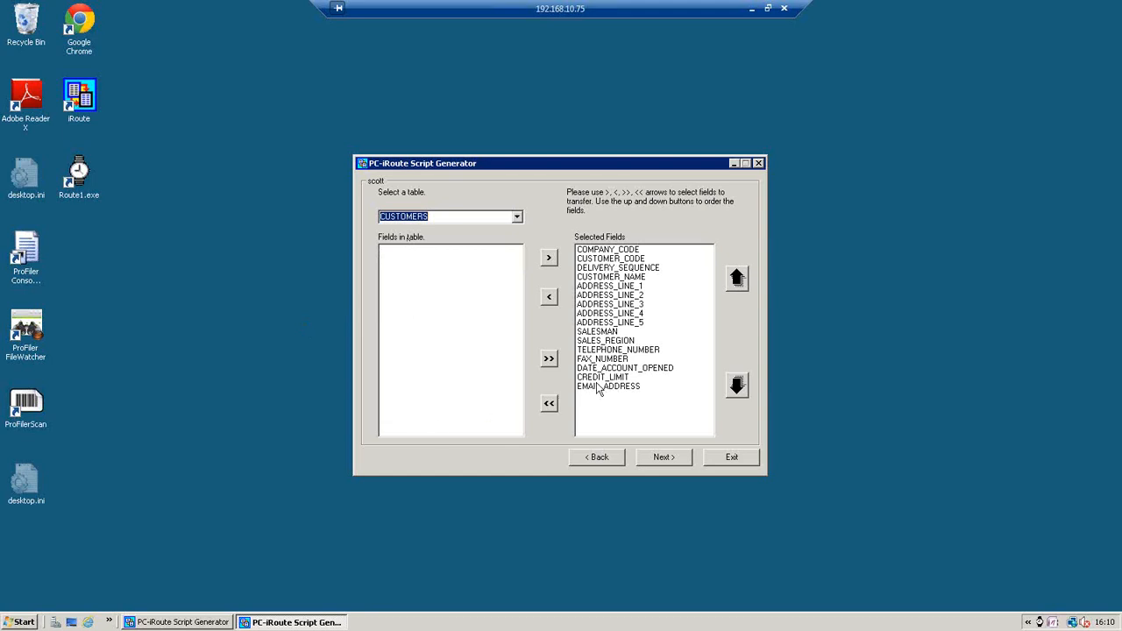
mouse_move(457, 269)
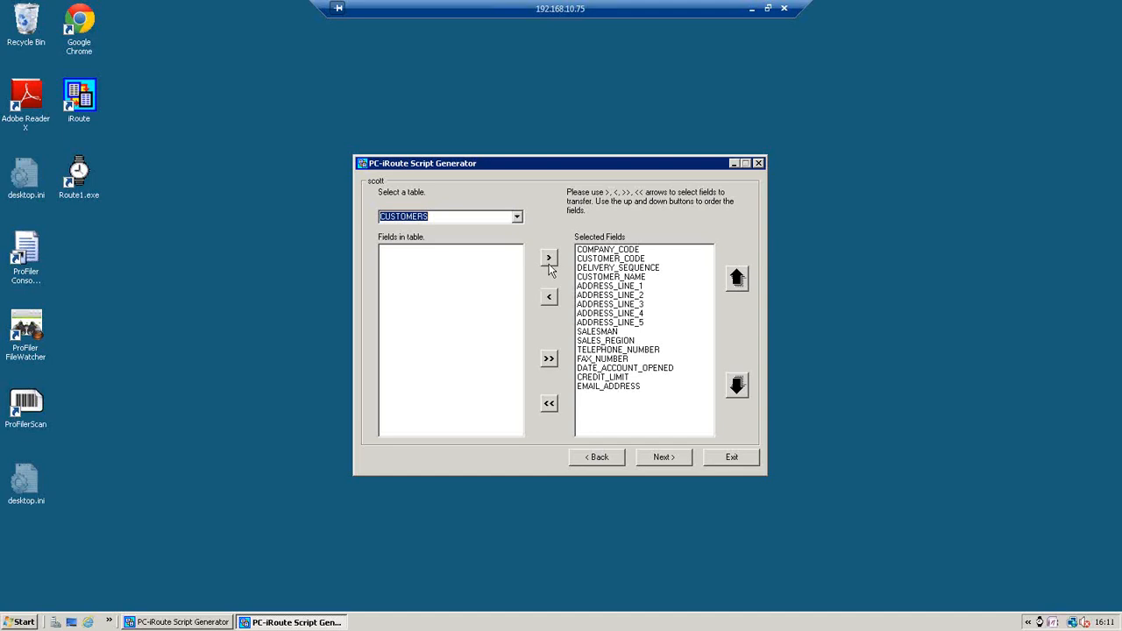
mouse_move(557, 406)
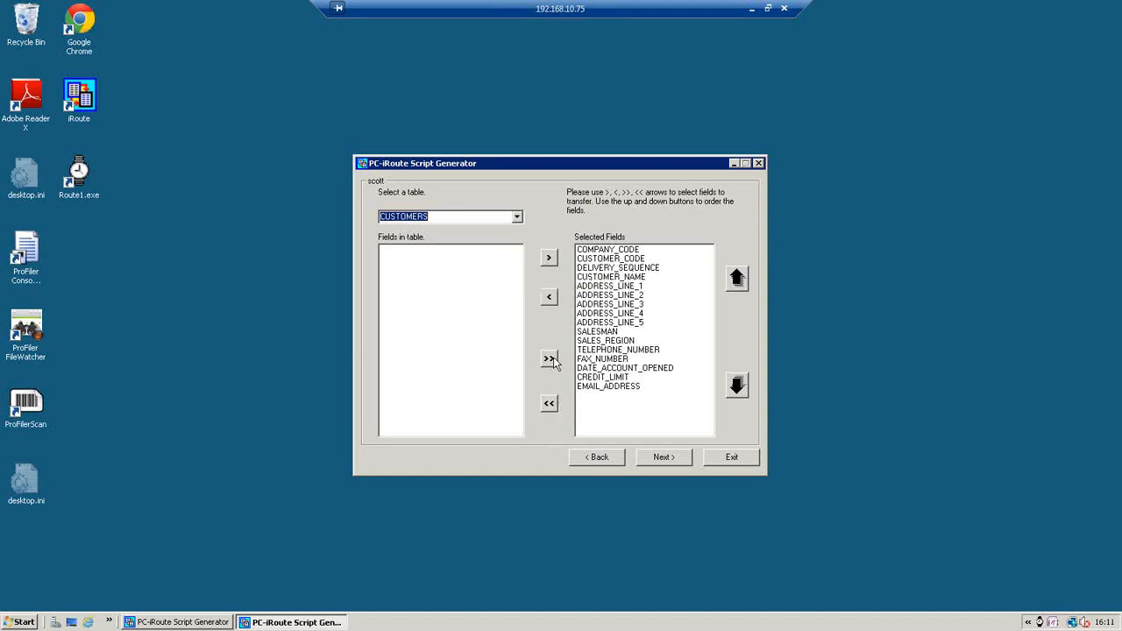
mouse_move(624, 533)
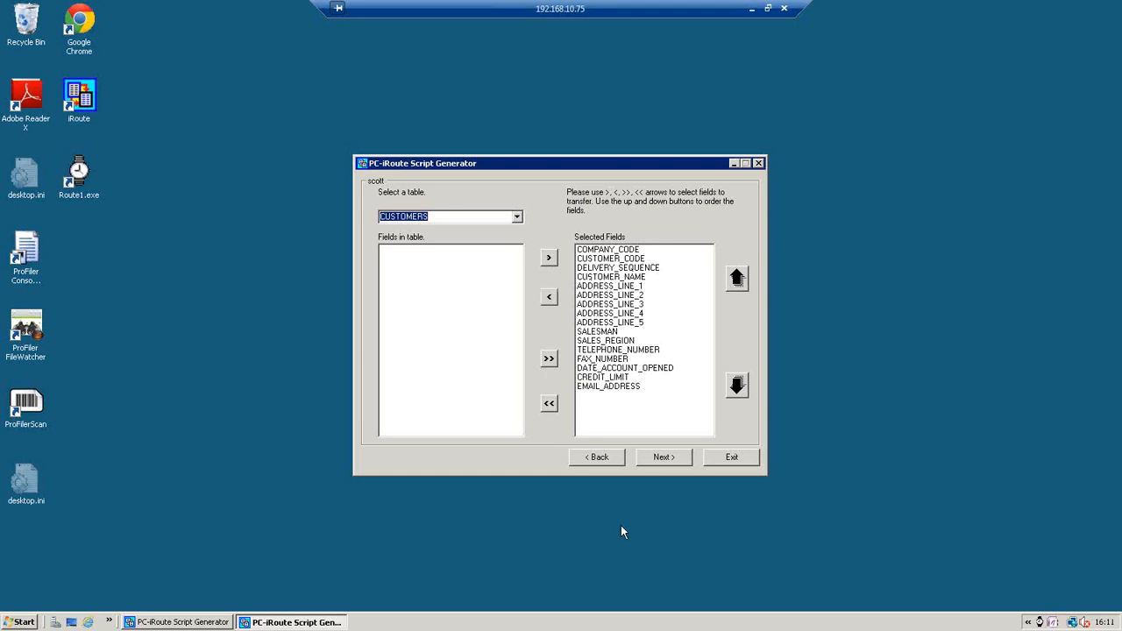
mouse_move(663, 457)
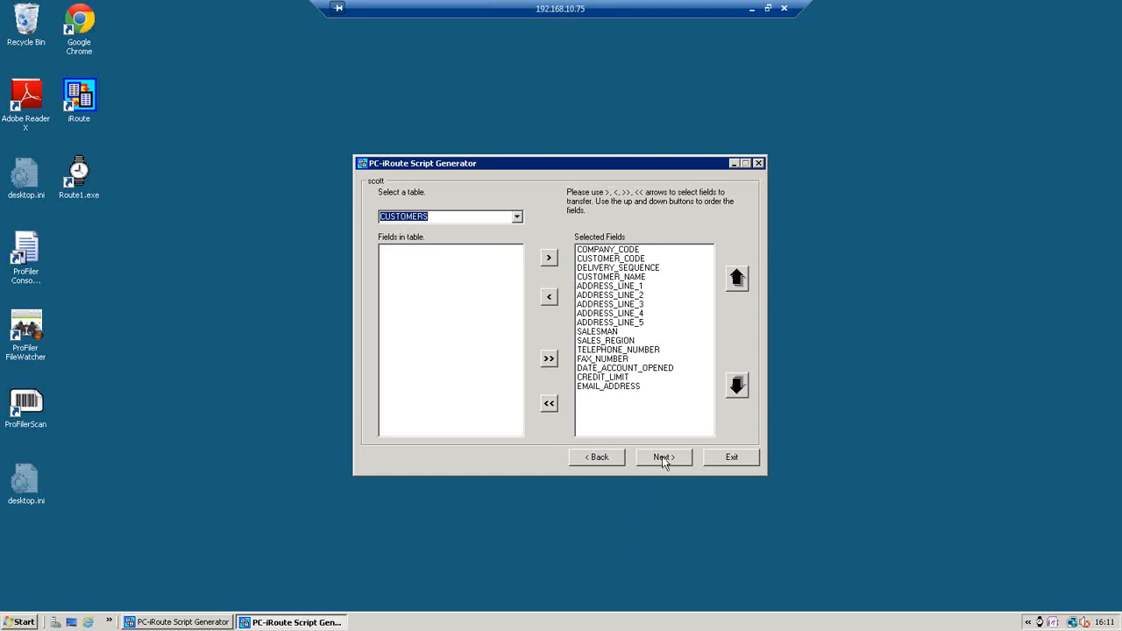
click(663, 457)
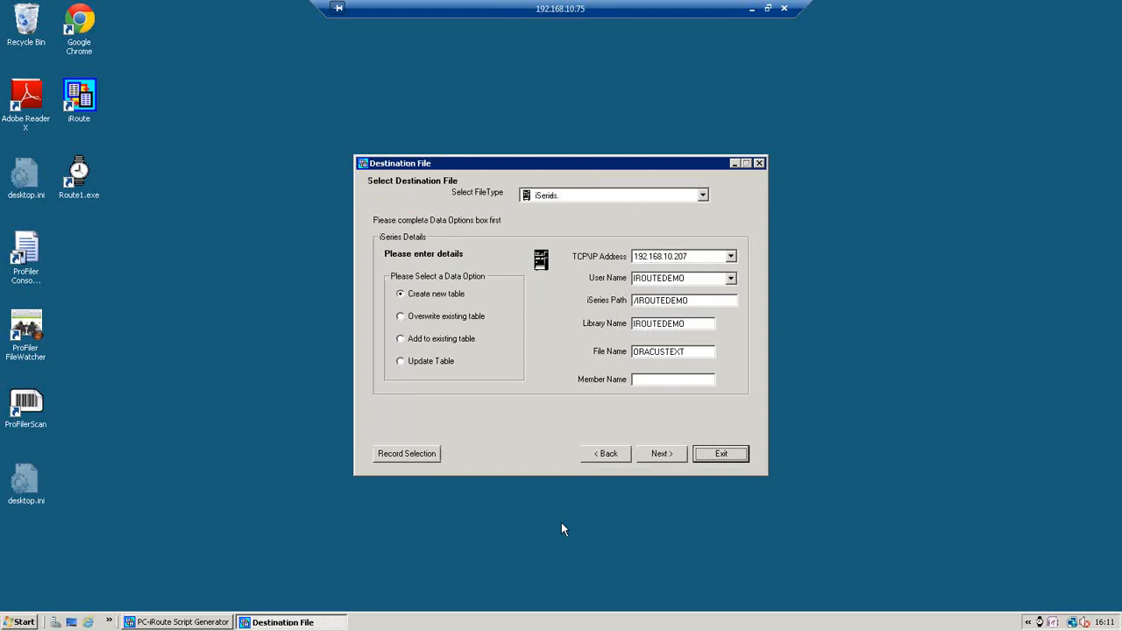
mouse_move(680, 291)
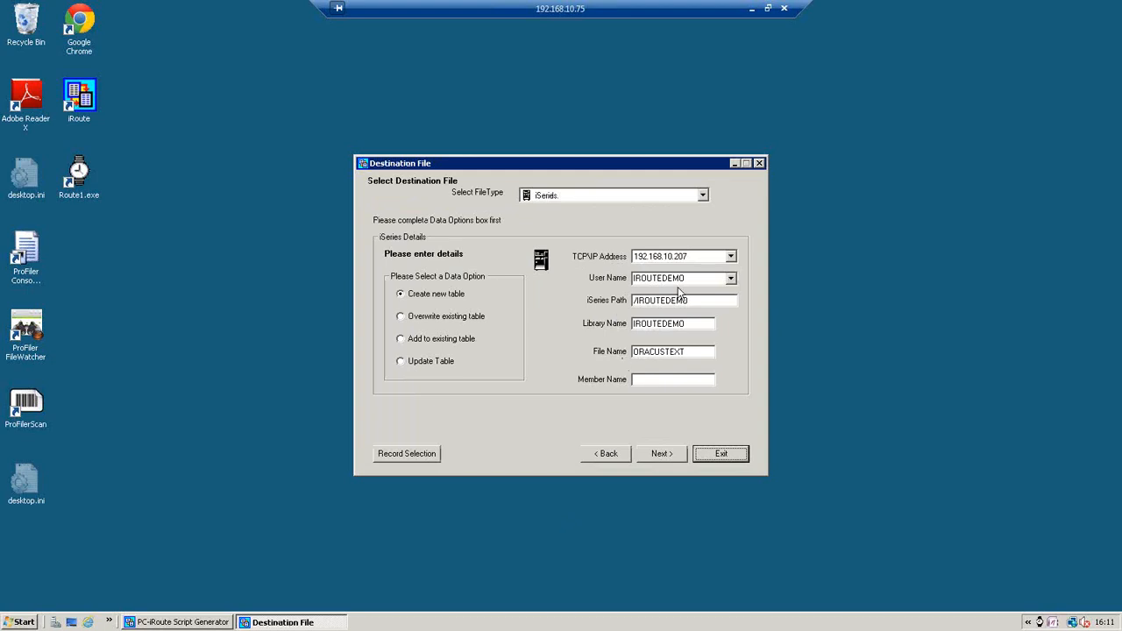
mouse_move(707, 220)
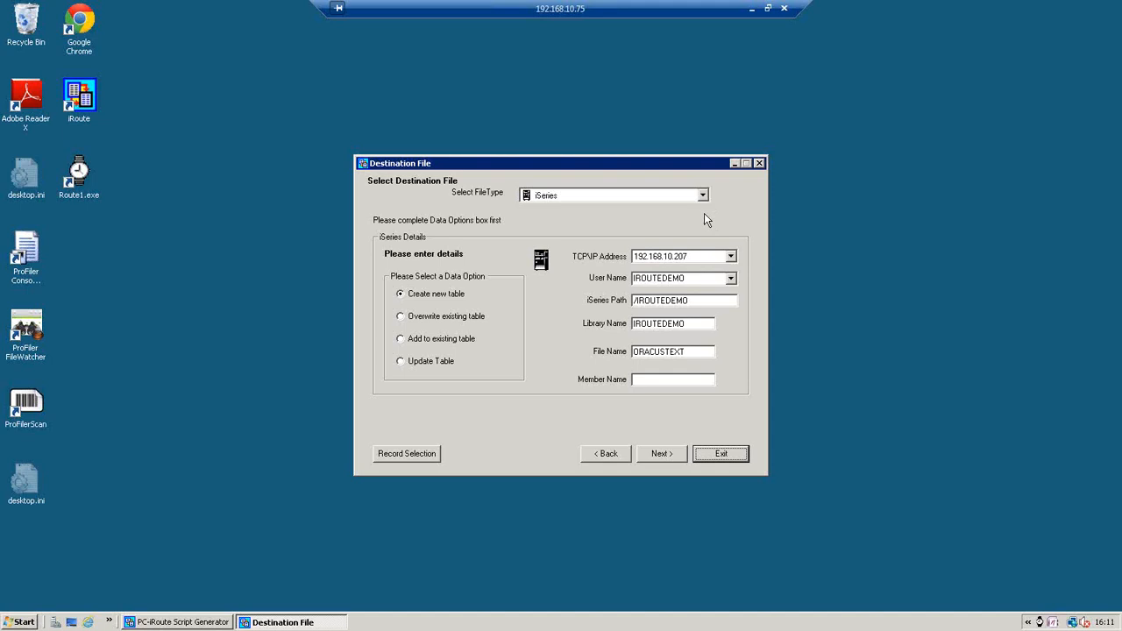
- Keep iSeries as the destination type for ORACUSTEXT in IROUTEDEMO and continue
click(703, 194)
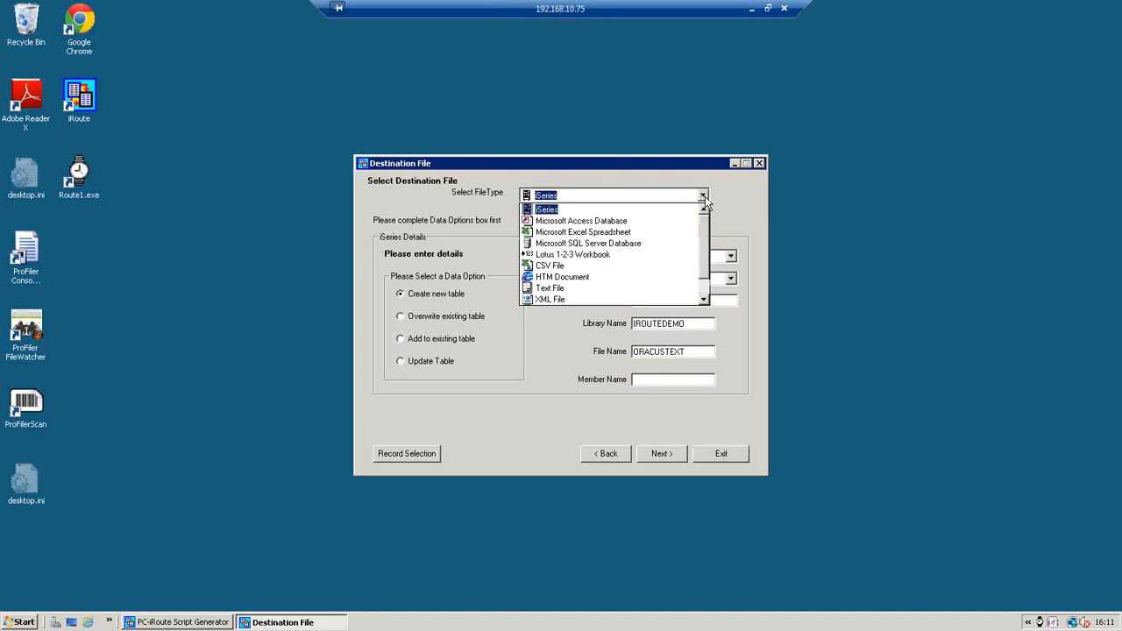
click(542, 209)
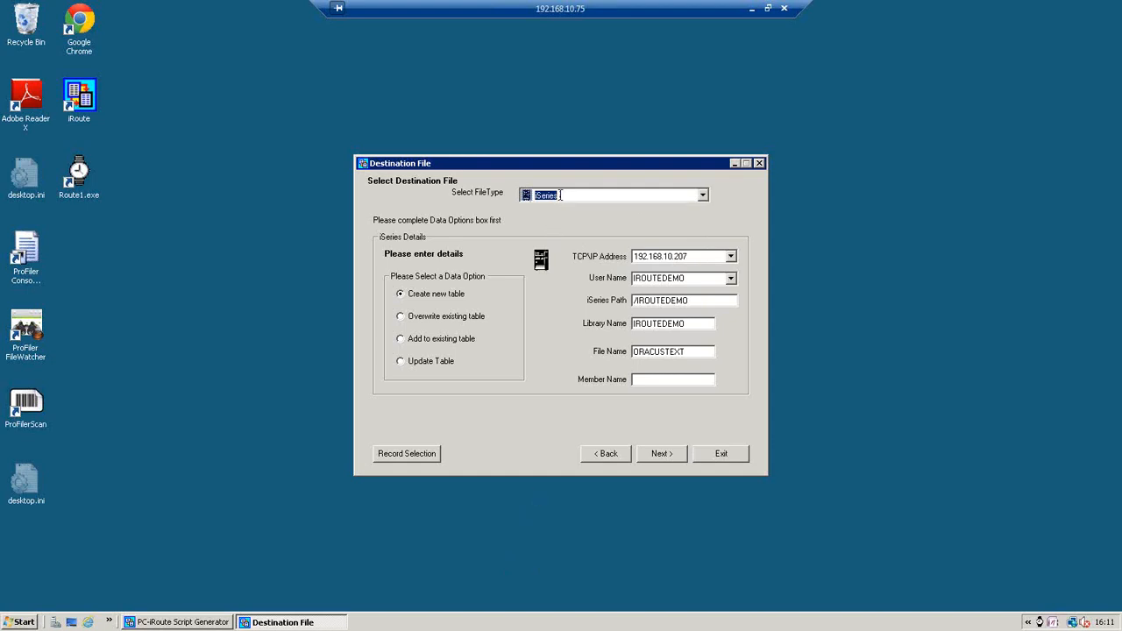
mouse_move(433, 396)
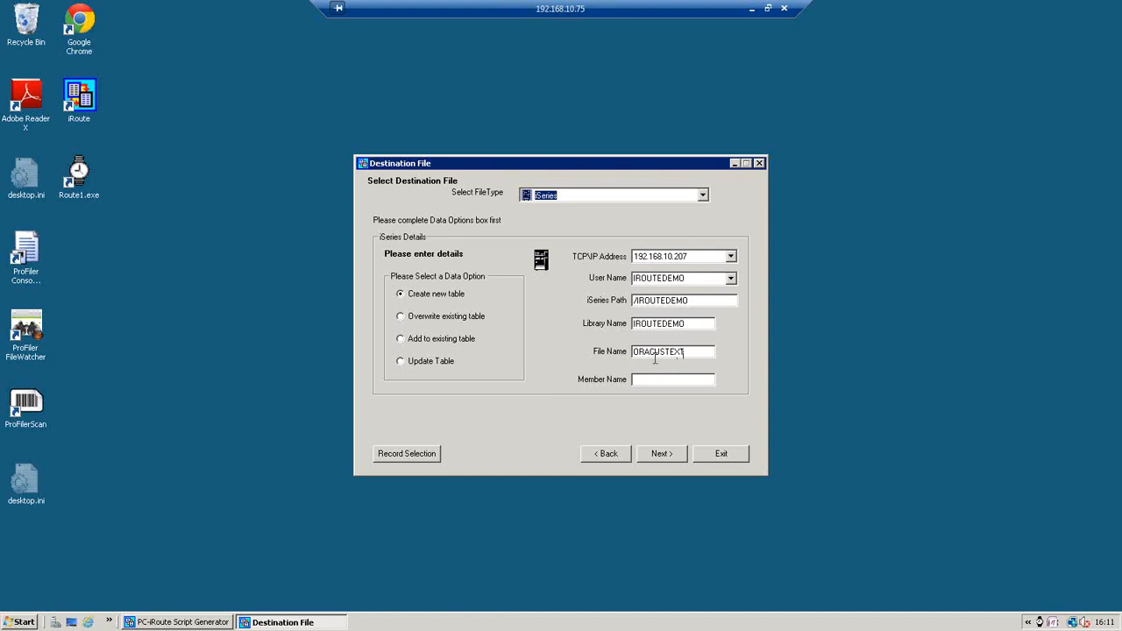
mouse_move(662, 359)
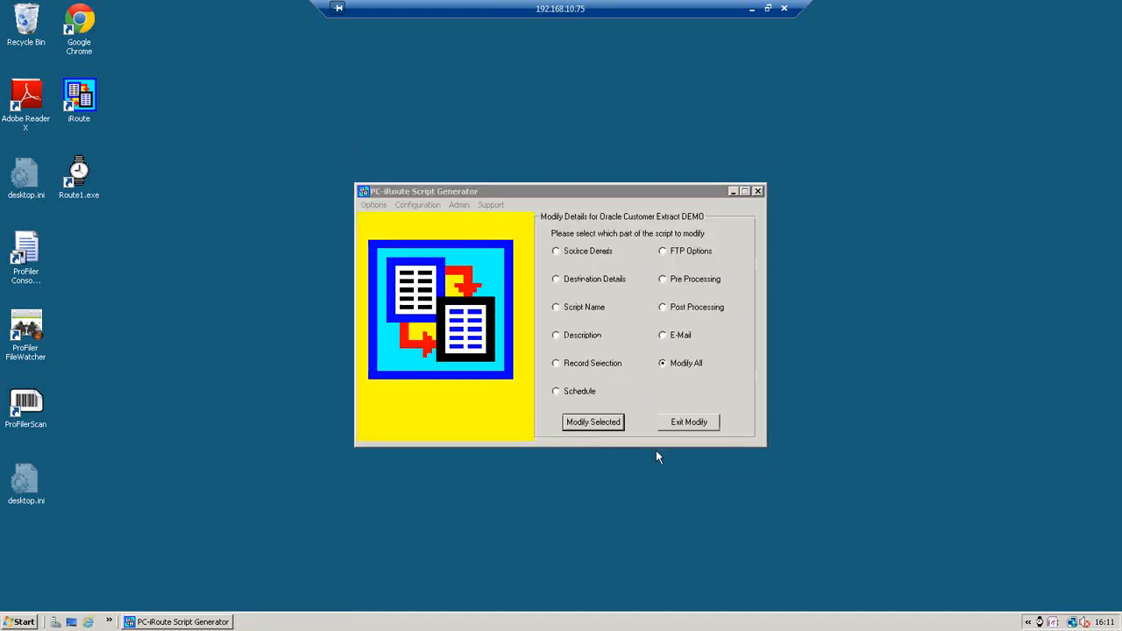
click(593, 423)
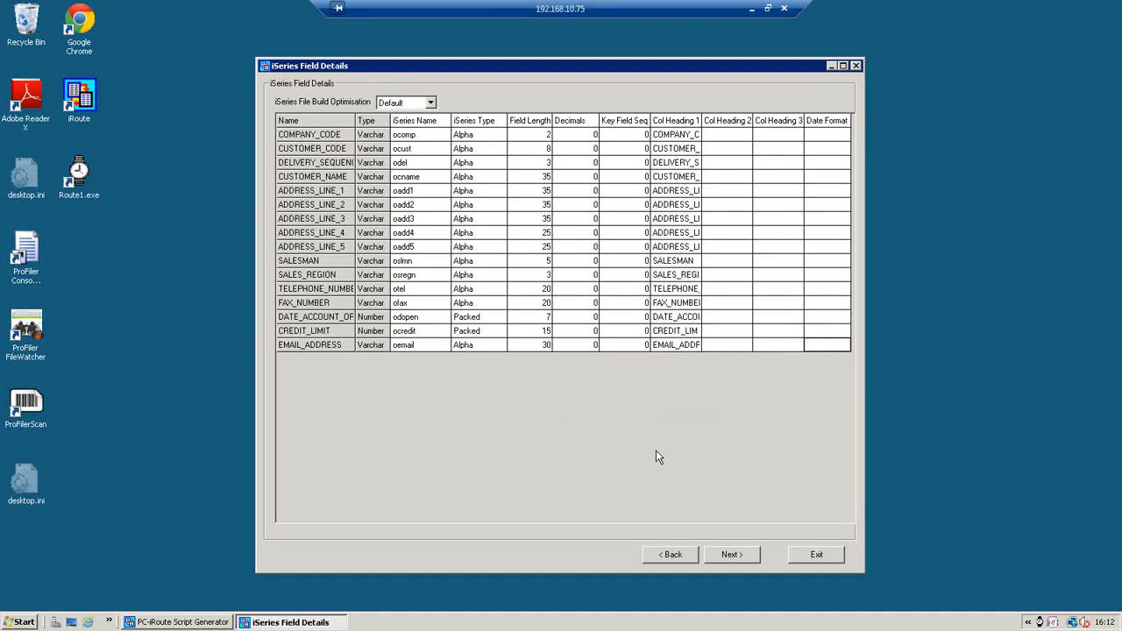
mouse_move(481, 537)
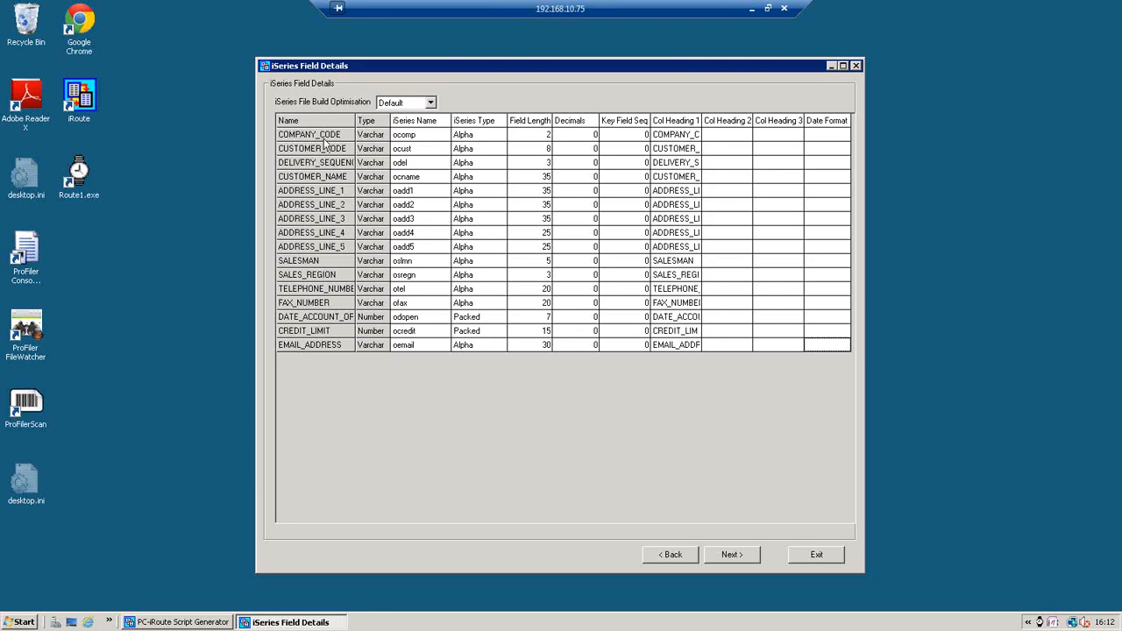
mouse_move(328, 355)
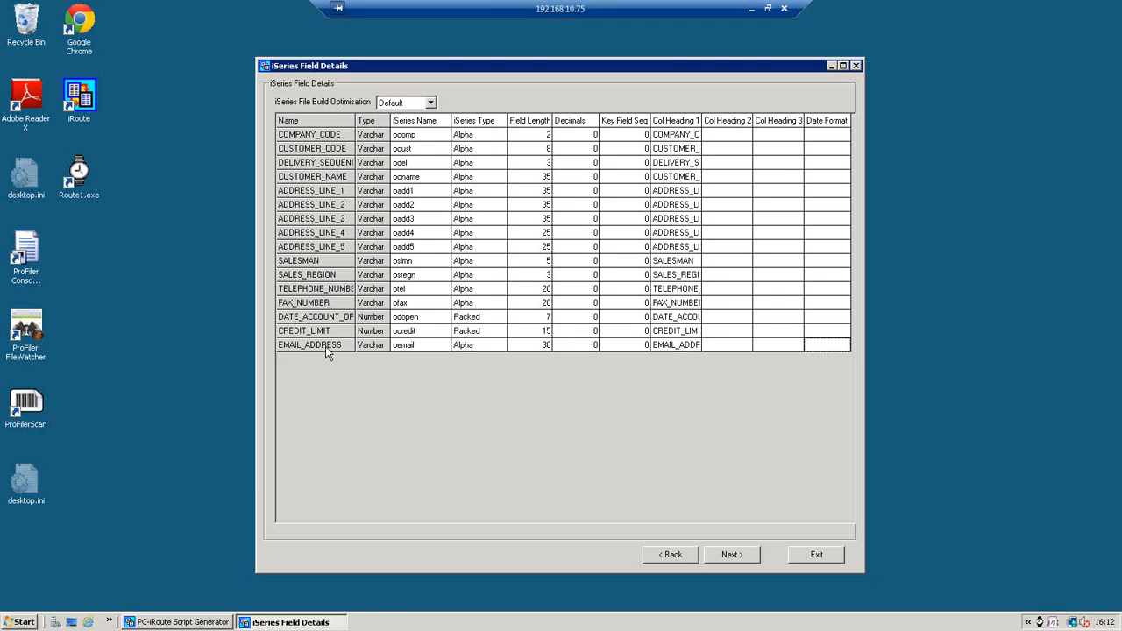
mouse_move(366, 171)
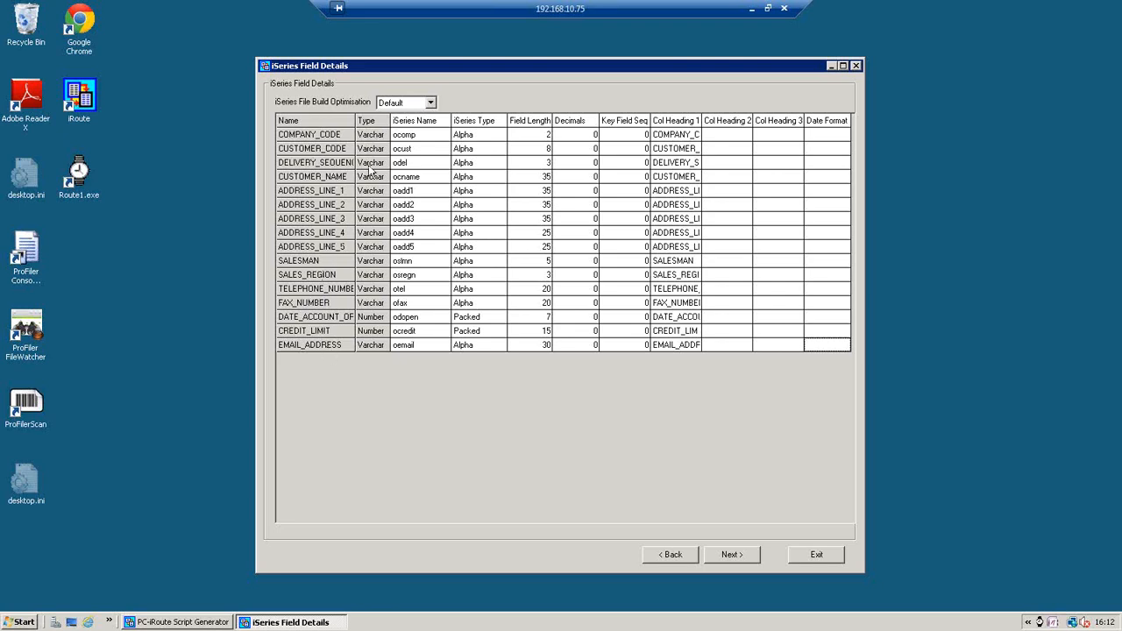
mouse_move(431, 403)
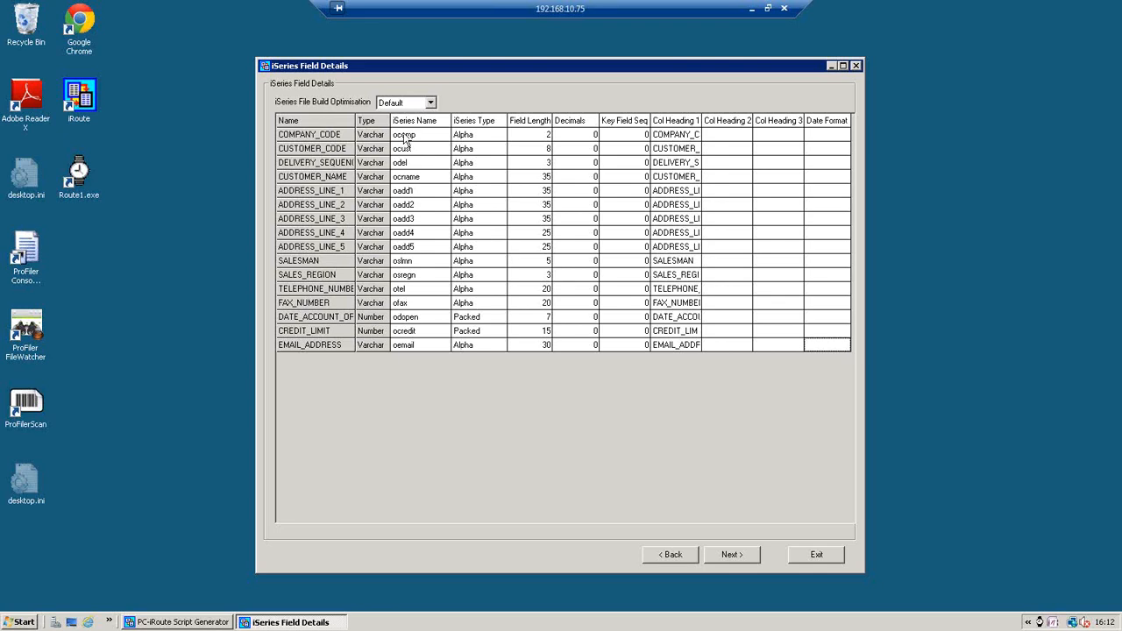
mouse_move(411, 167)
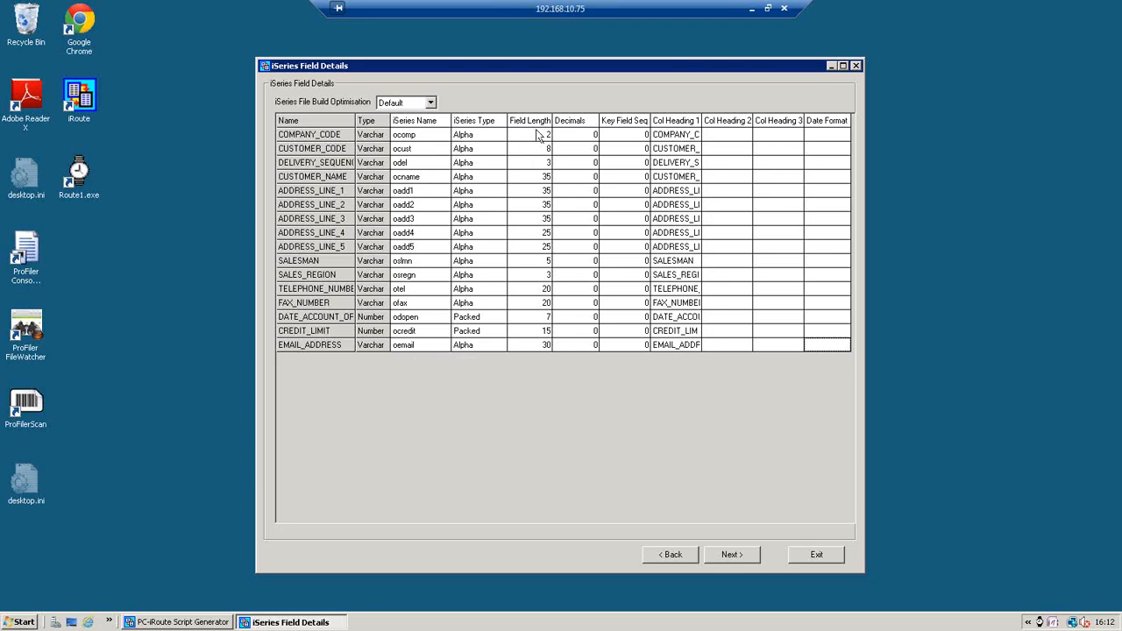
mouse_move(666, 162)
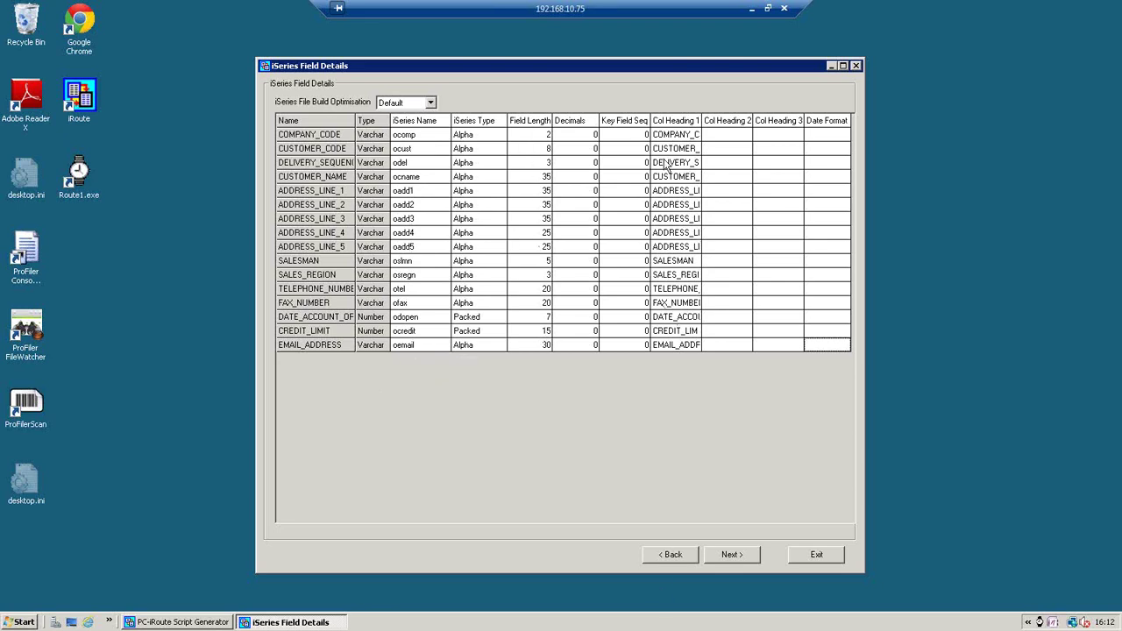
mouse_move(684, 136)
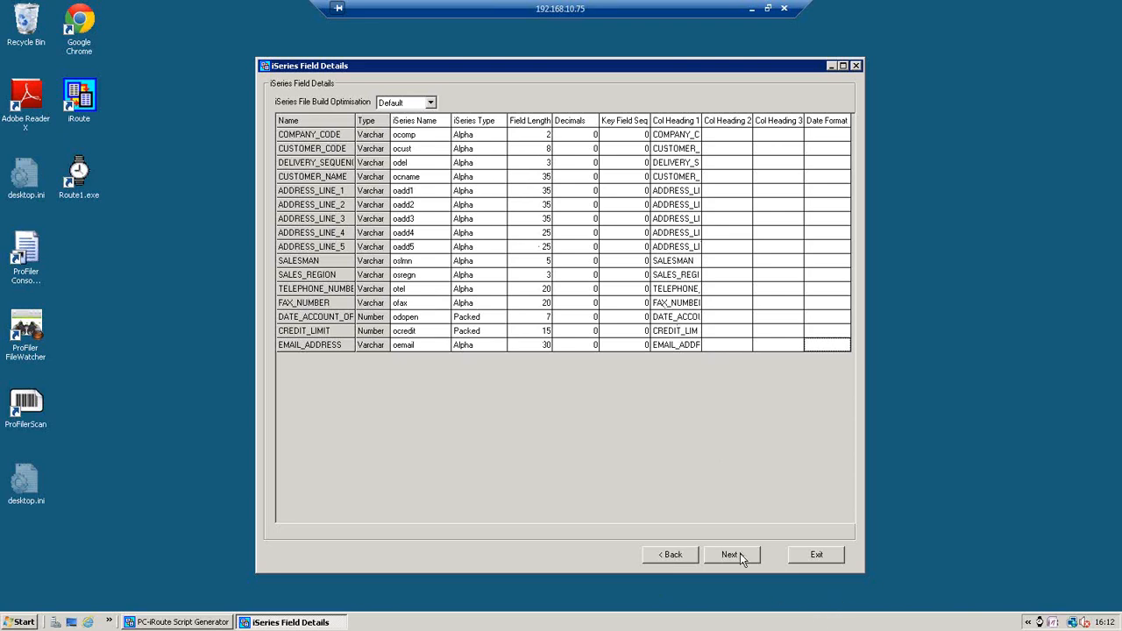
- Accept the reviewed iSeries Field Details grid and proceed to saving
click(733, 554)
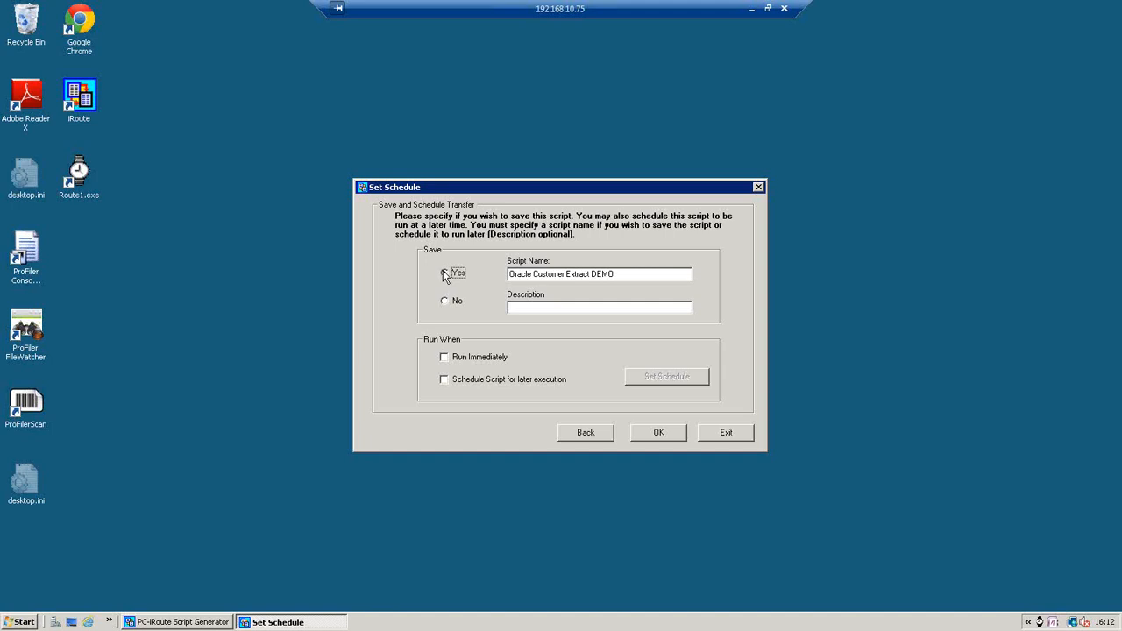
- Choose to save the script, look at Set Schedule, then tick Run Immediately and confirm
click(444, 273)
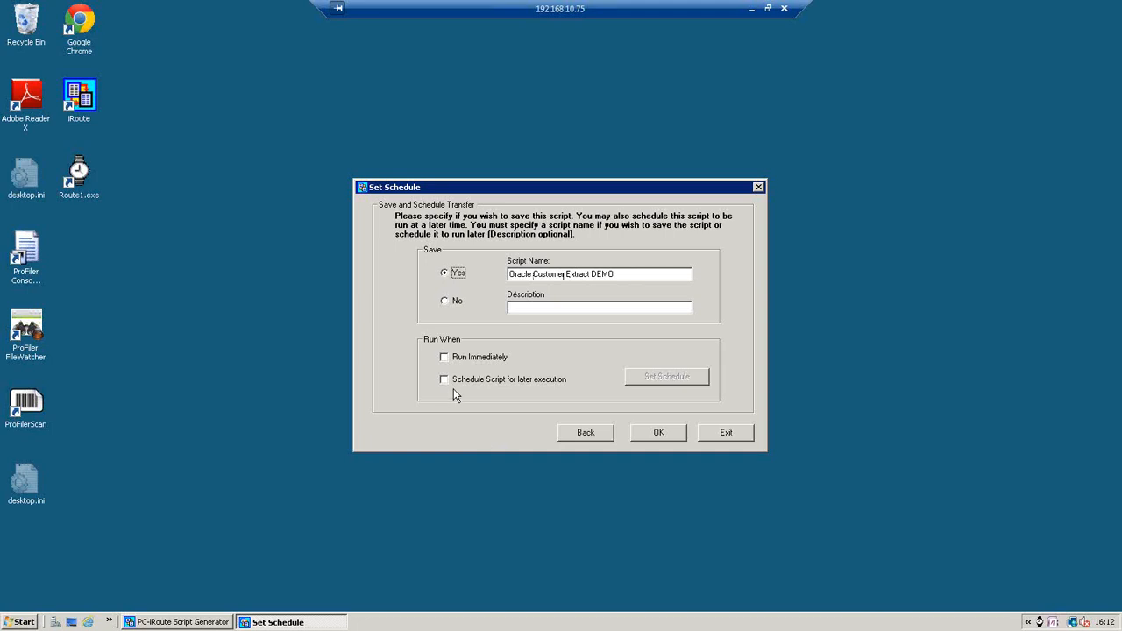
click(442, 379)
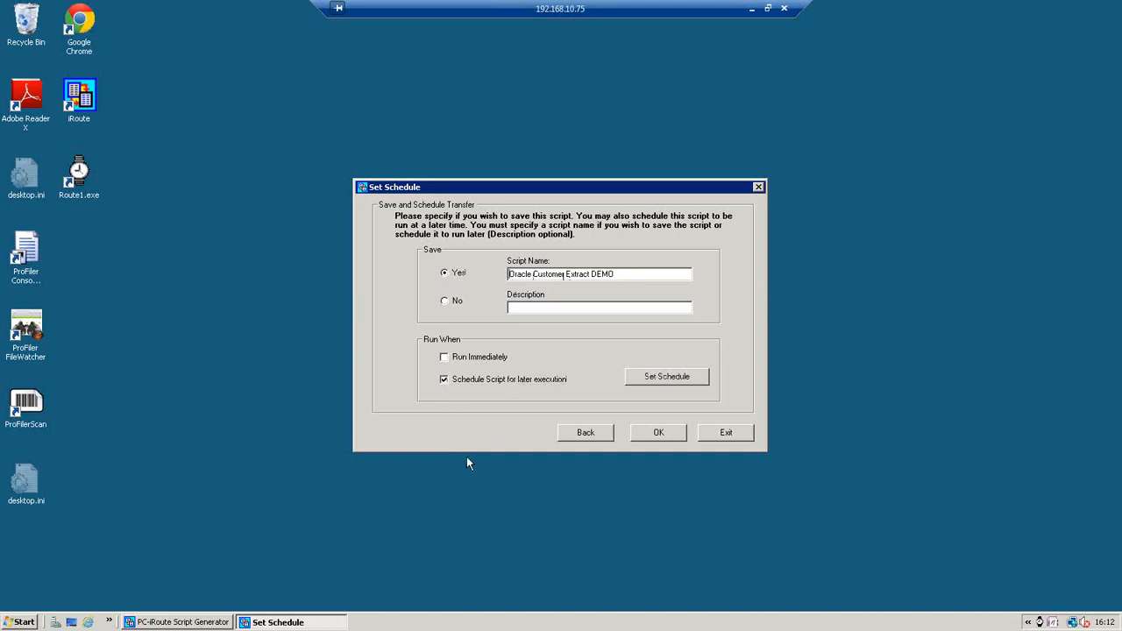
click(667, 376)
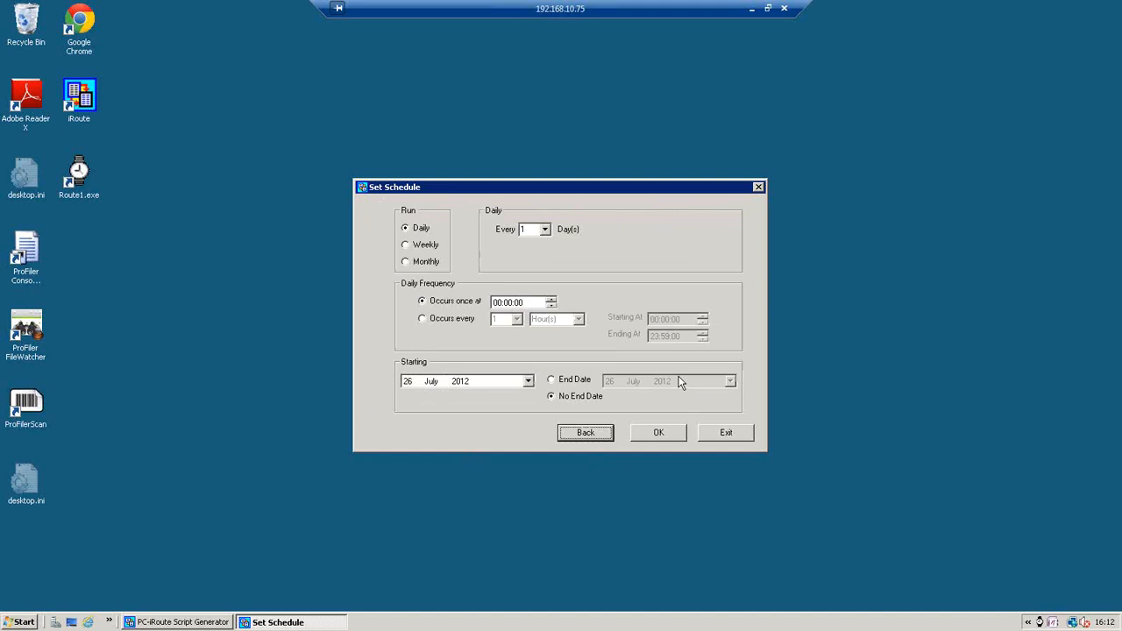
mouse_move(496, 402)
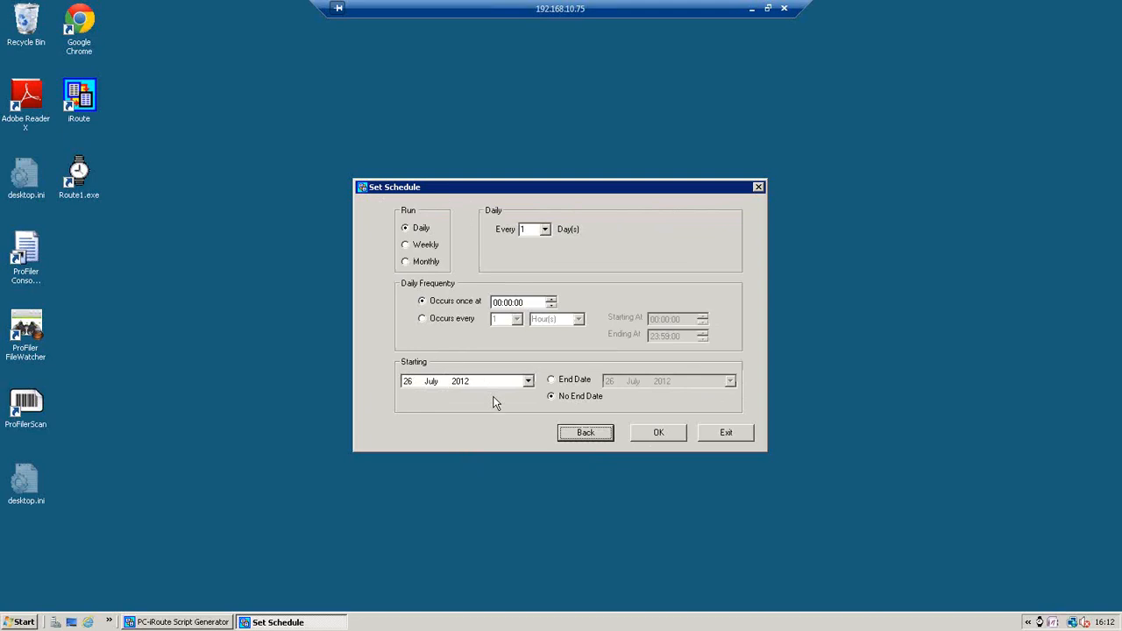
click(586, 432)
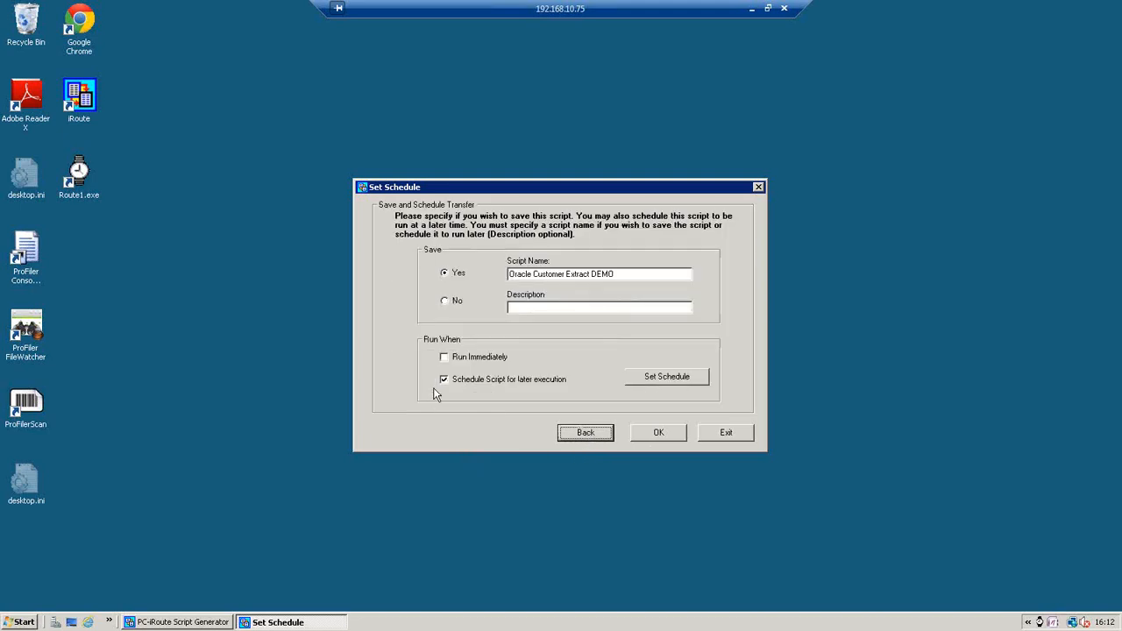
click(444, 357)
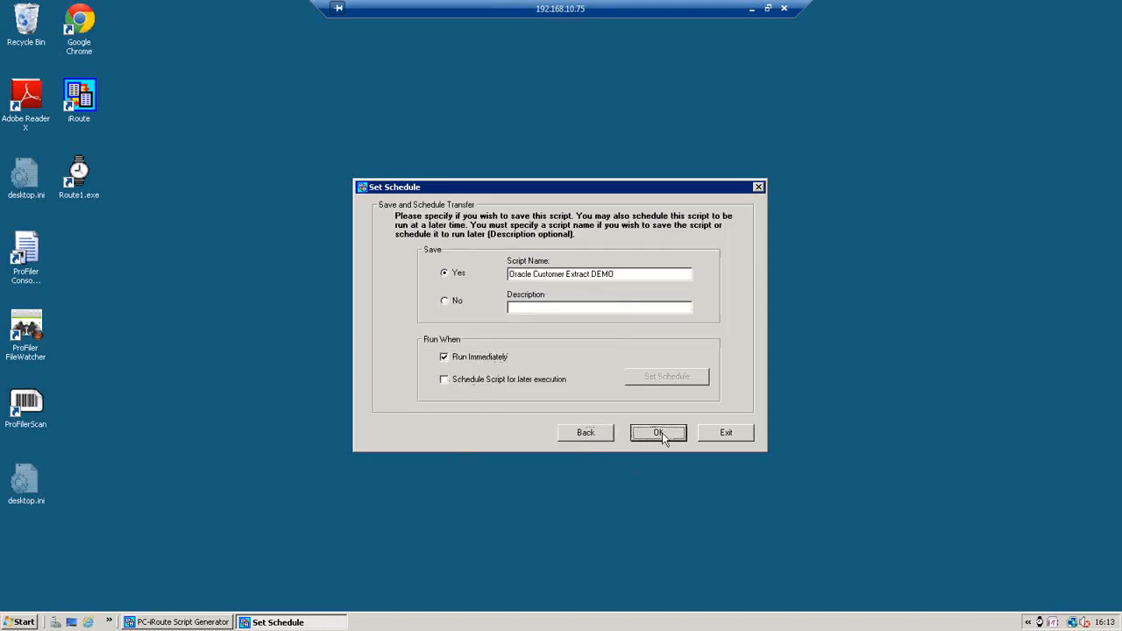
click(659, 432)
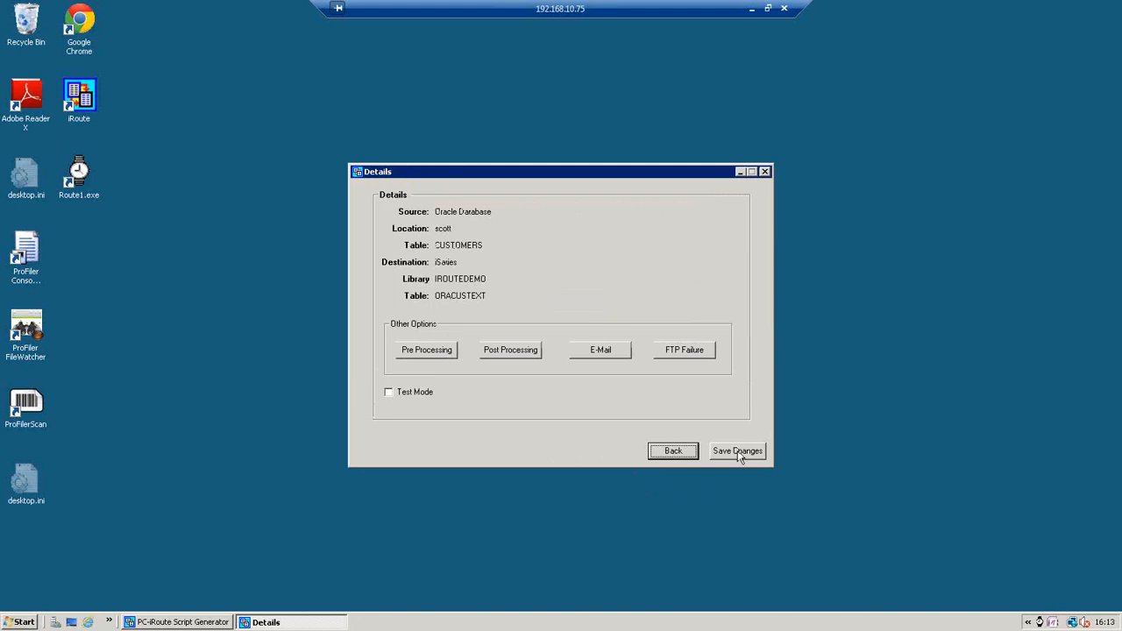
- Save changes and run Oracle Customer Extract DEMO, closing the finished FTP transfer window
click(737, 451)
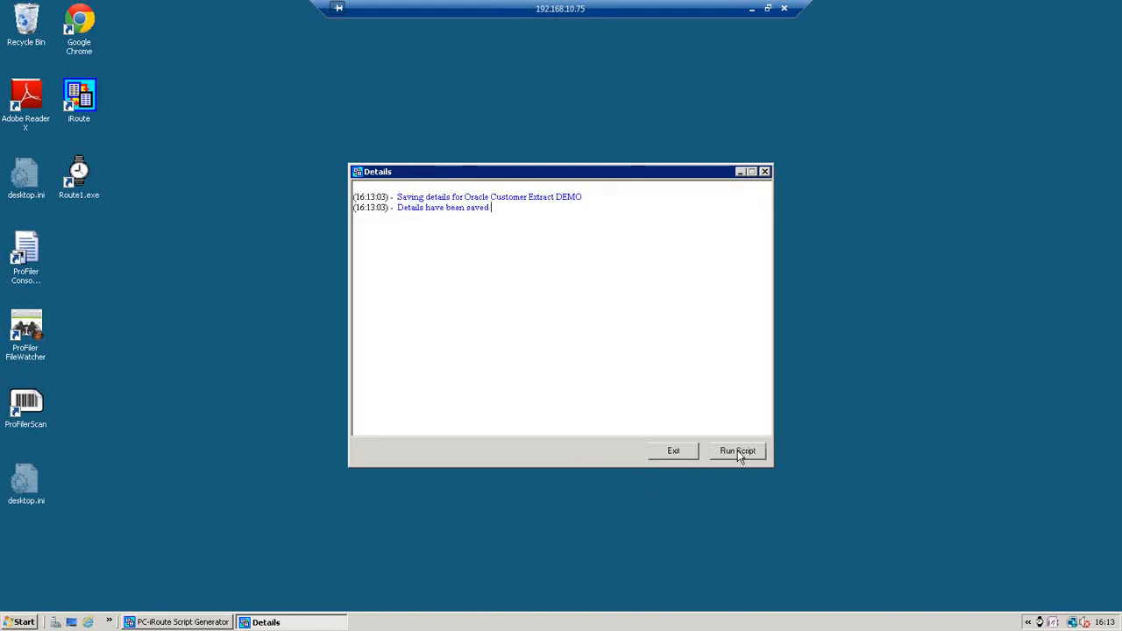
click(737, 450)
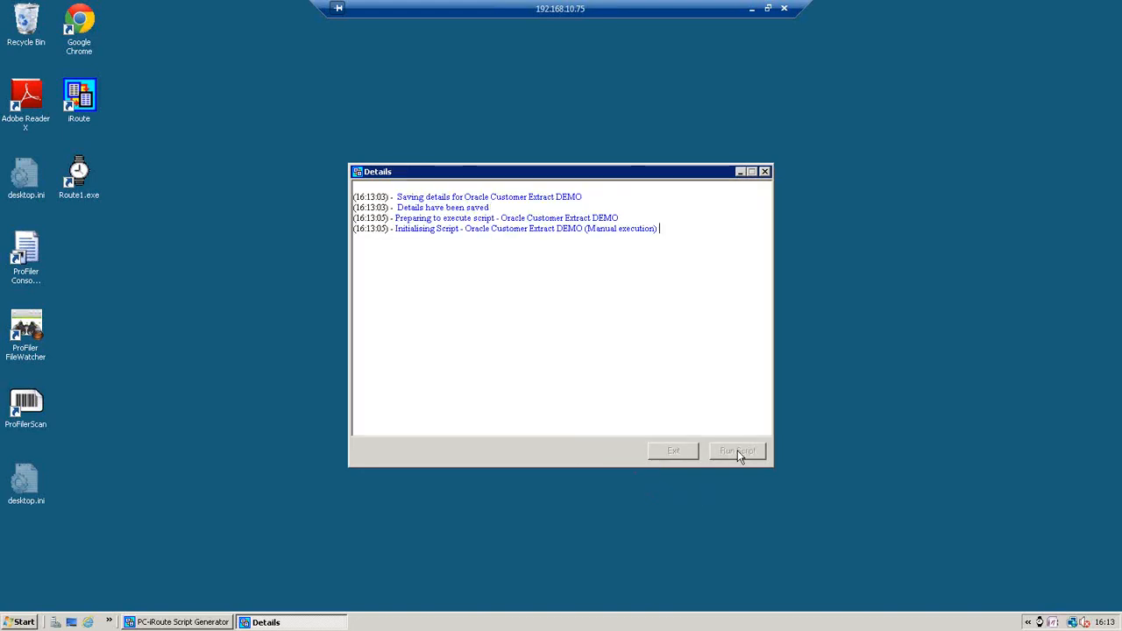
click(737, 451)
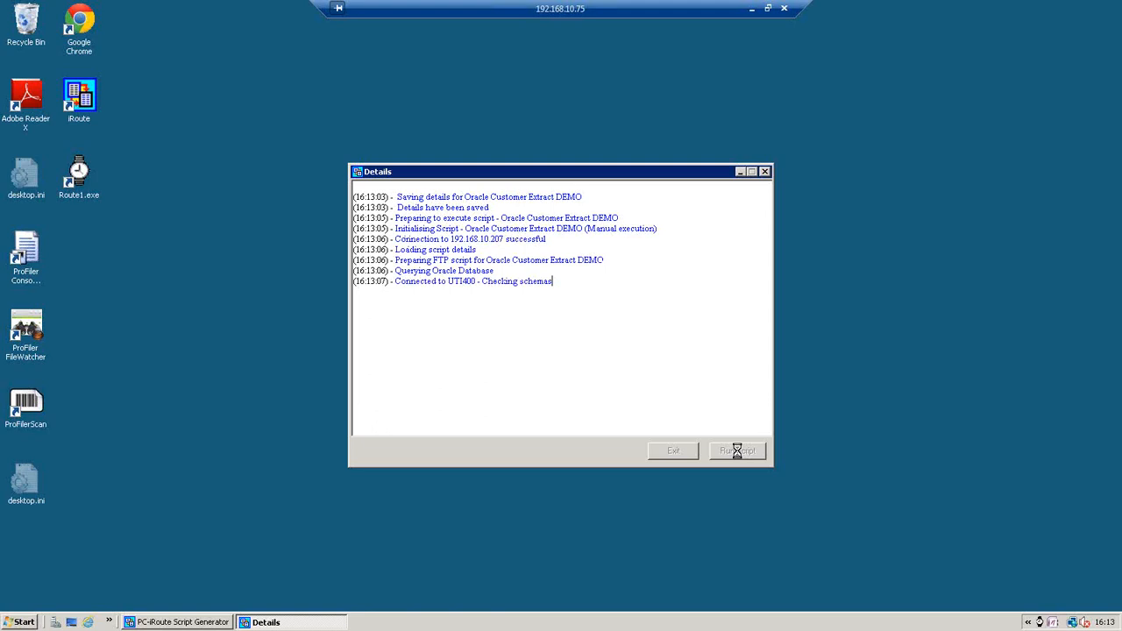
click(738, 451)
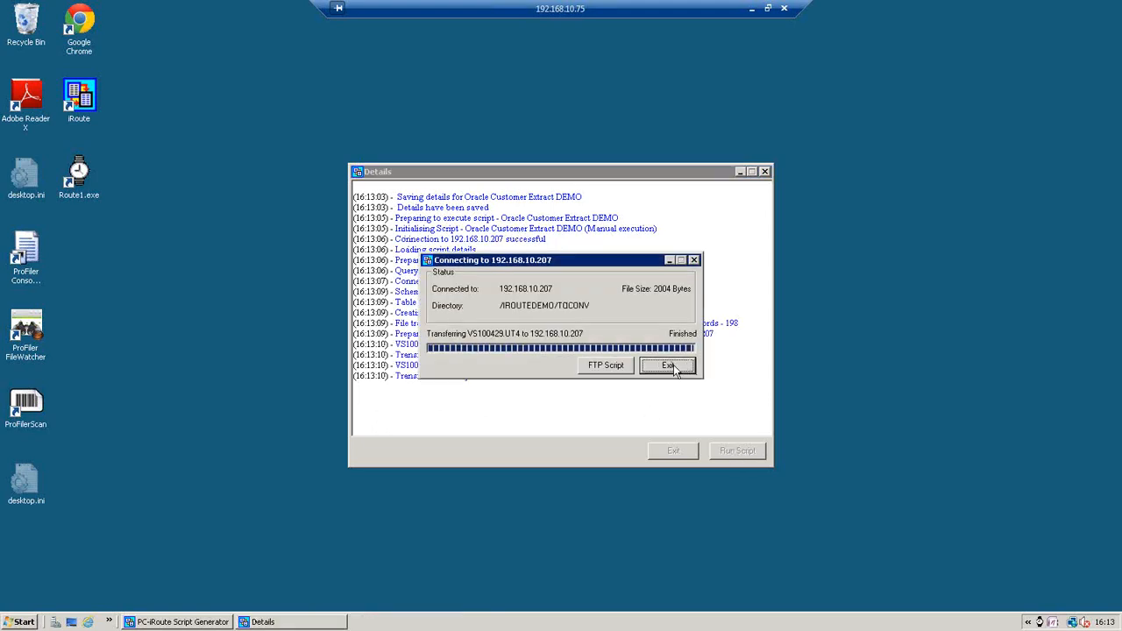
click(667, 366)
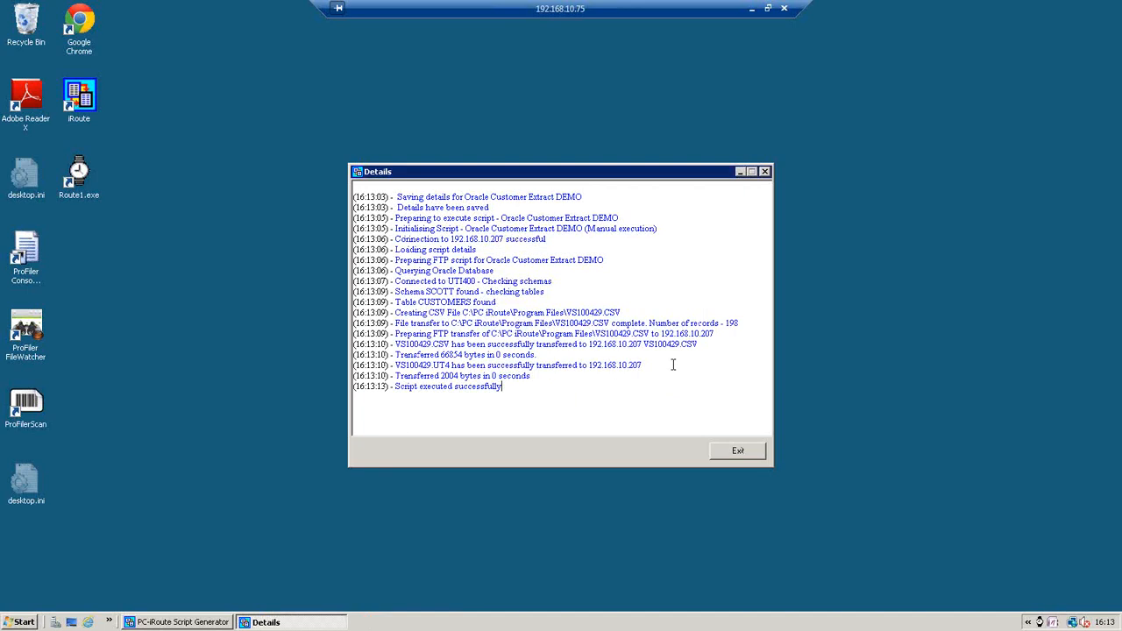
mouse_move(564, 551)
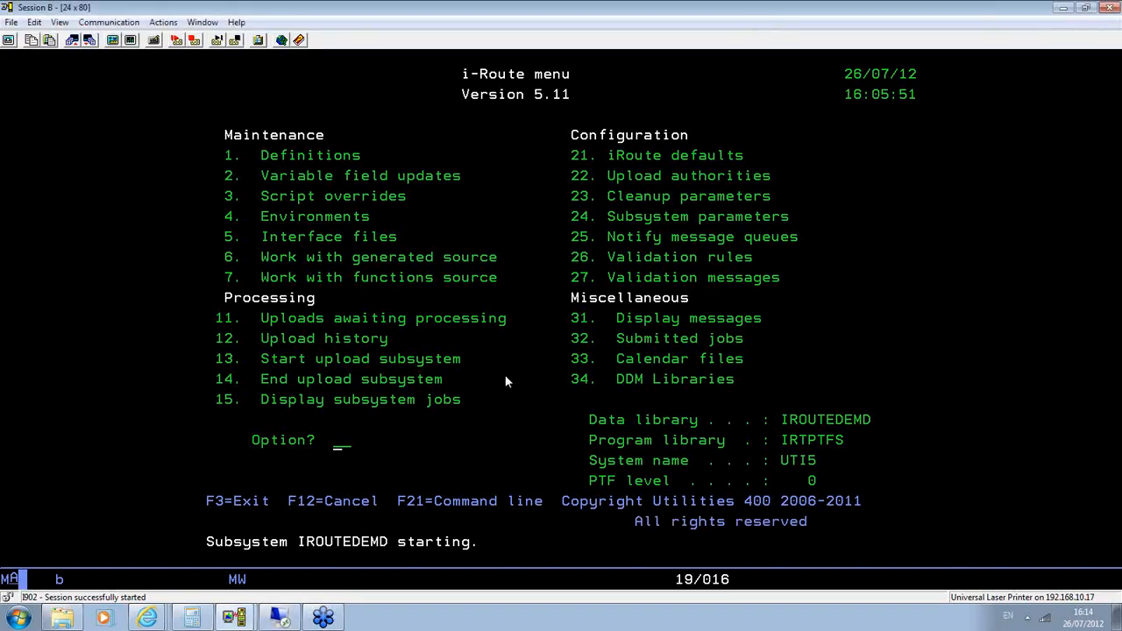
- Show upload history via menu option 12 and enter 6 beside the ORACUSTEXT upload of 198 rows
text(12)
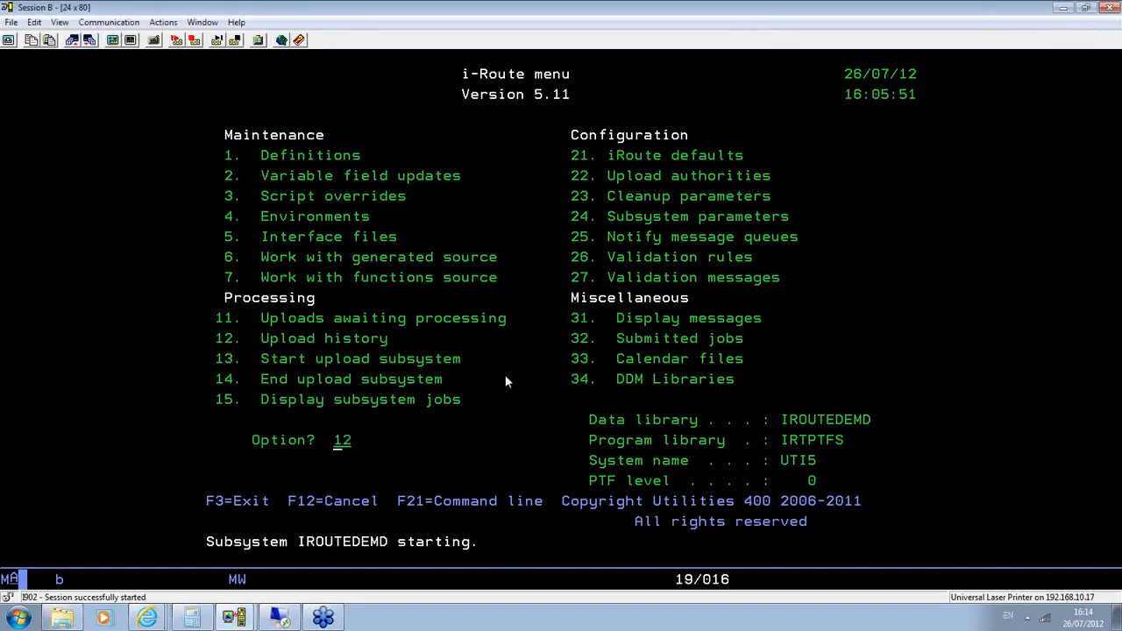
key(Enter)
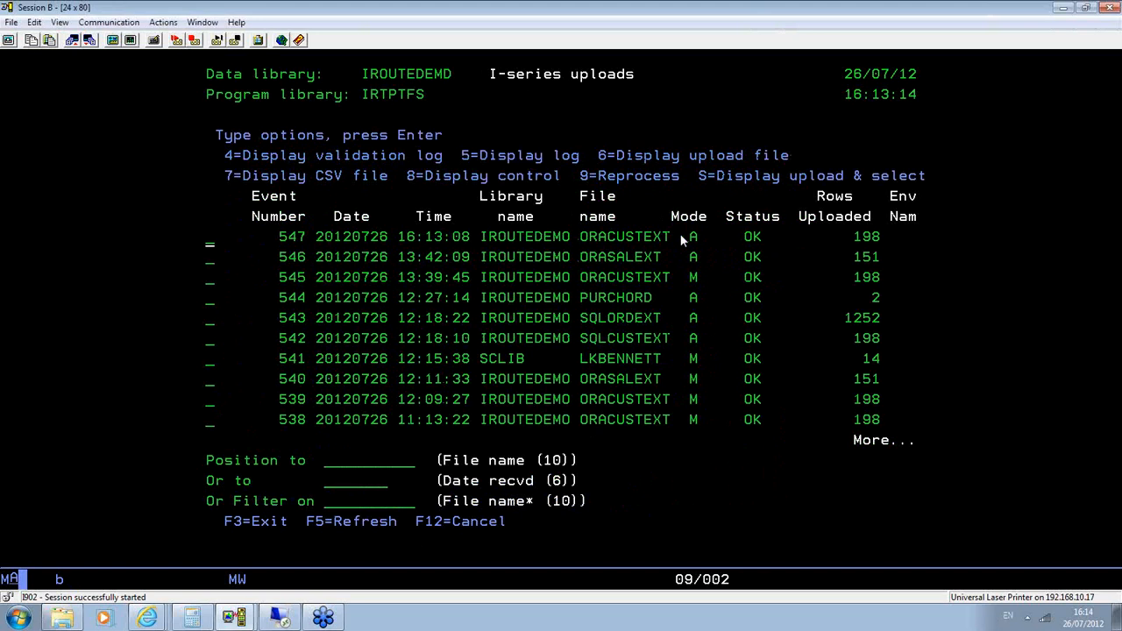
mouse_move(418, 250)
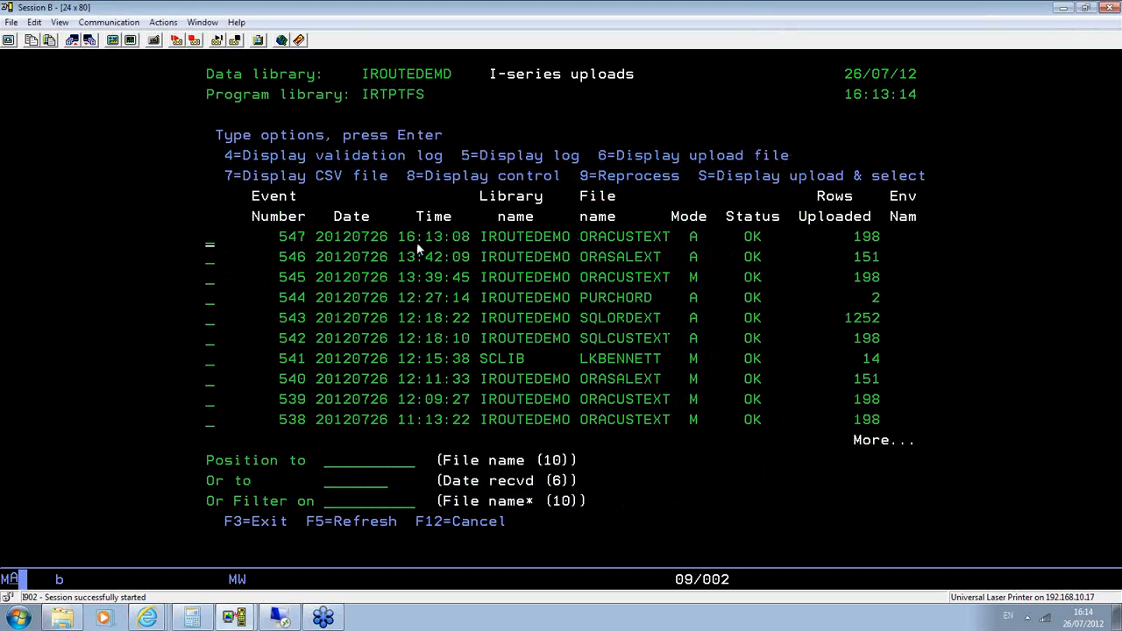
mouse_move(697, 245)
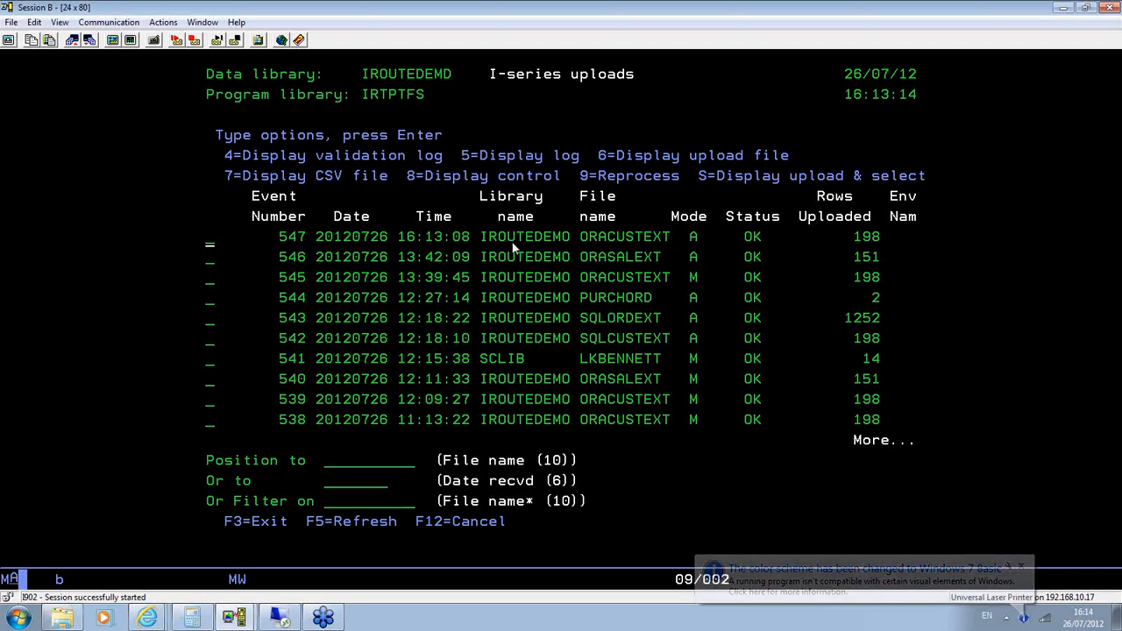
text(6)
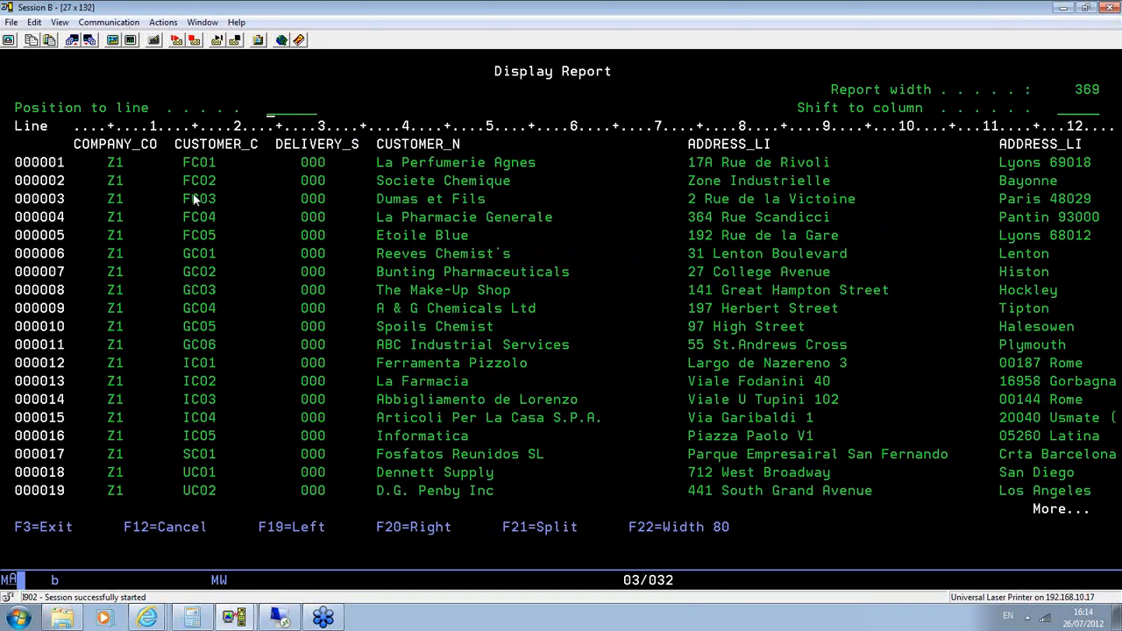
mouse_move(212, 182)
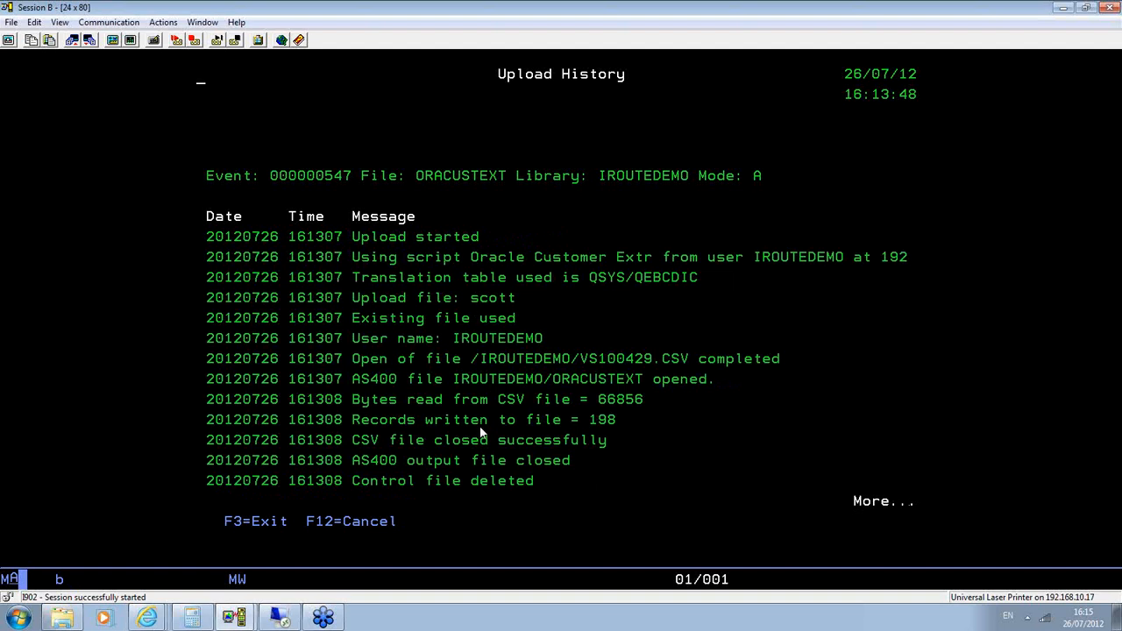
mouse_move(498, 325)
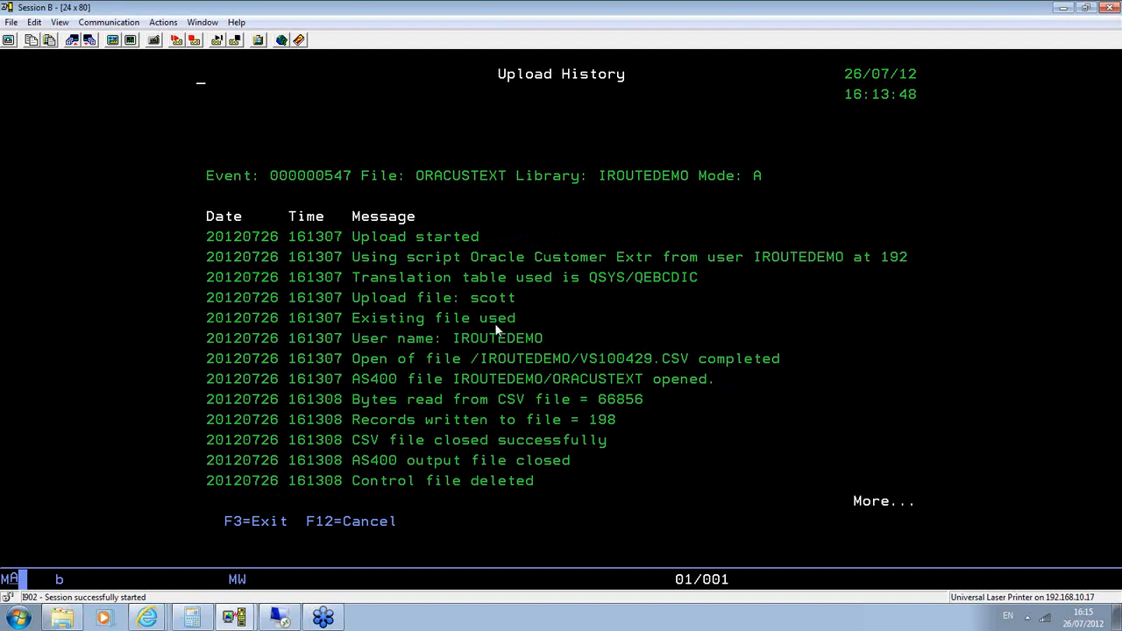
mouse_move(490, 543)
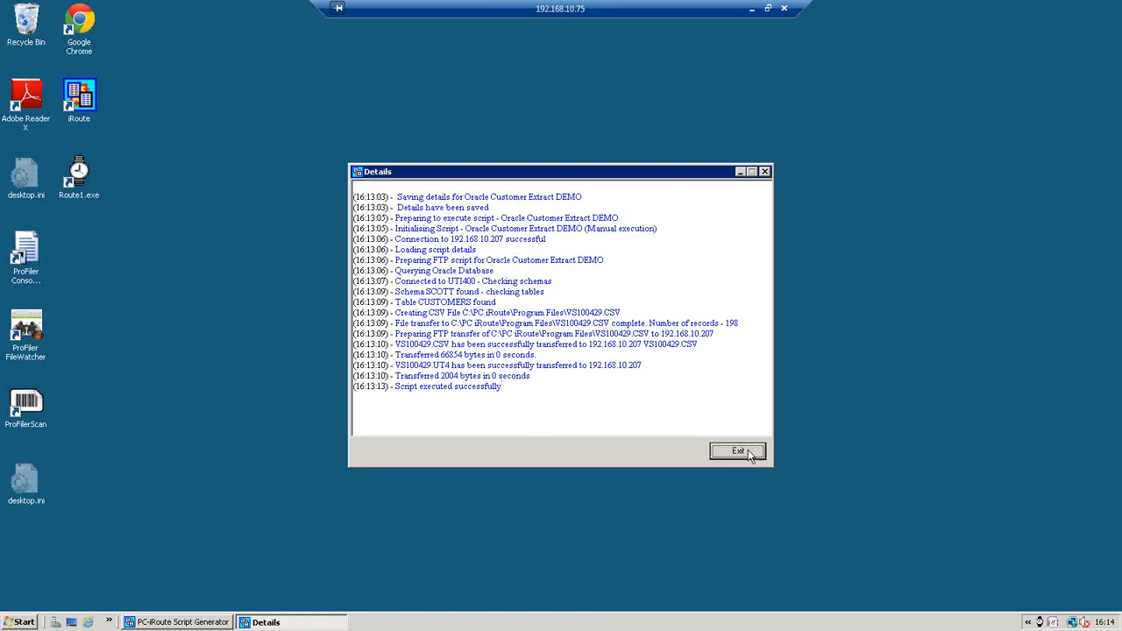
- Exit the Details log to return to Oracle Customer Extract DEMO's modify options
click(738, 451)
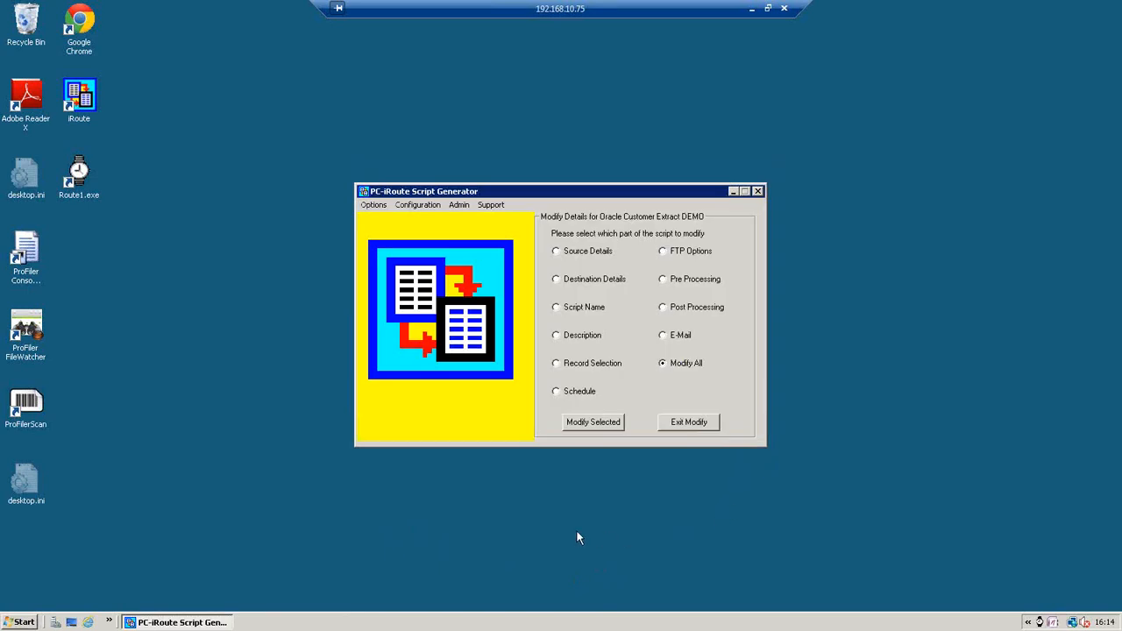
mouse_move(594, 423)
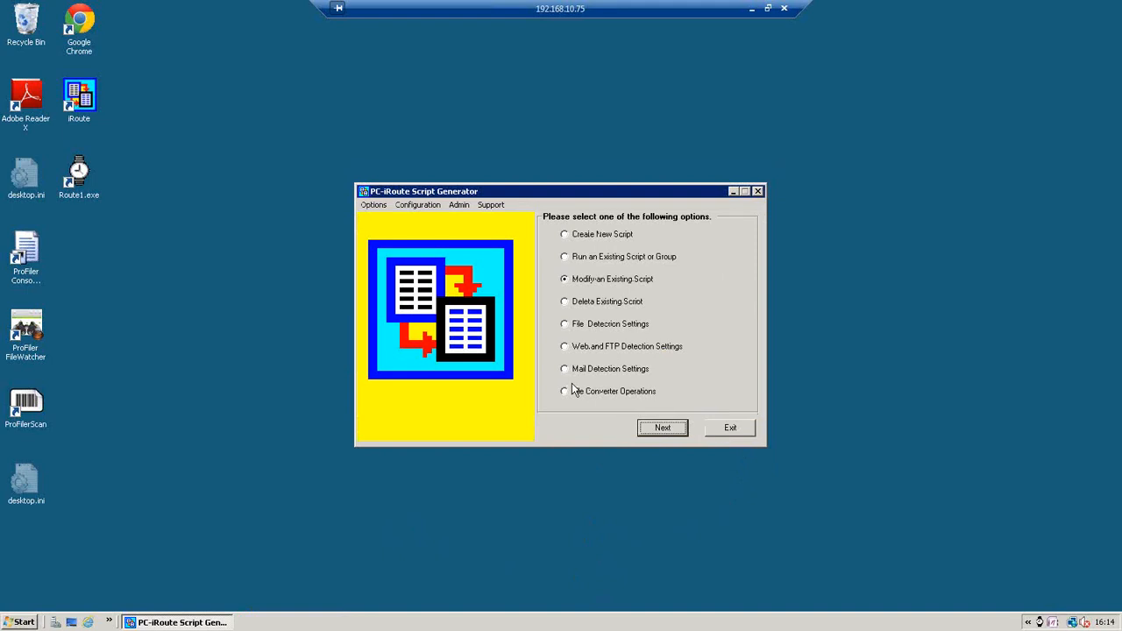
- Select Oracle Sales Extract DEMO and choose to modify every part of the script
click(663, 427)
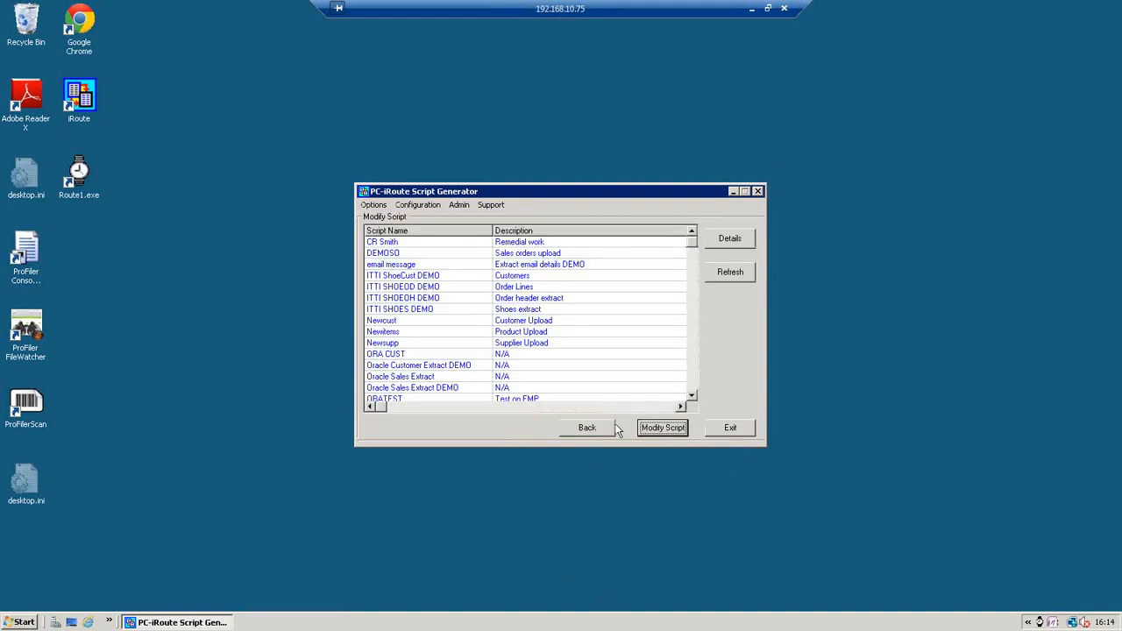
click(414, 388)
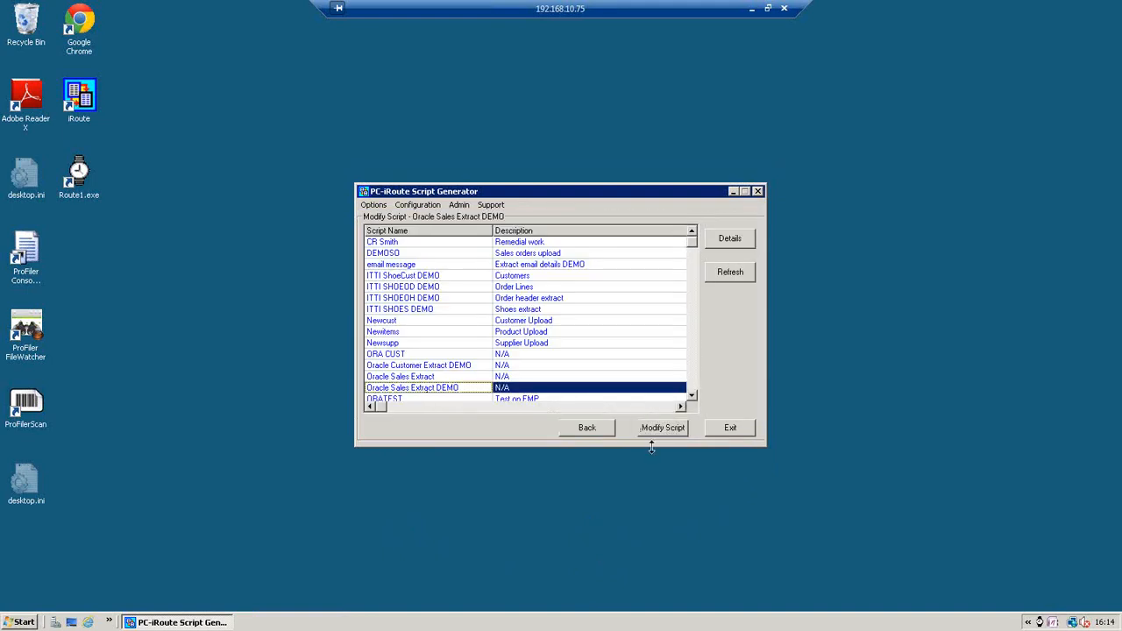
click(663, 428)
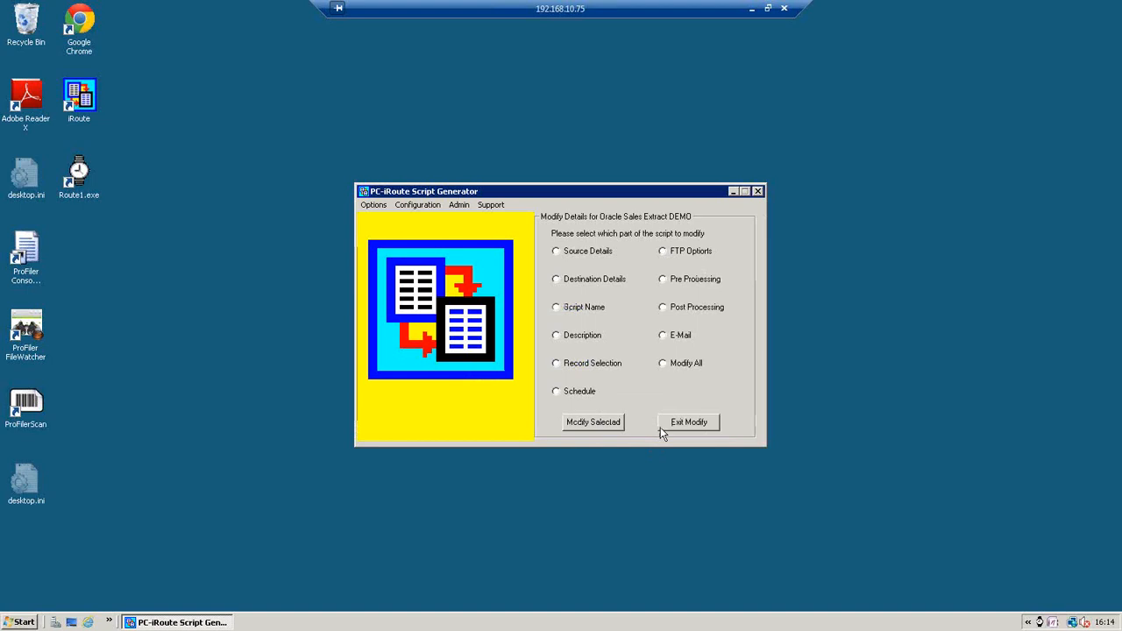
click(662, 363)
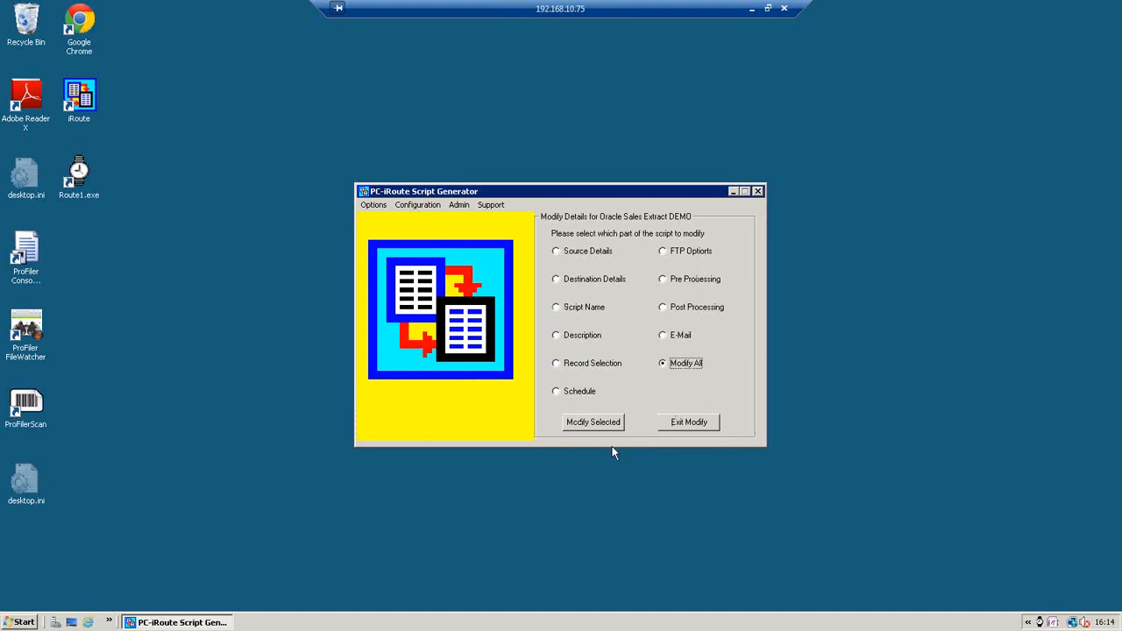
click(593, 421)
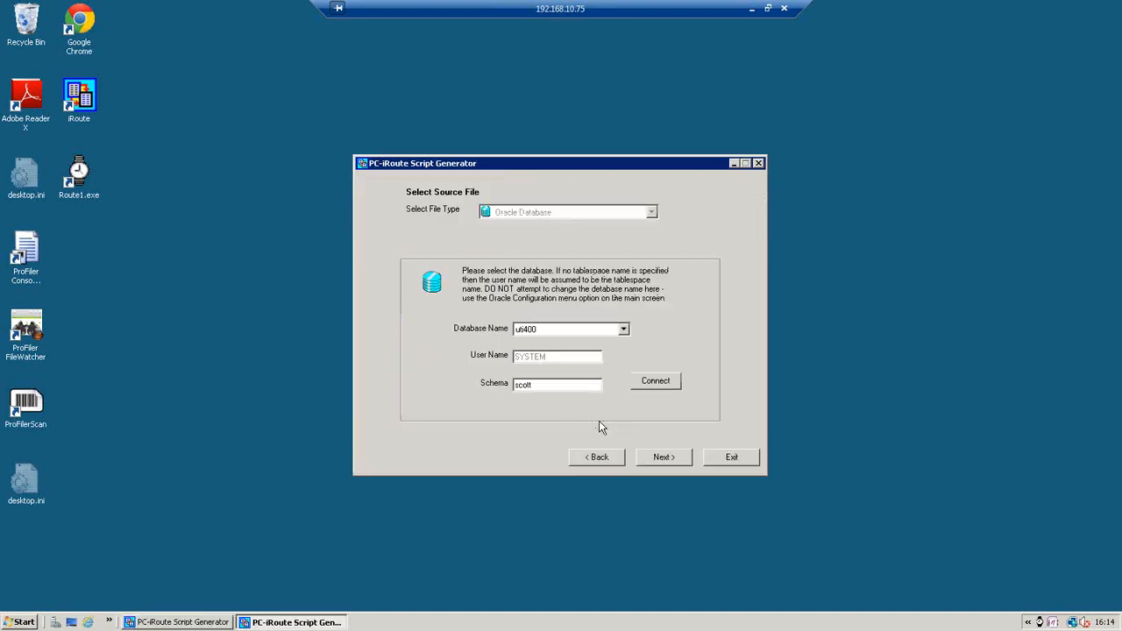
- Test the Oracle connection and accept the SALES fields, iSeries destination and field layout
click(655, 380)
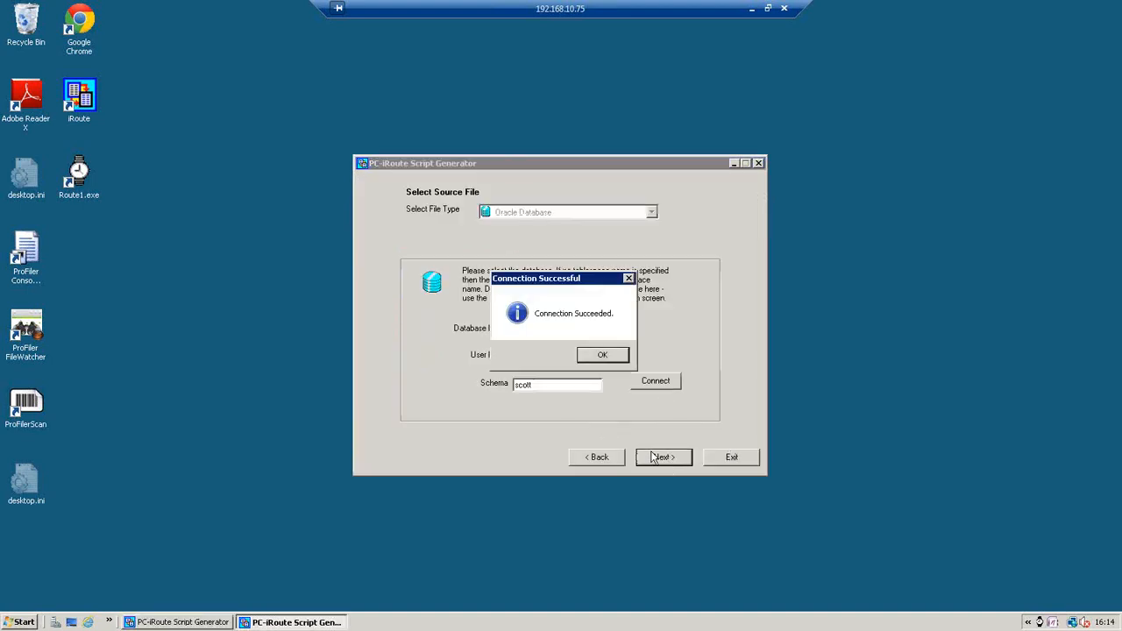
click(603, 355)
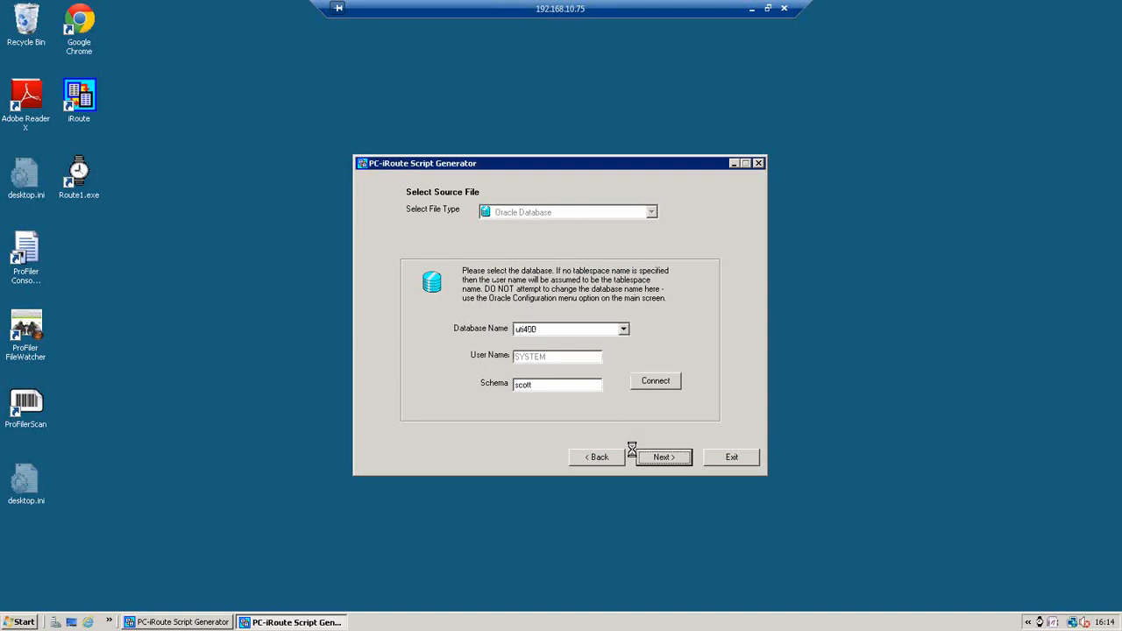
click(663, 457)
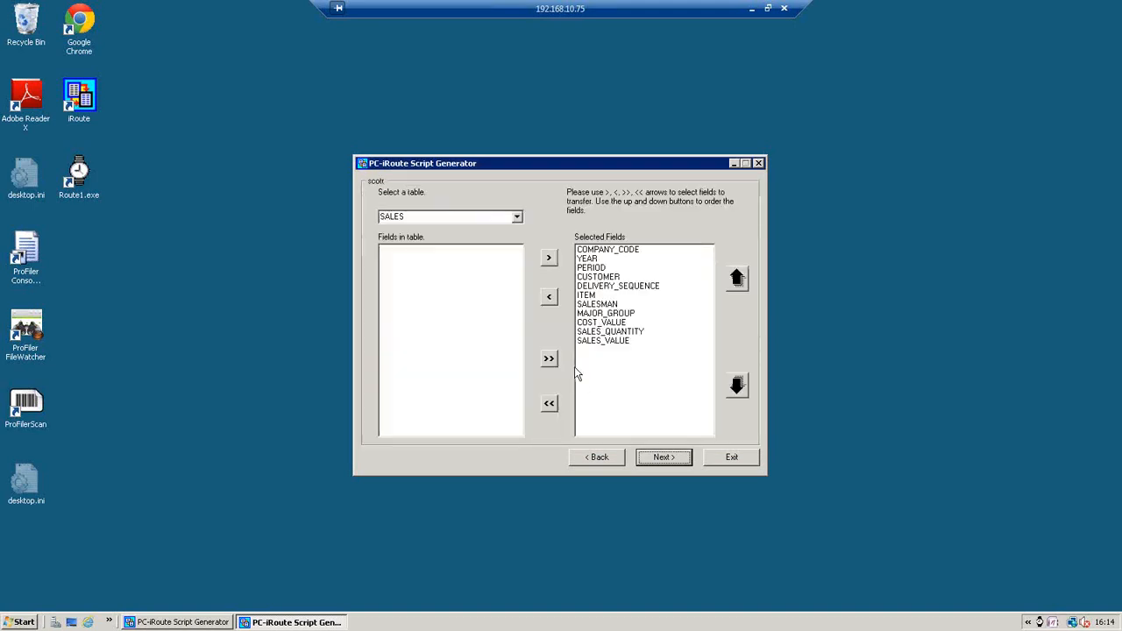
click(664, 457)
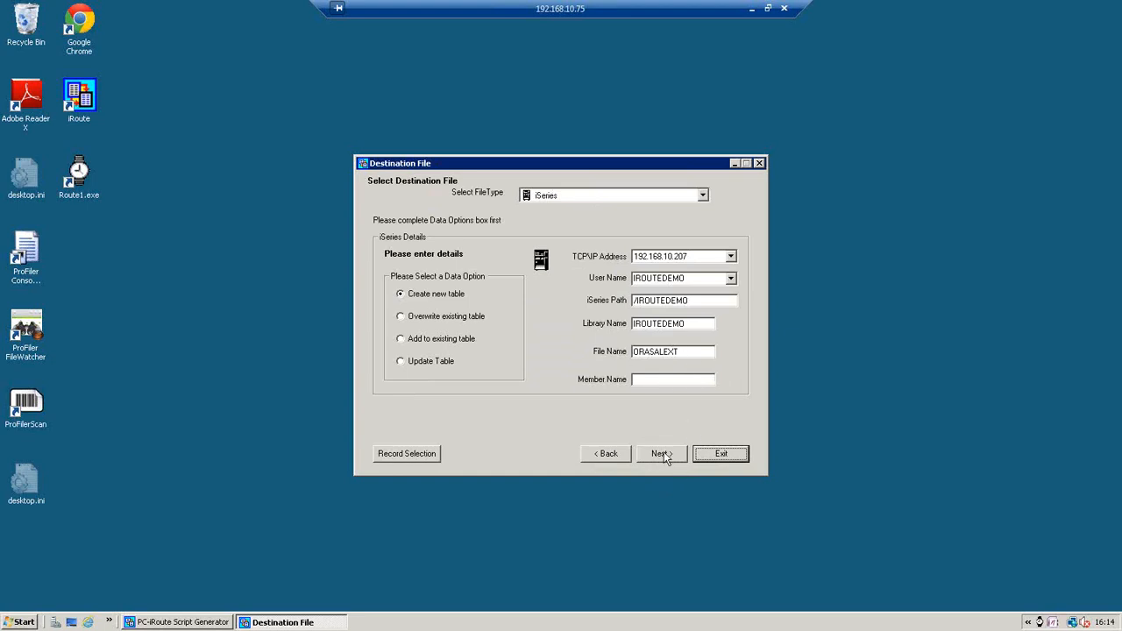
click(660, 454)
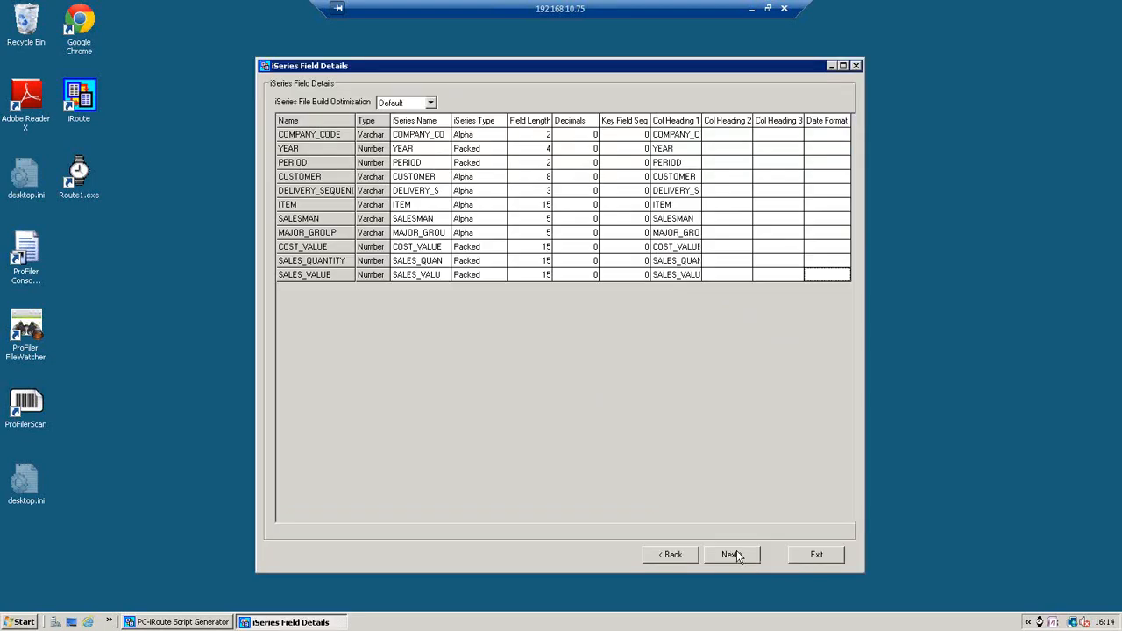
click(736, 554)
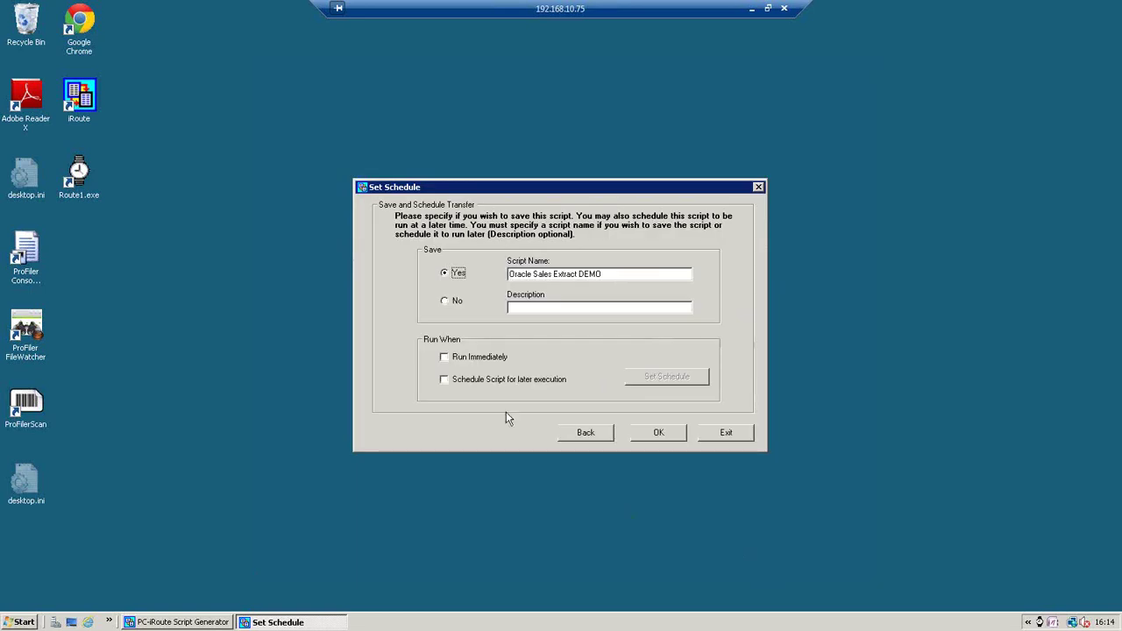
- Set the script to run immediately and confirm the save and schedule settings
click(444, 357)
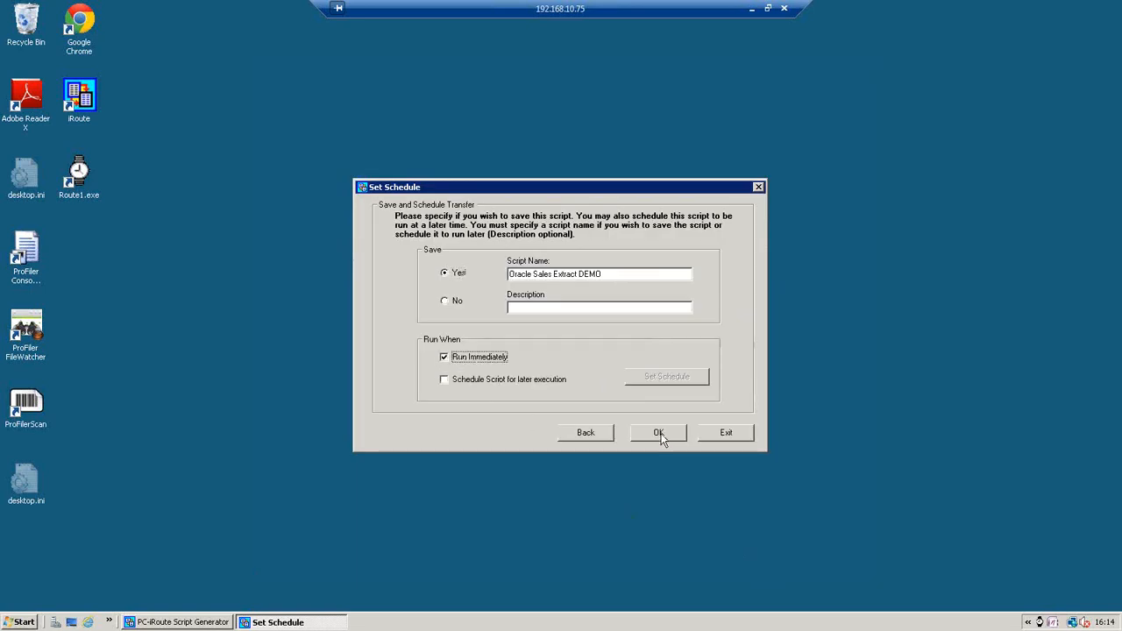
click(658, 433)
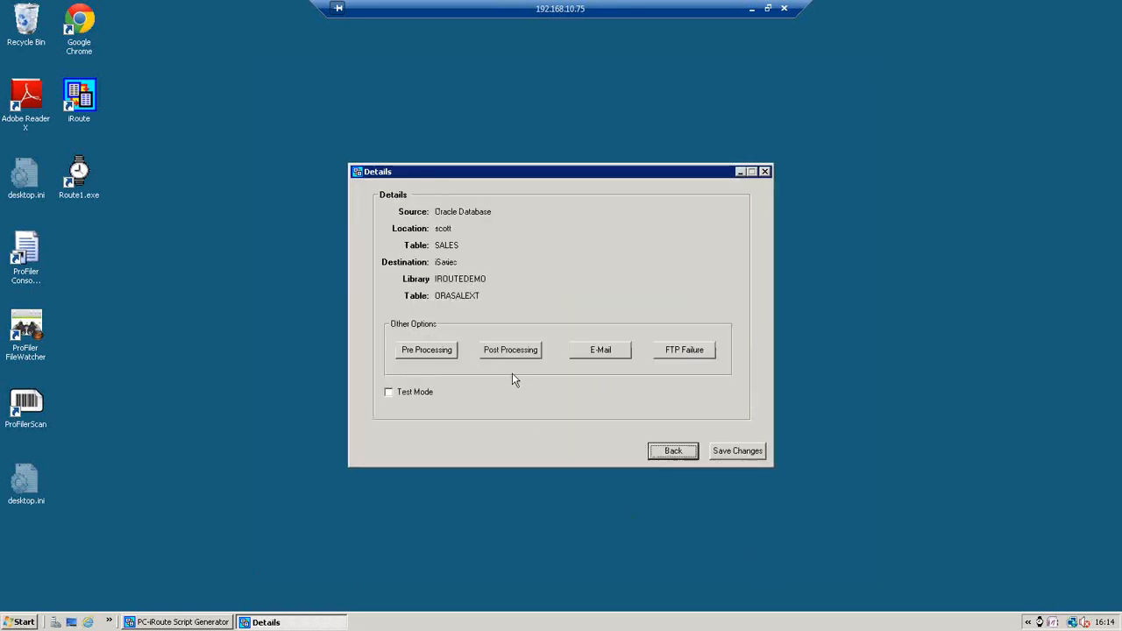
- Show post-processing options listing the Oracle Upload iRoute Definition step
click(510, 350)
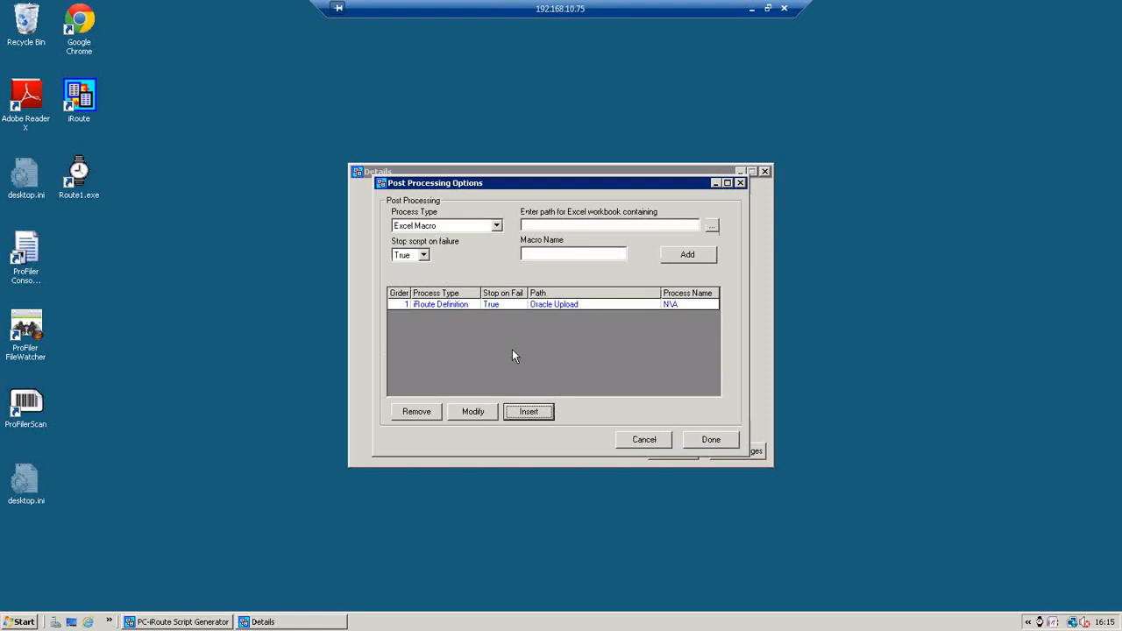
mouse_move(460, 307)
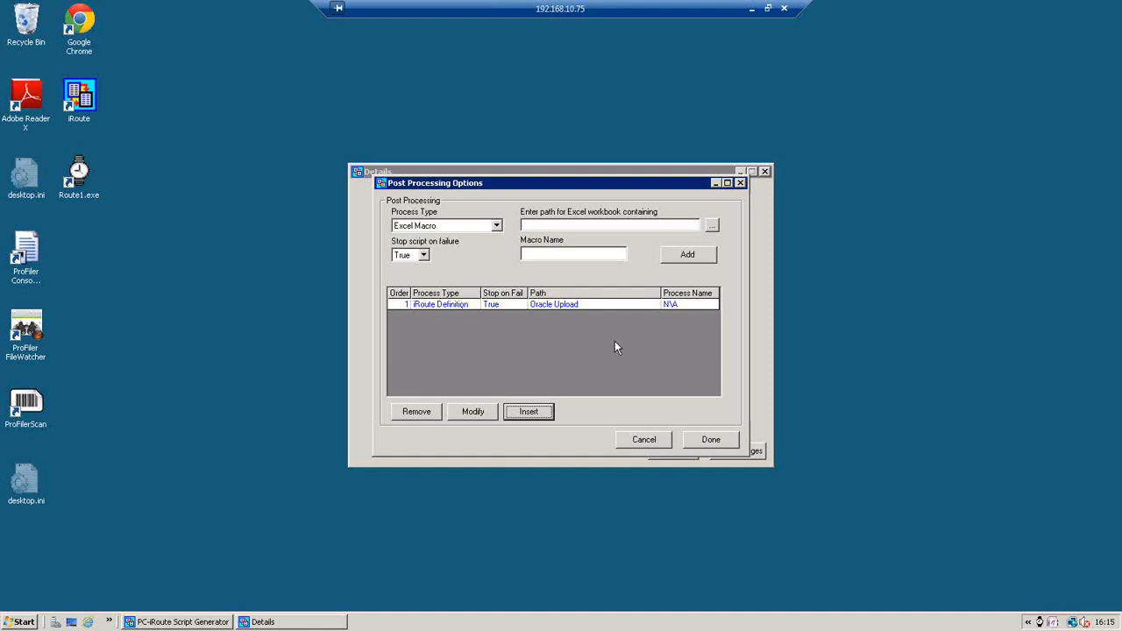
mouse_move(458, 345)
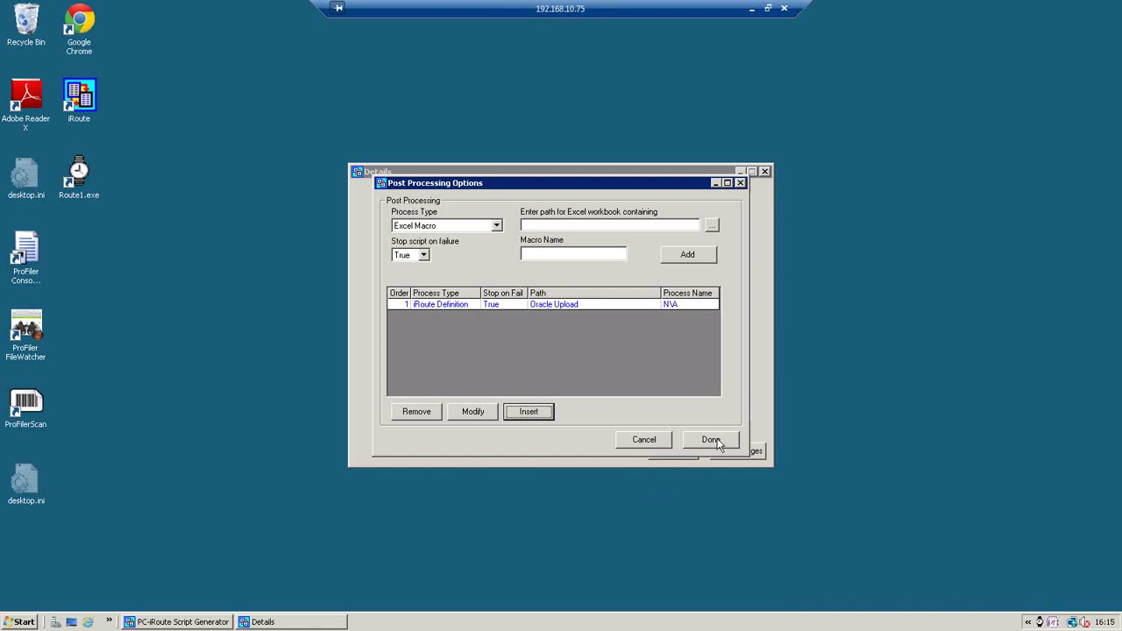
- Save Oracle Sales Extract DEMO, run it with FTP transfer to 192.168.10.207, and exit the transfer window
click(711, 440)
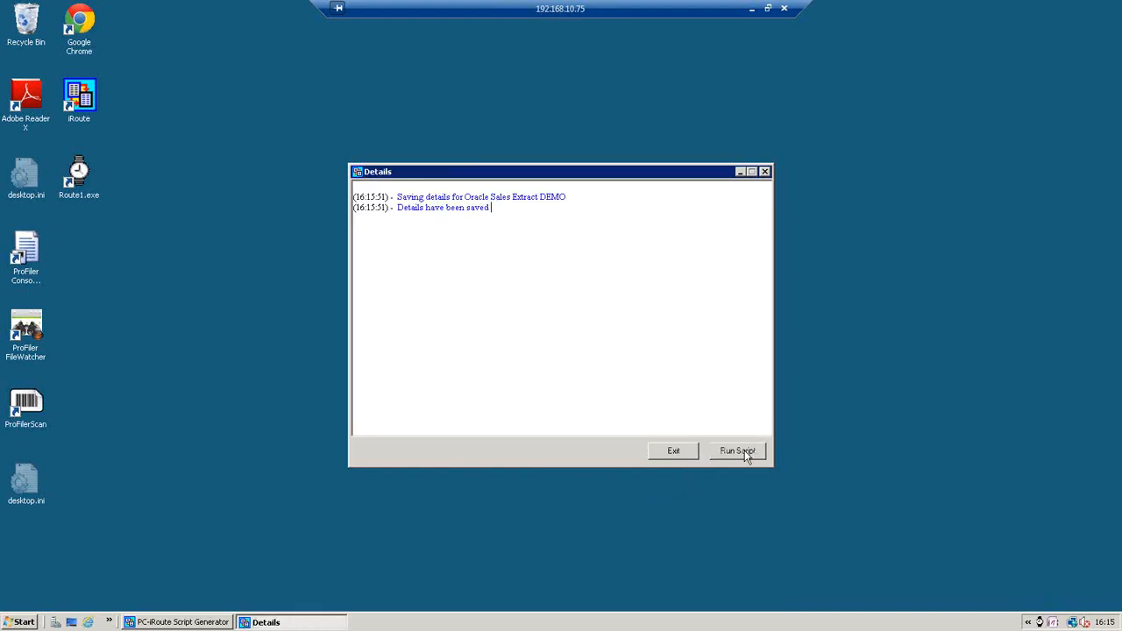
click(739, 451)
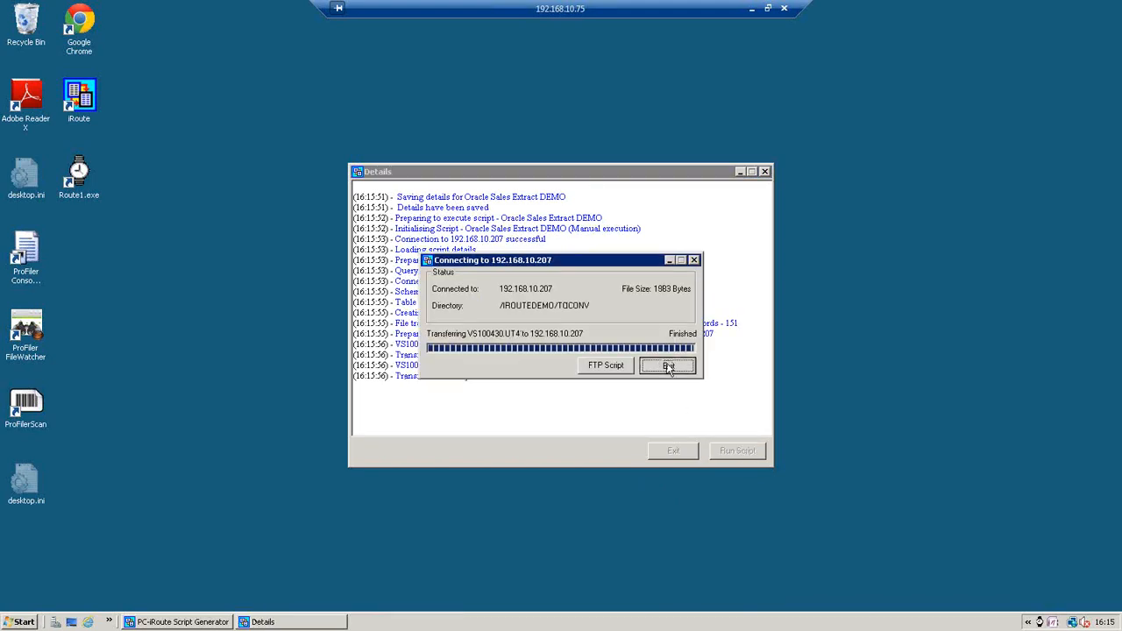
click(668, 366)
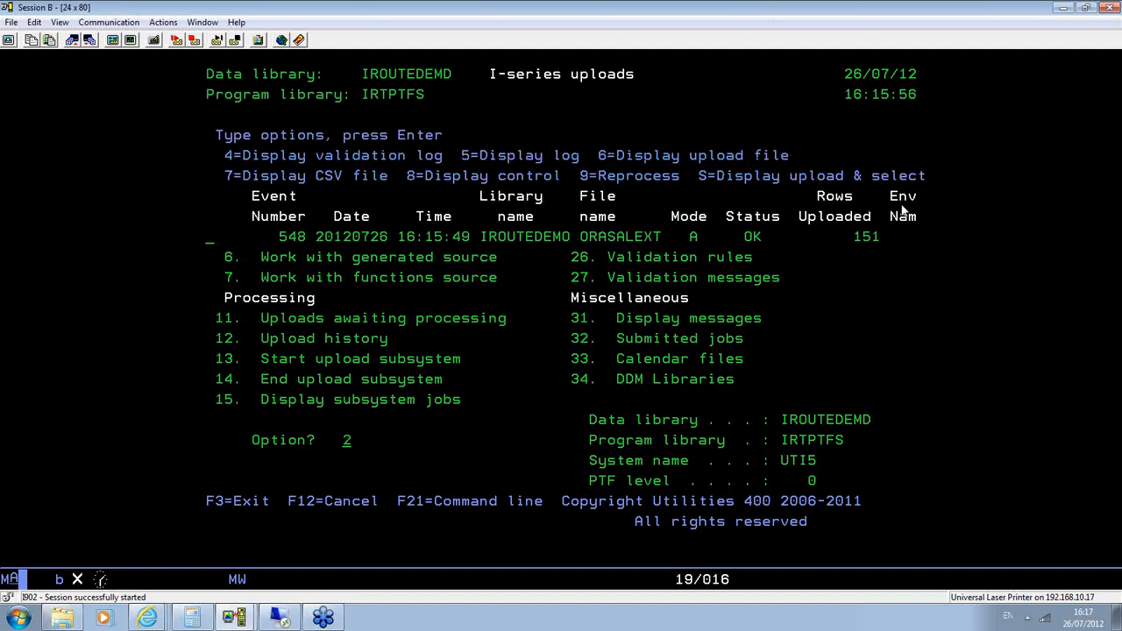
- Refresh the uploads list to show ORASALEXT event 548 at the top
key(Enter)
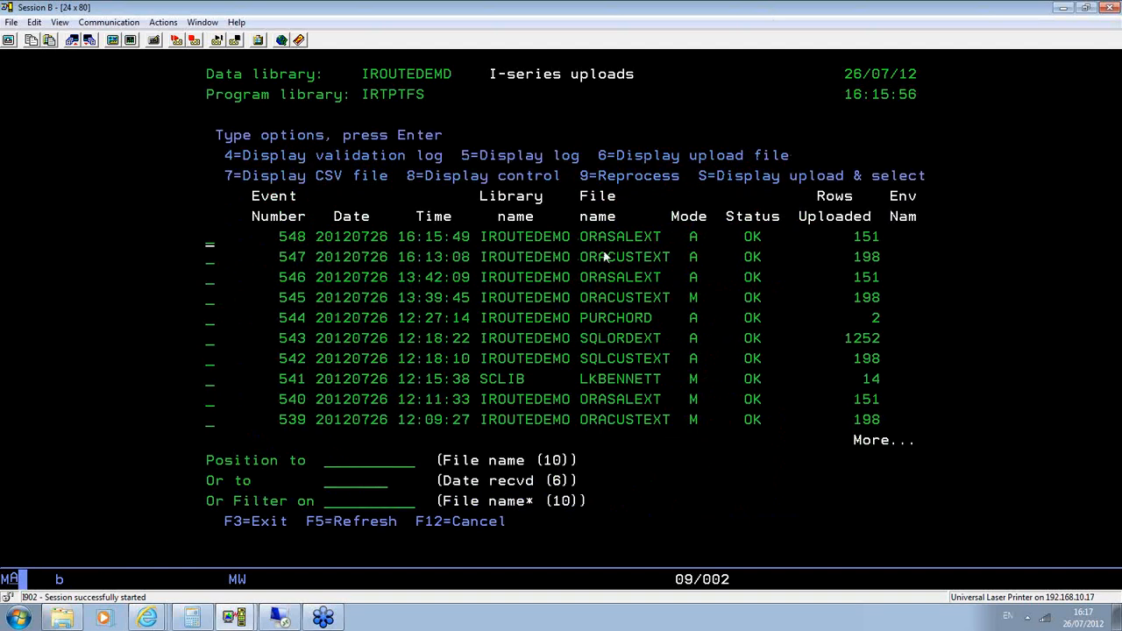
mouse_move(611, 257)
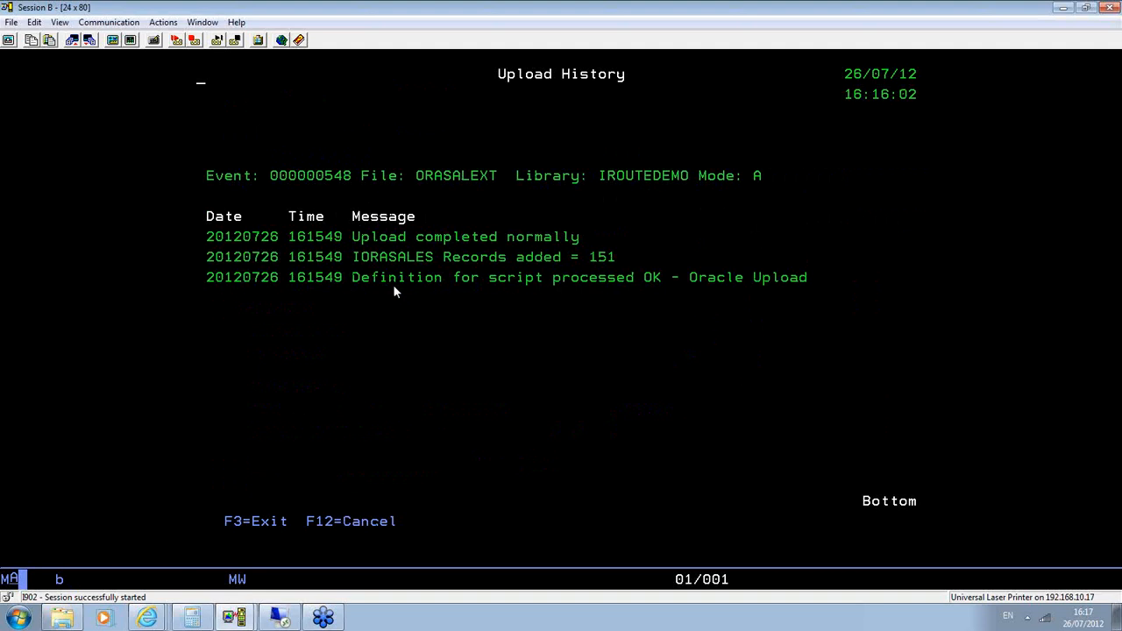
mouse_move(659, 292)
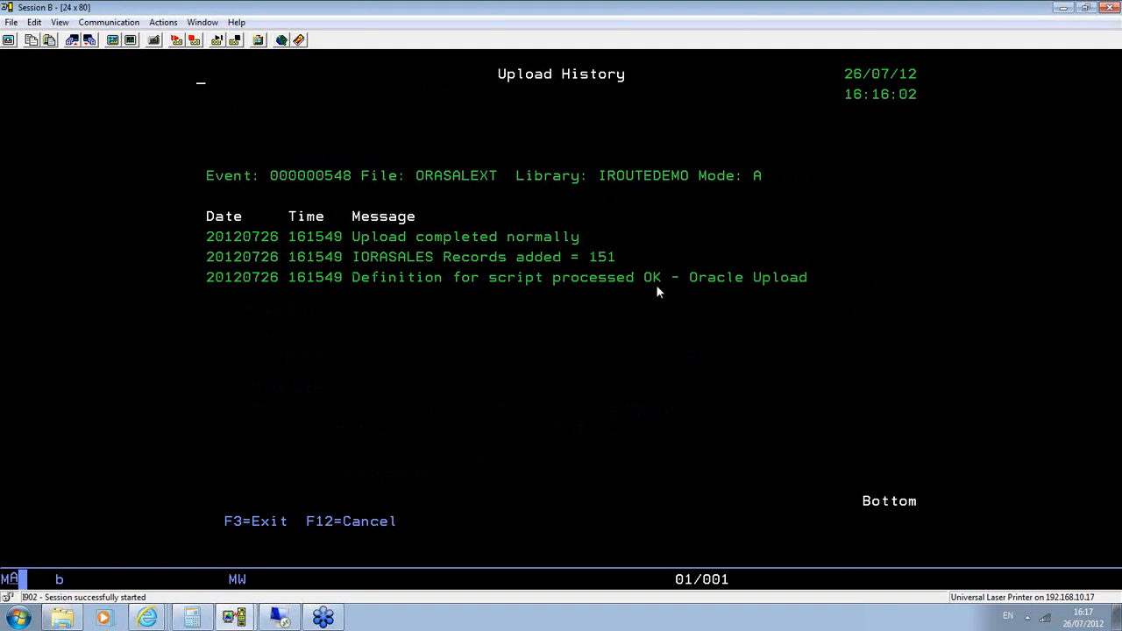
mouse_move(814, 284)
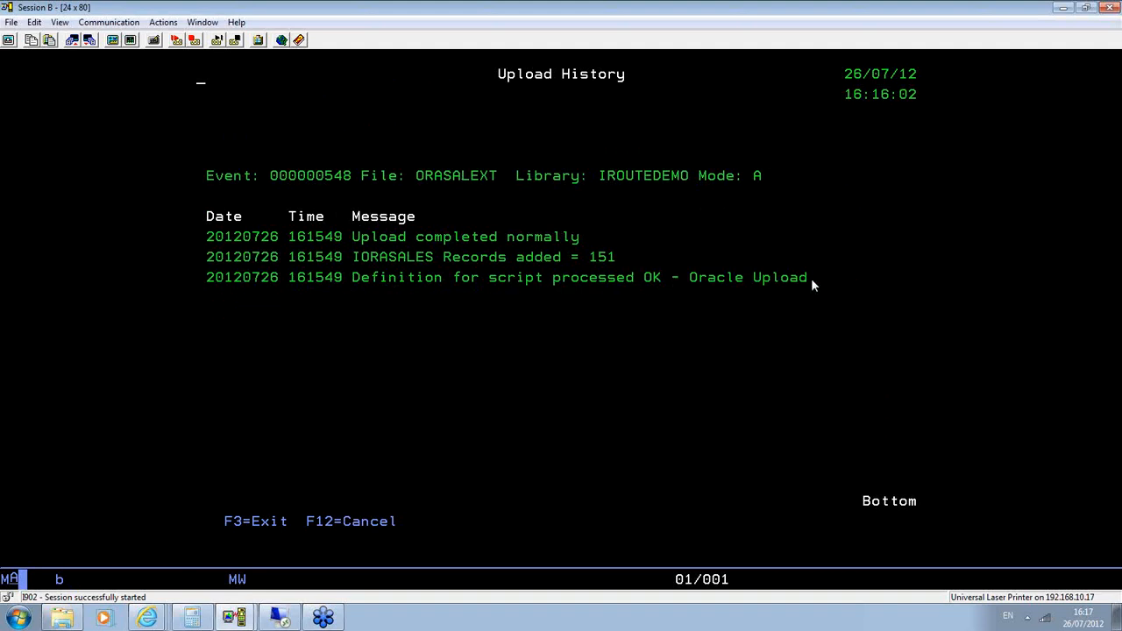
mouse_move(815, 290)
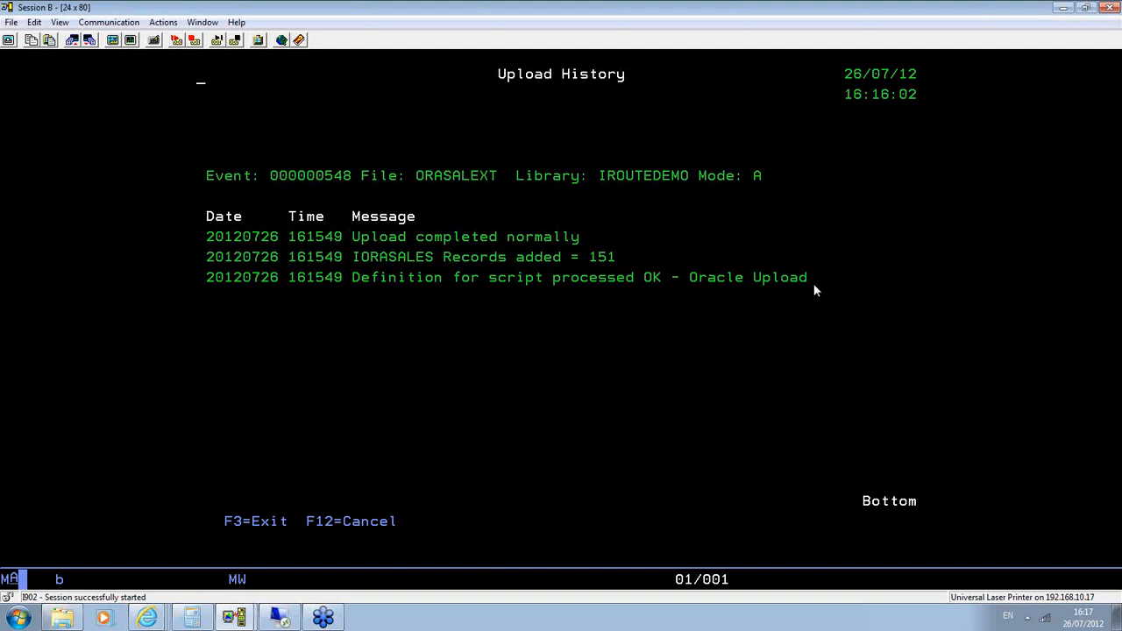
mouse_move(516, 279)
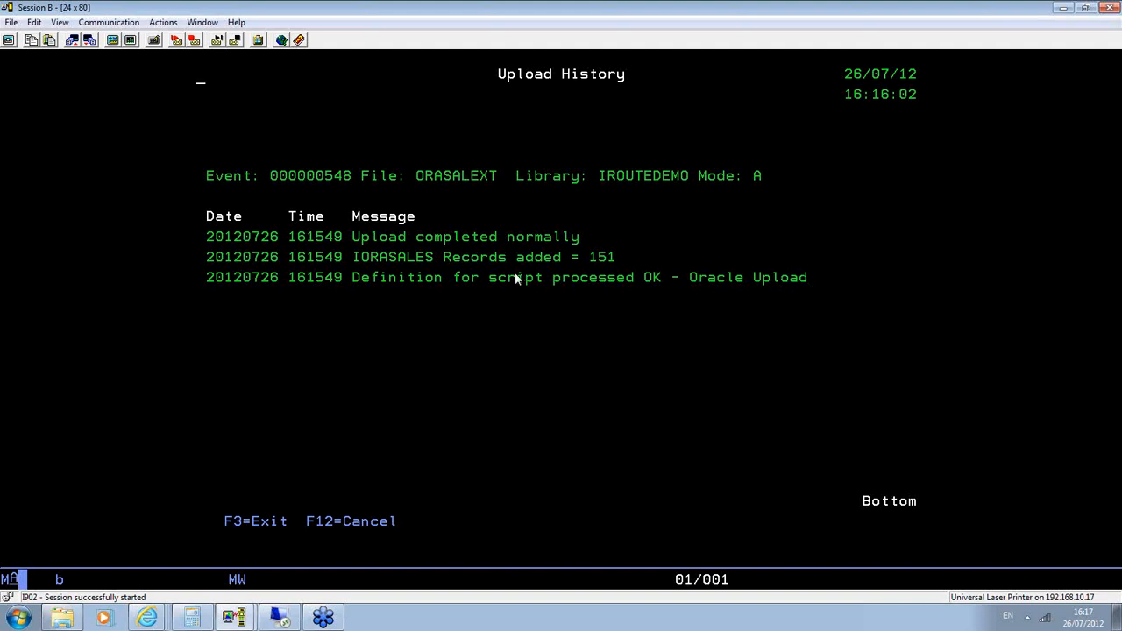
mouse_move(824, 296)
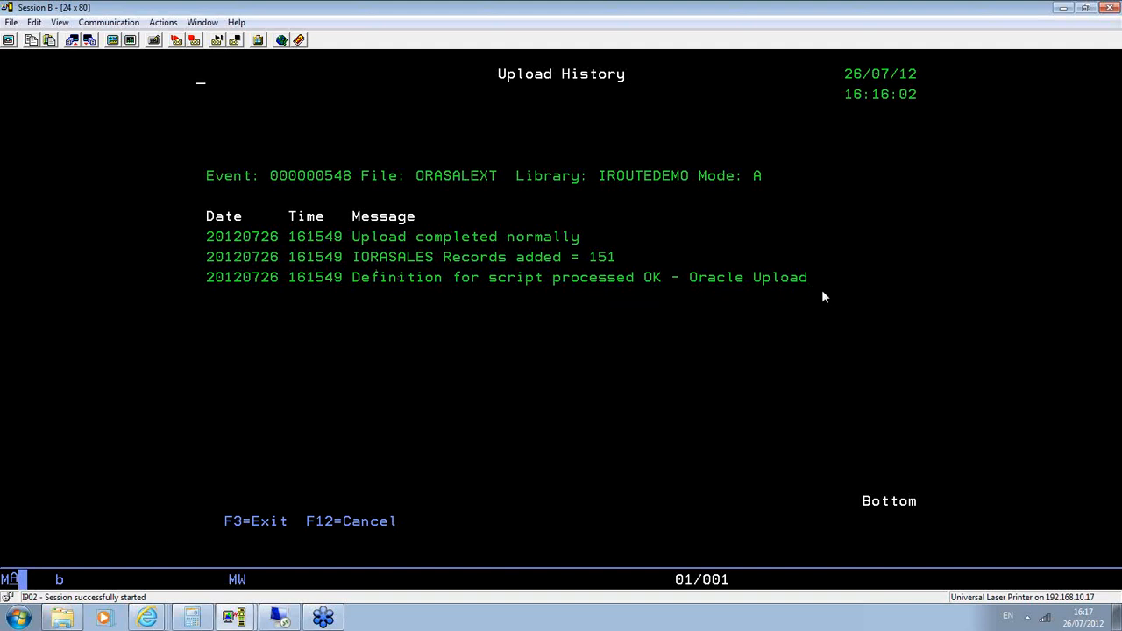
mouse_move(408, 266)
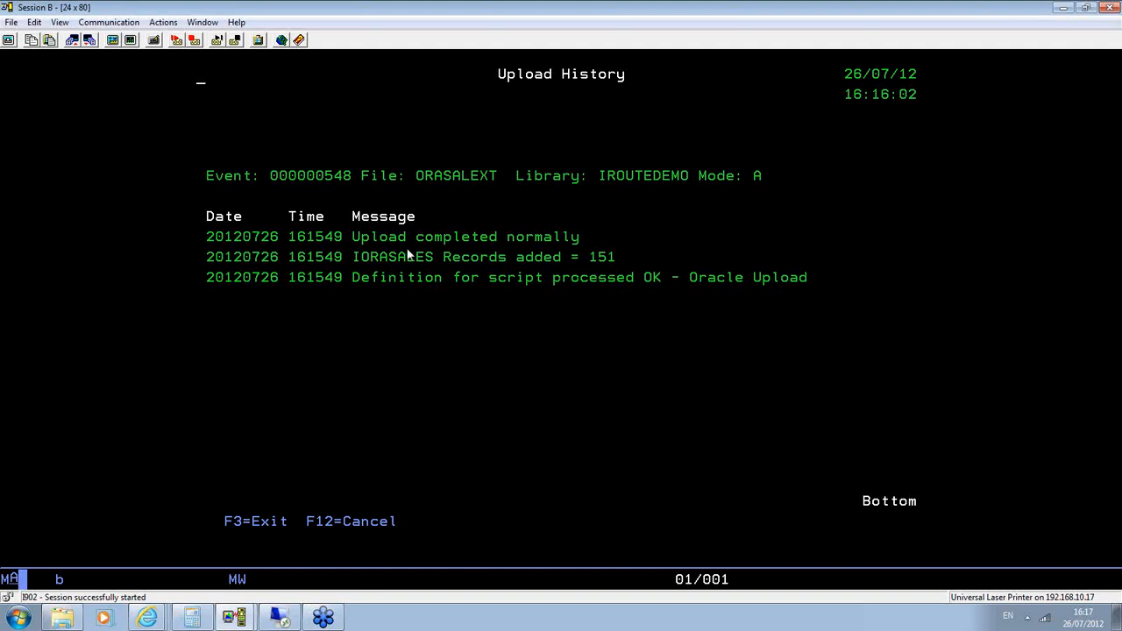
mouse_move(411, 270)
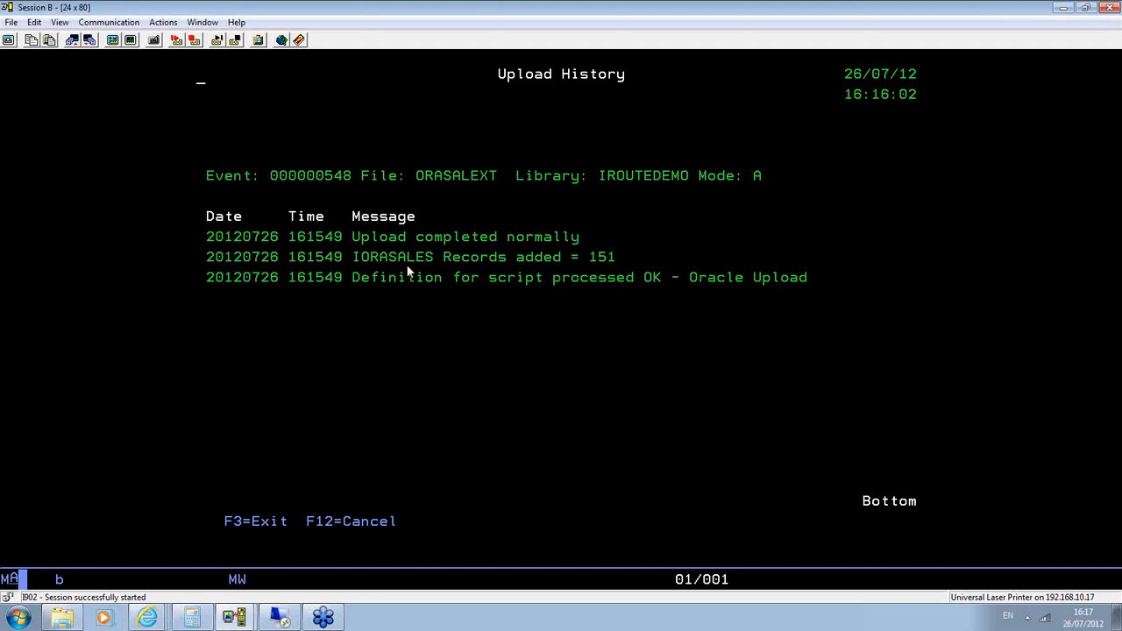
mouse_move(420, 269)
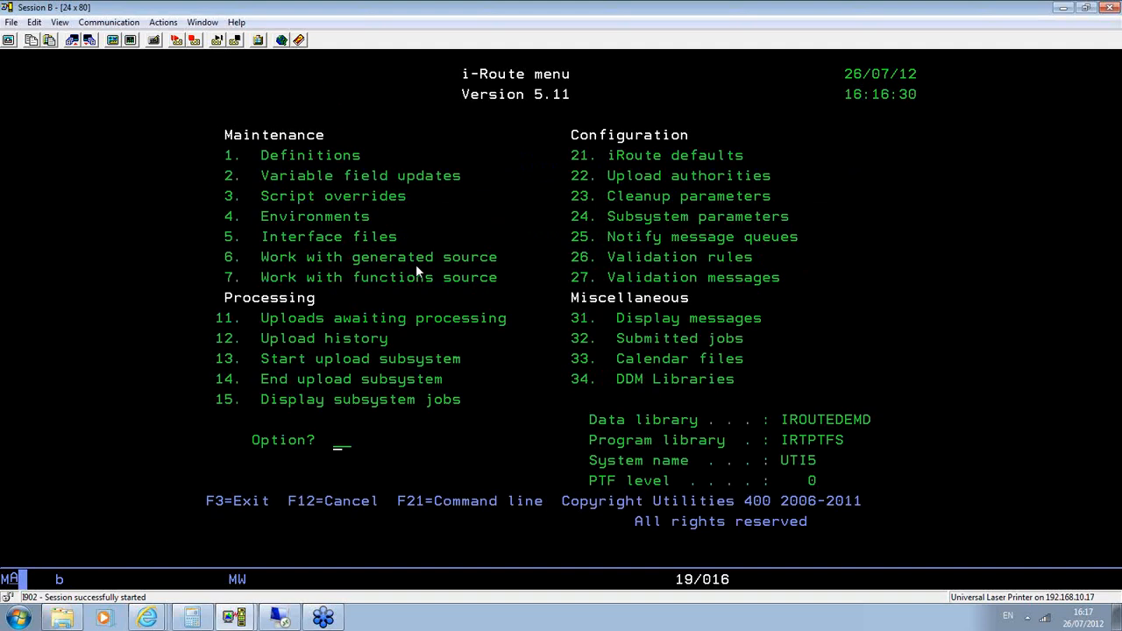
- Enter menu option 1 to reach definitions maintenance for the Oracle Upload script
text(1)
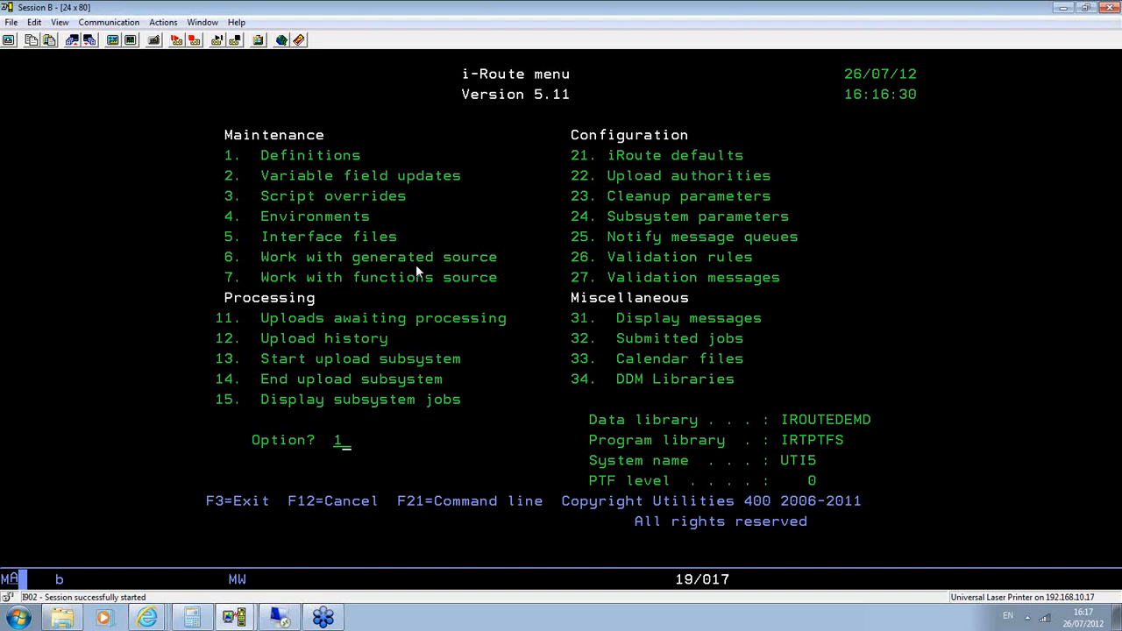
key(Enter)
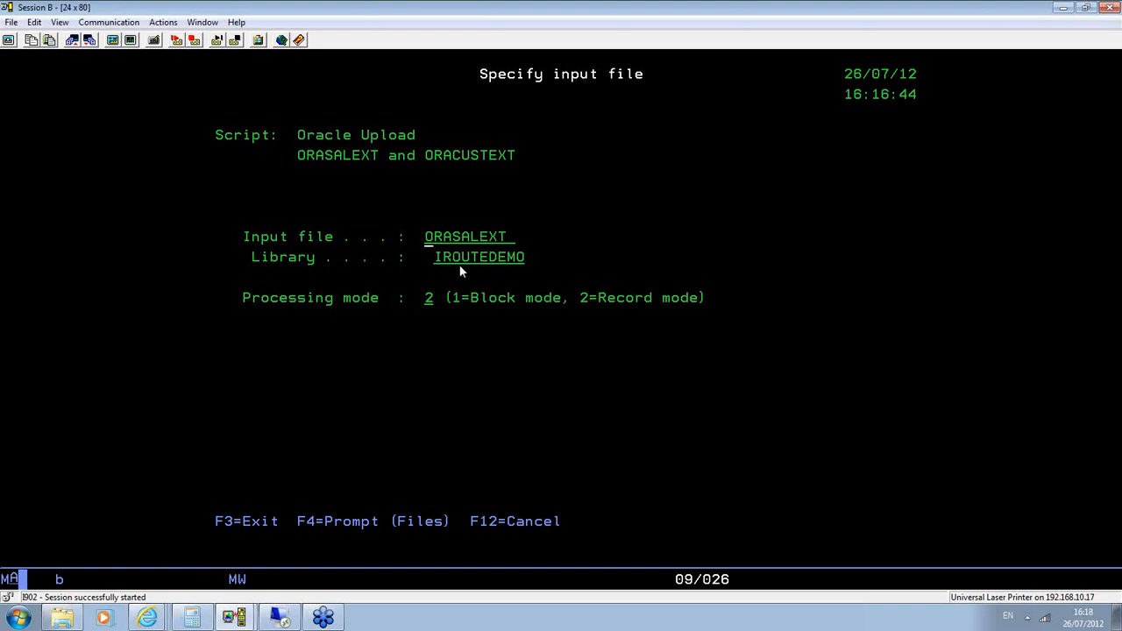
mouse_move(526, 273)
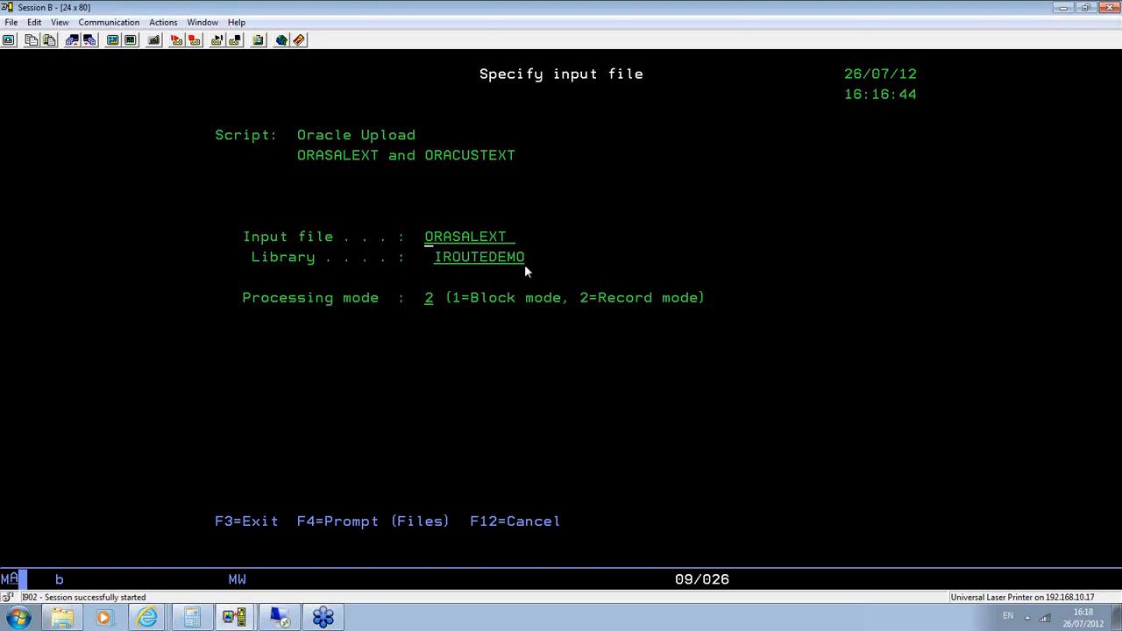
- Accept ORASALEXT in IROUTEDEMO as input file and reach Maintain iRoute definition
key(Enter)
text(1)
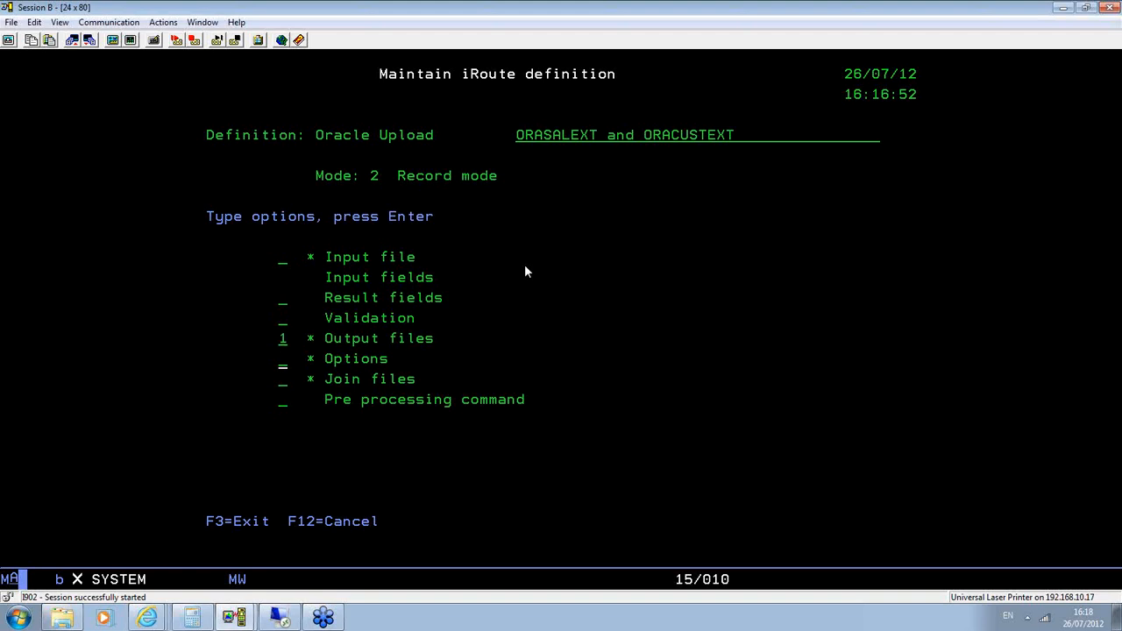
- Display the definition's output file list showing IORASALES in IROUTEDEMO
key(Enter)
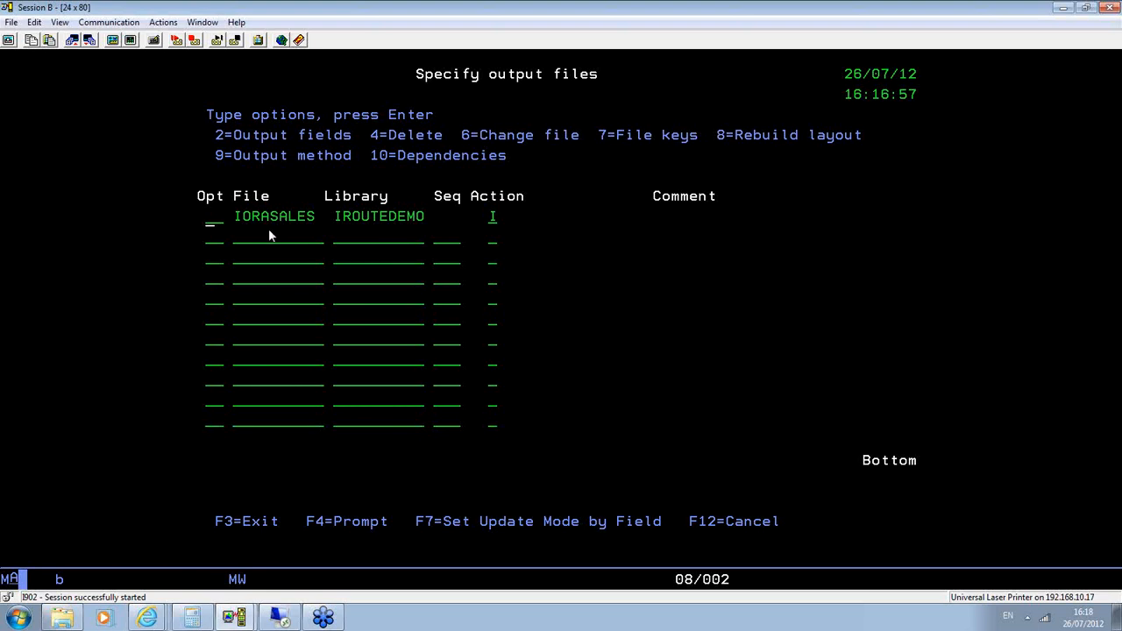
mouse_move(281, 390)
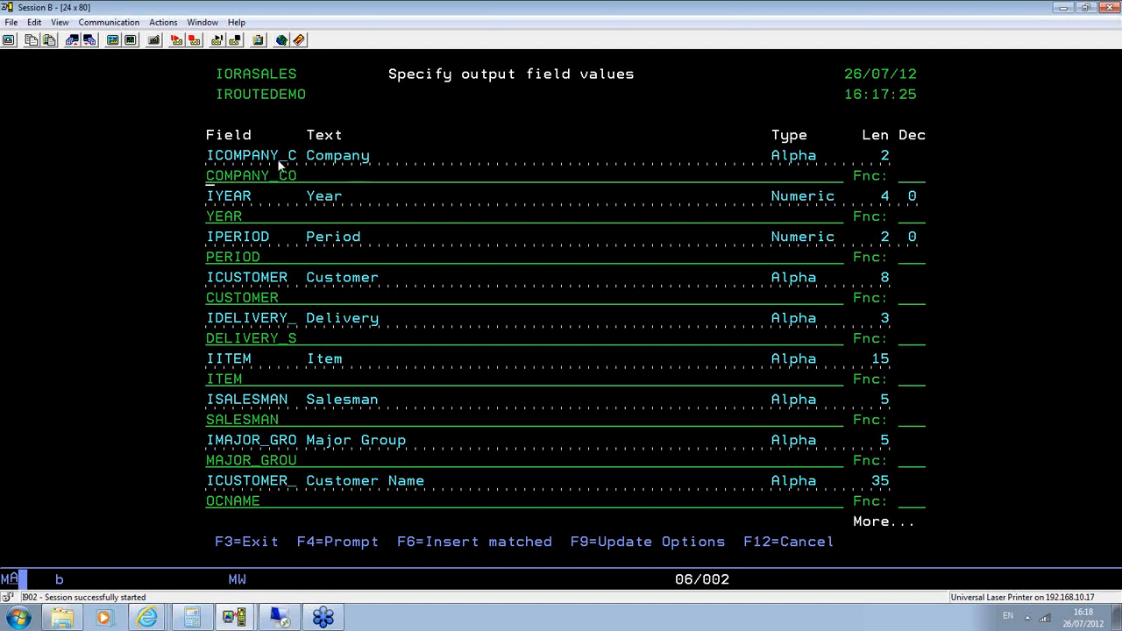
mouse_move(359, 466)
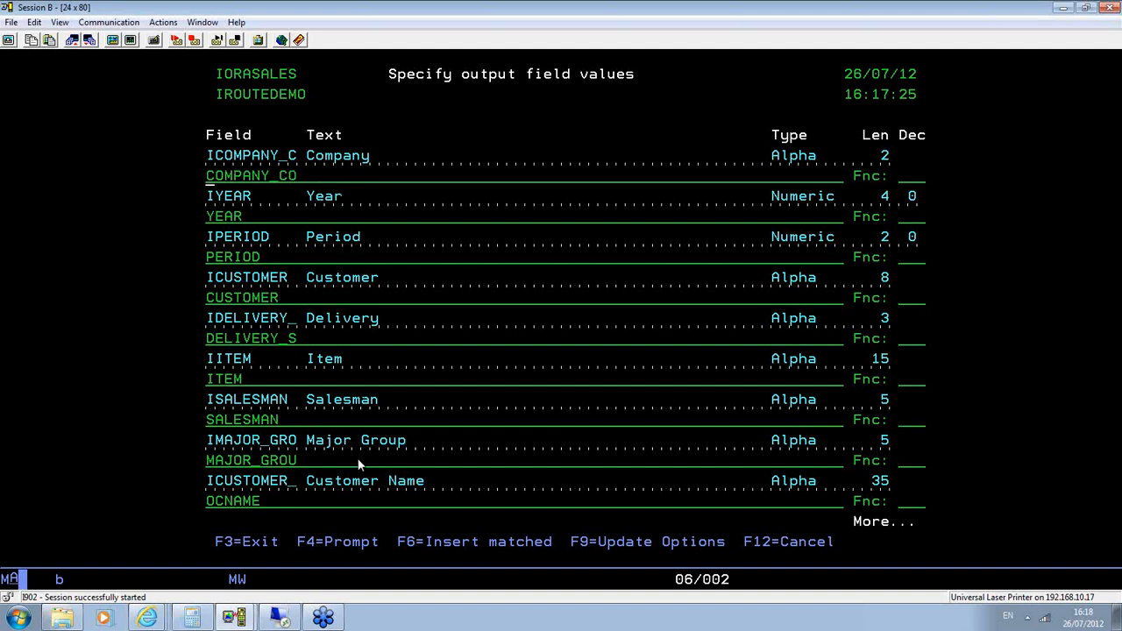
mouse_move(241, 179)
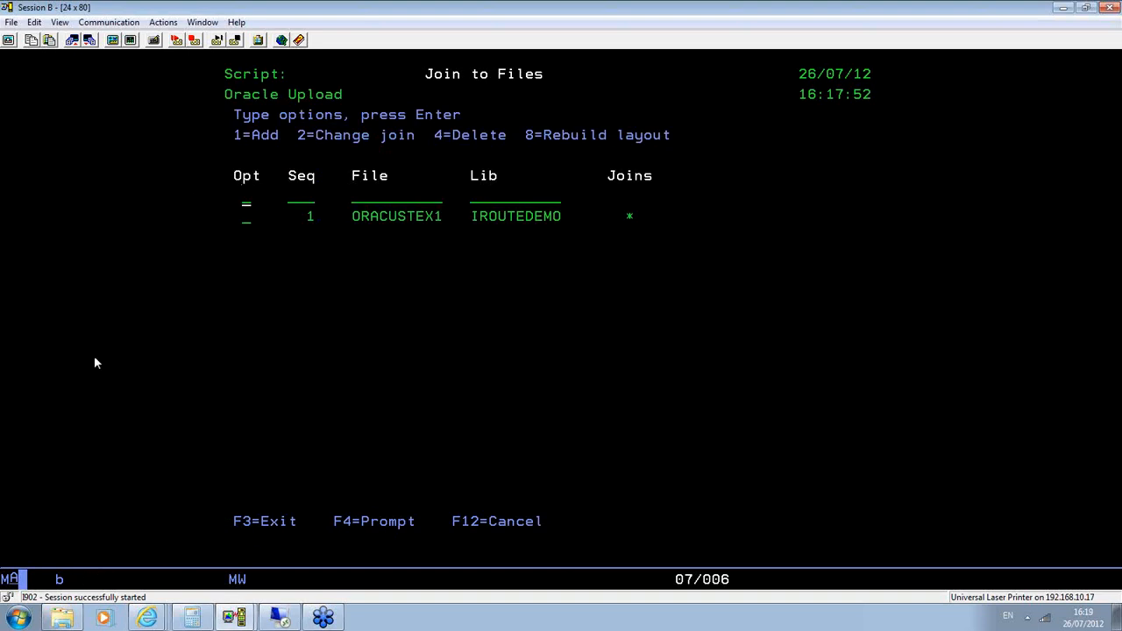
mouse_move(383, 238)
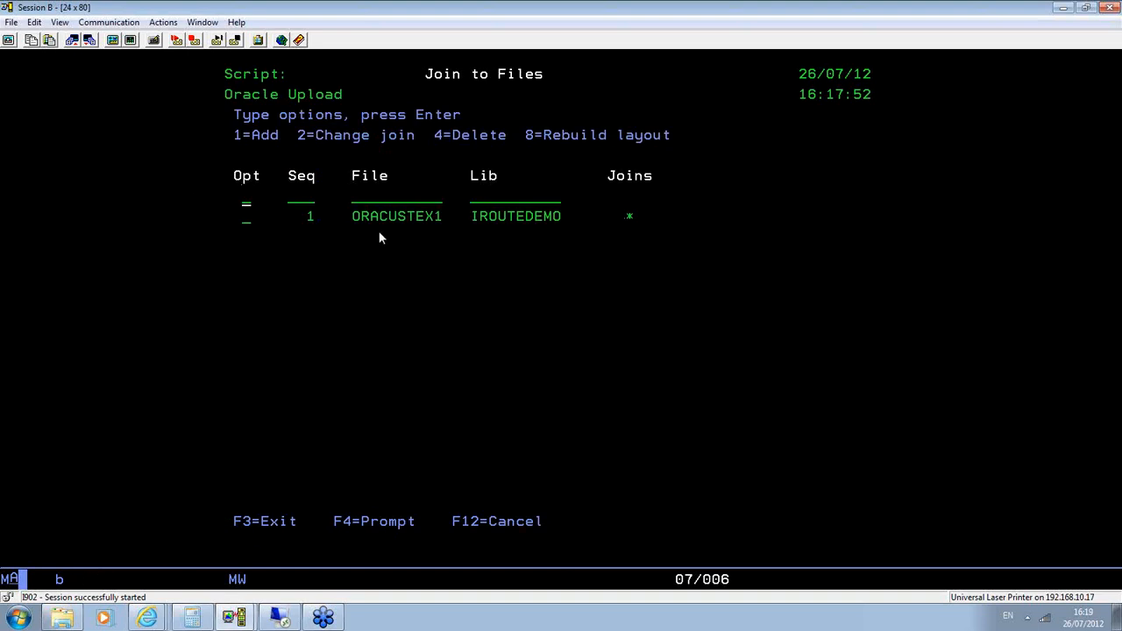
mouse_move(383, 233)
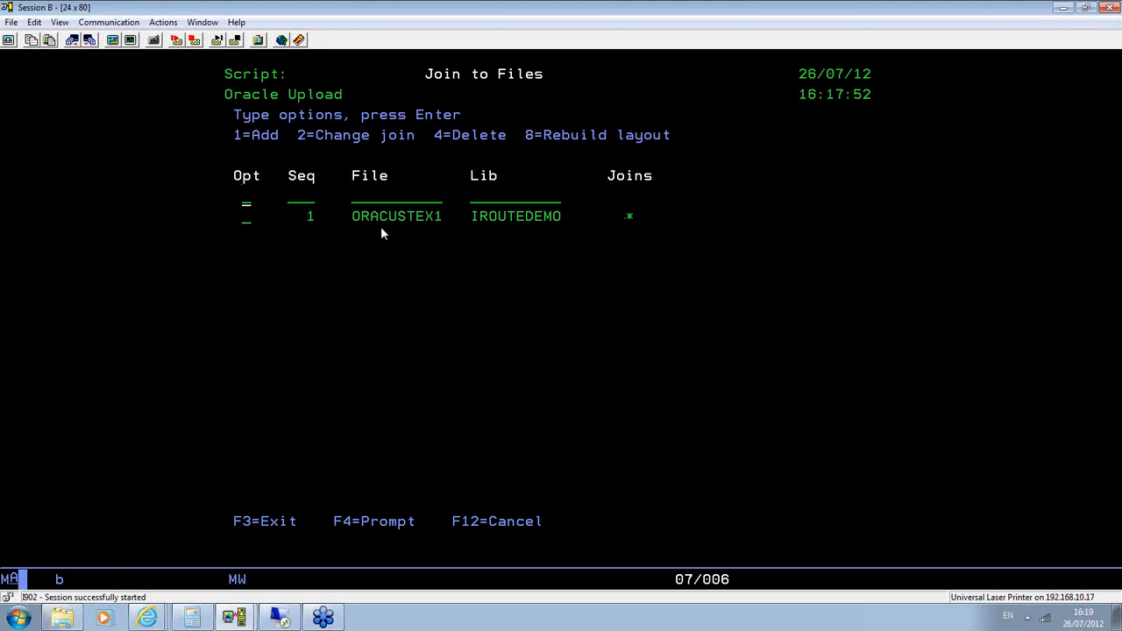
mouse_move(355, 229)
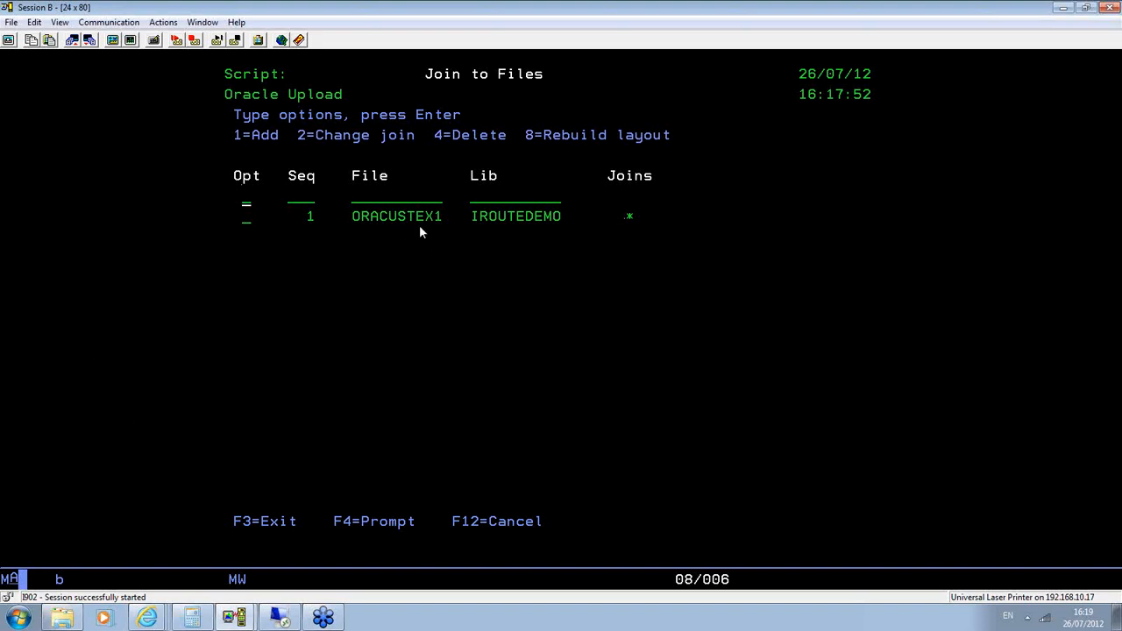
key(Enter)
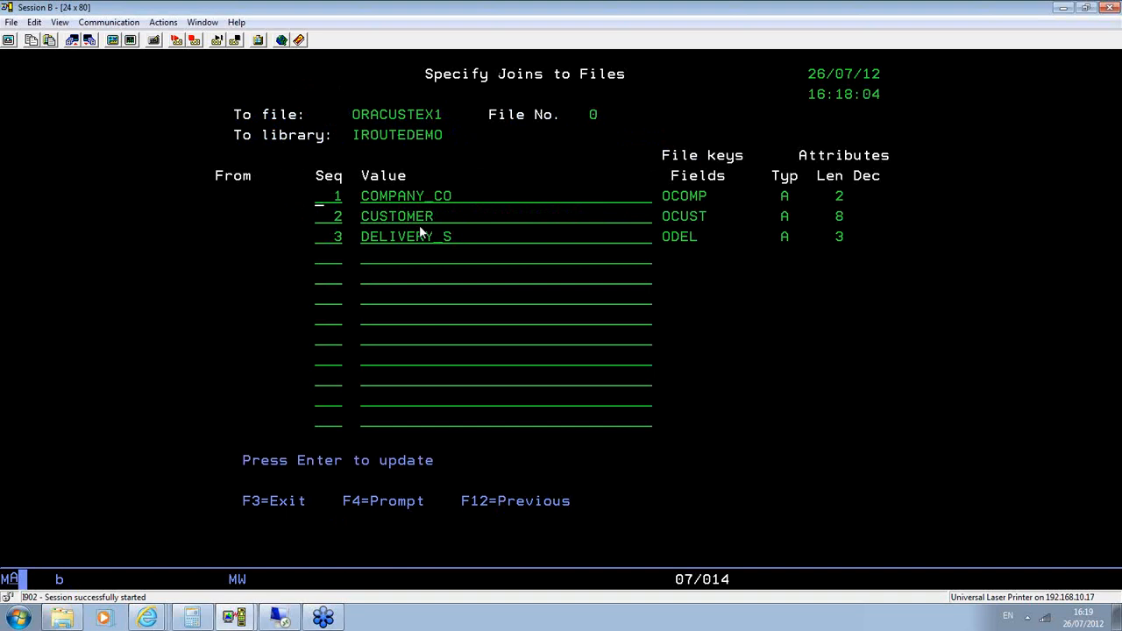
mouse_move(402, 150)
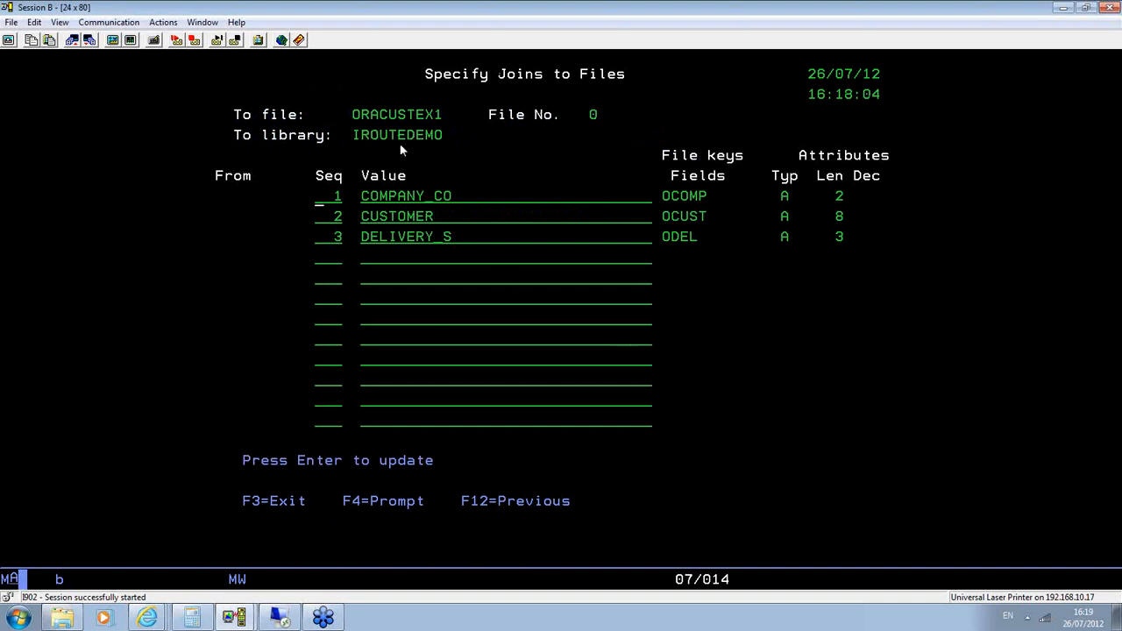
mouse_move(695, 197)
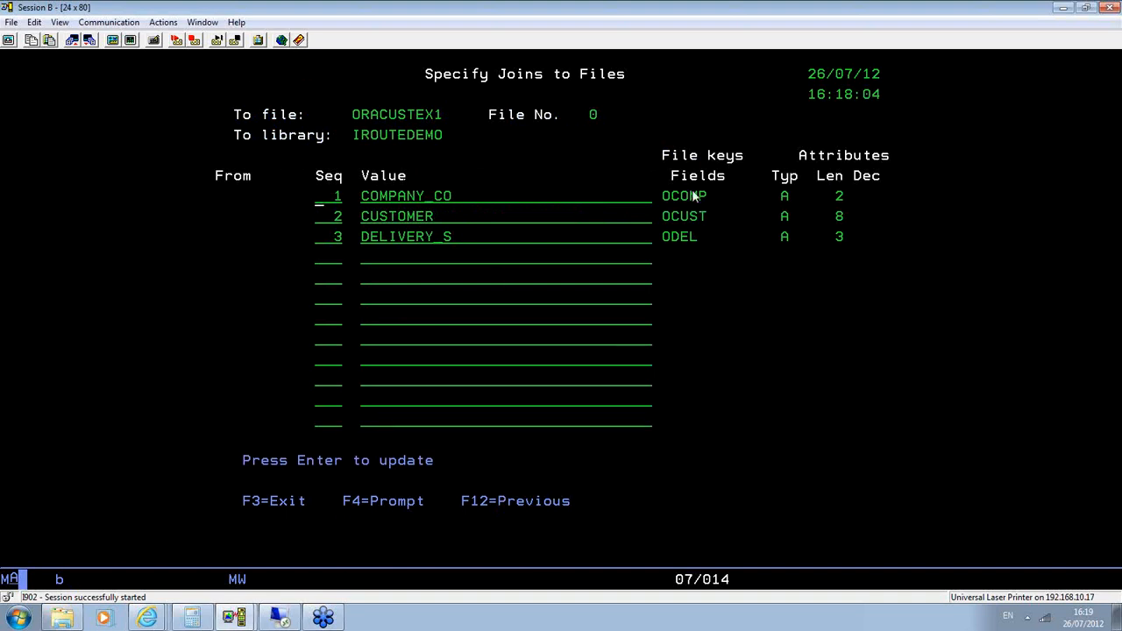
mouse_move(690, 242)
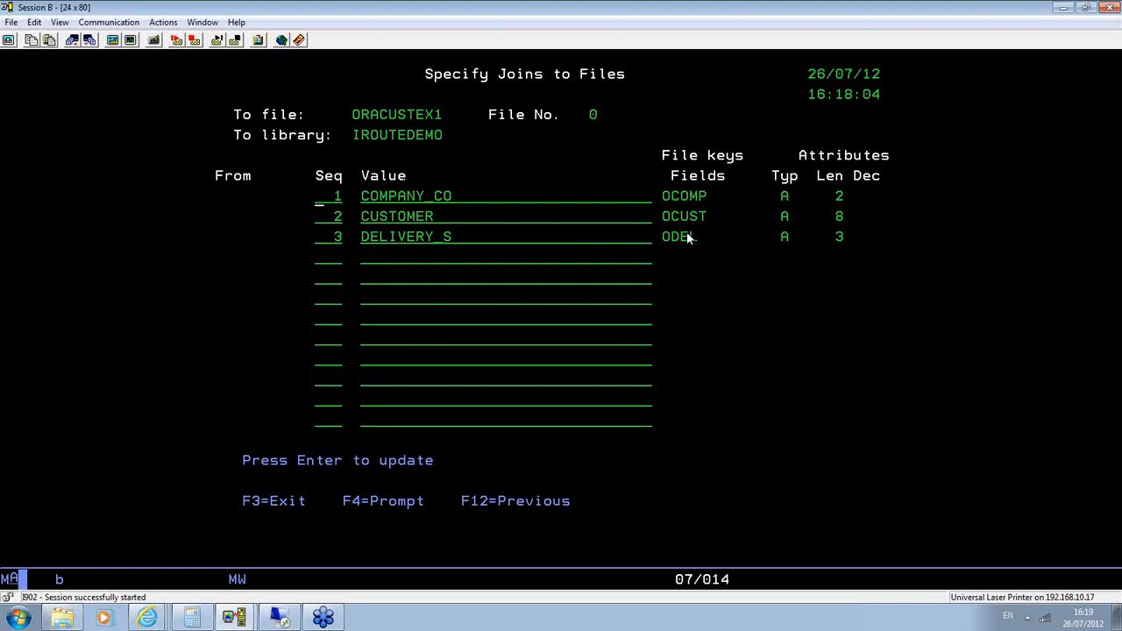
mouse_move(400, 204)
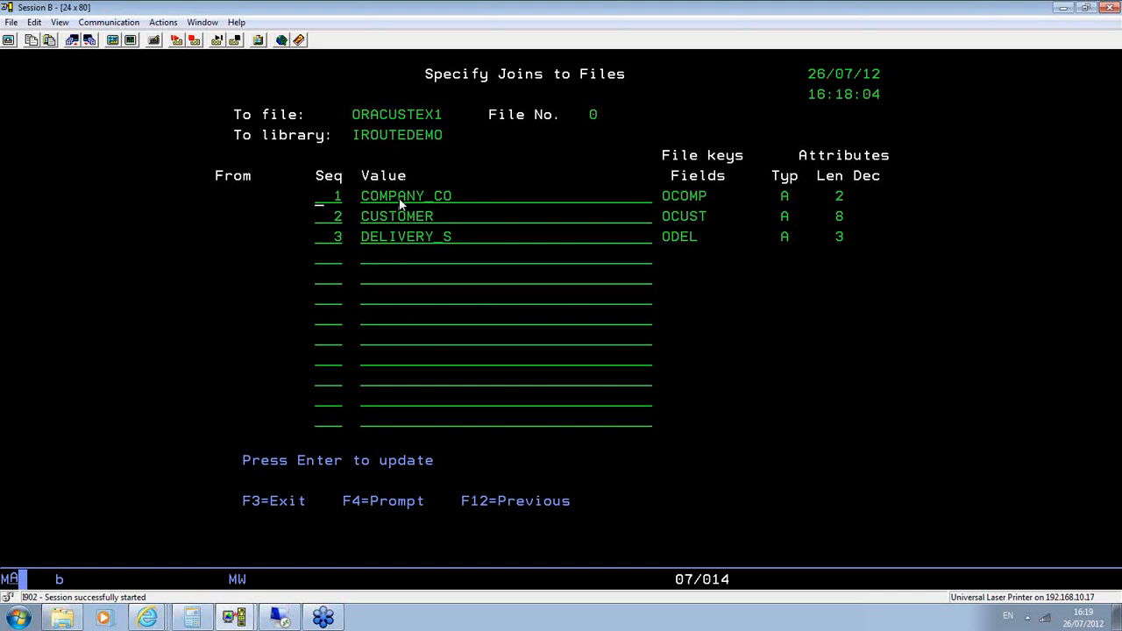
mouse_move(429, 256)
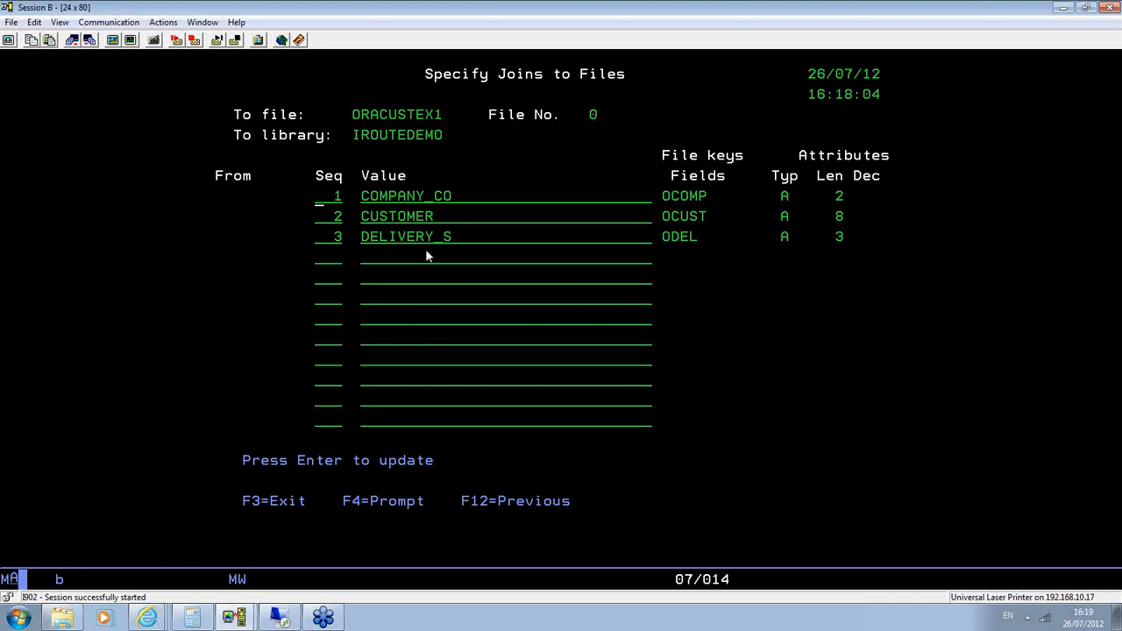
mouse_move(692, 239)
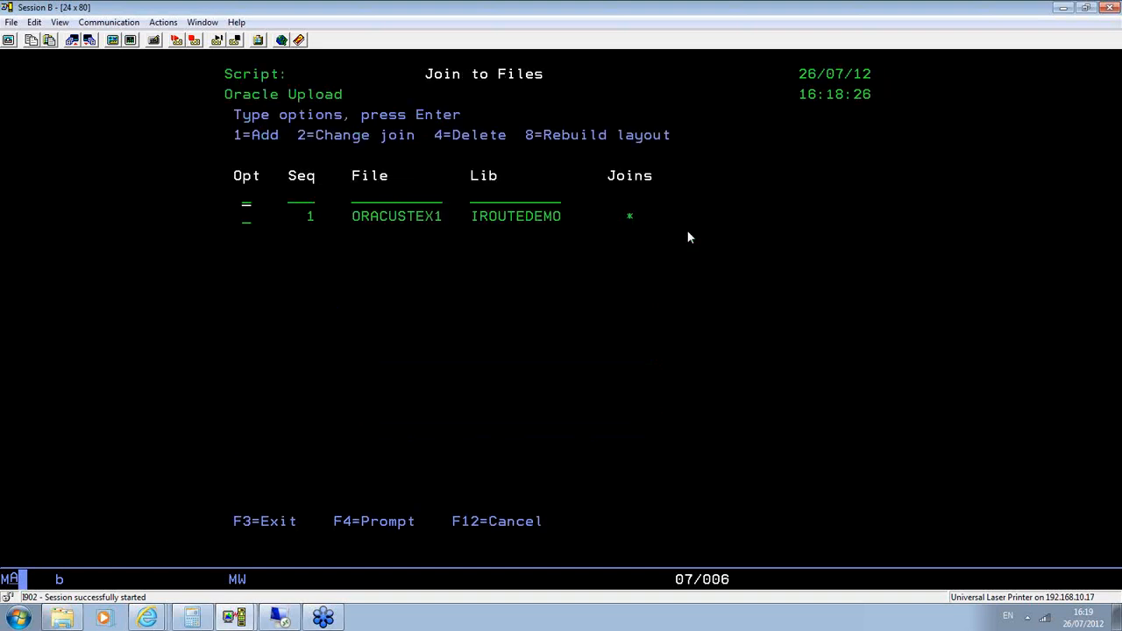
- Leave Join to Files and compile the Oracle Upload data handling program with option 1
key(F12)
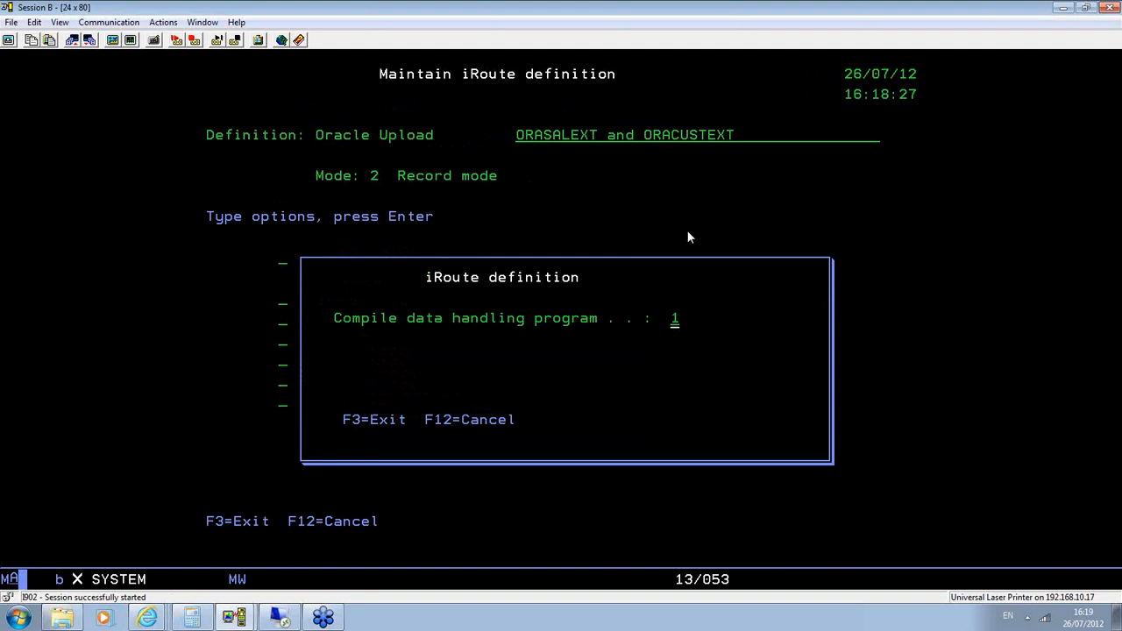
key(Enter)
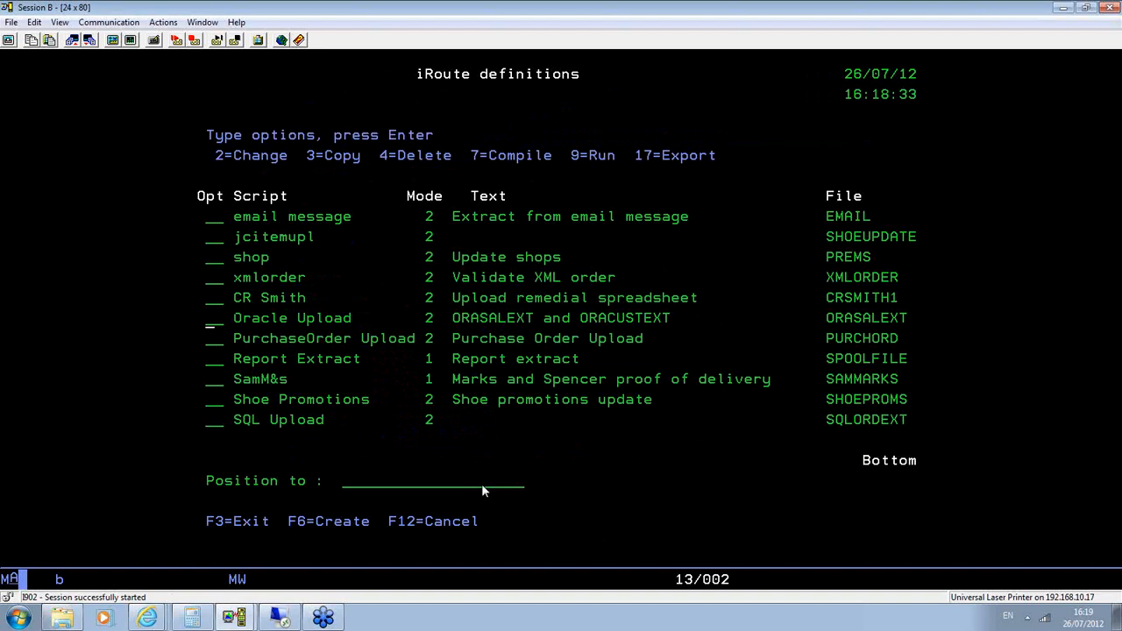
mouse_move(588, 459)
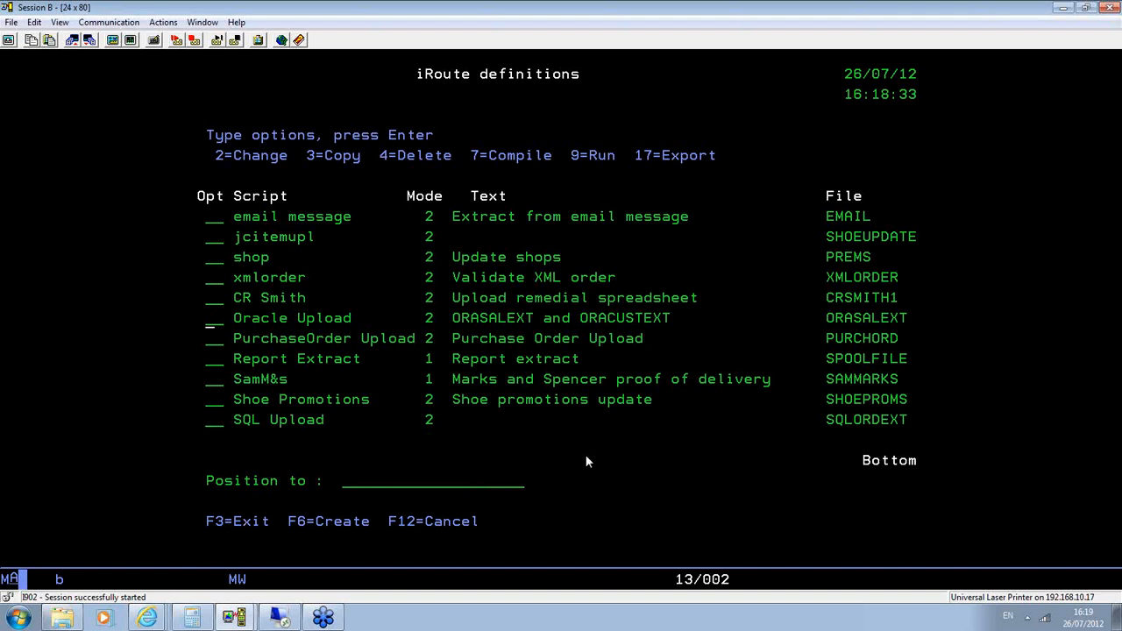
mouse_move(682, 472)
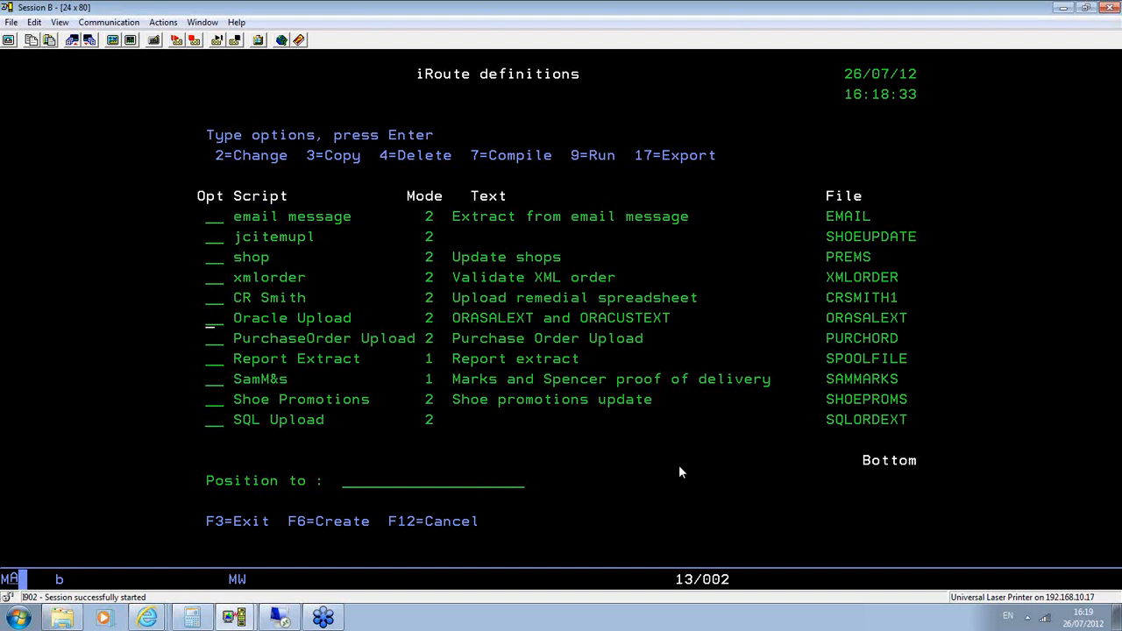
- Reopen the Oracle Upload definition with option 2 and reach its compile prompt
text(2)
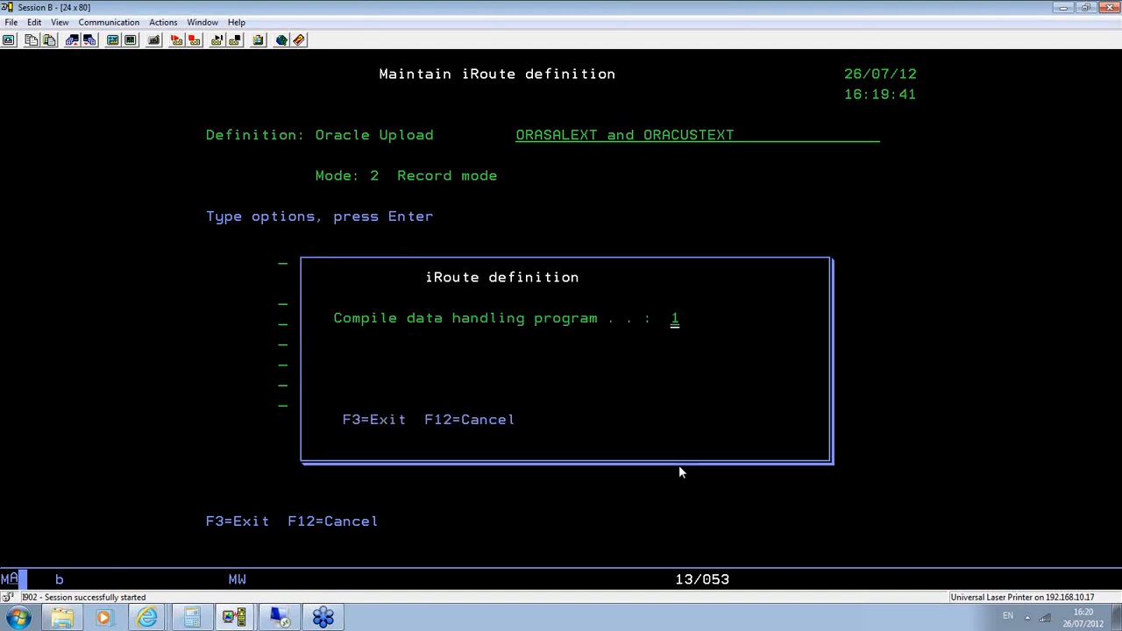
- Confirm compiling the Oracle Upload data handling program
key(Enter)
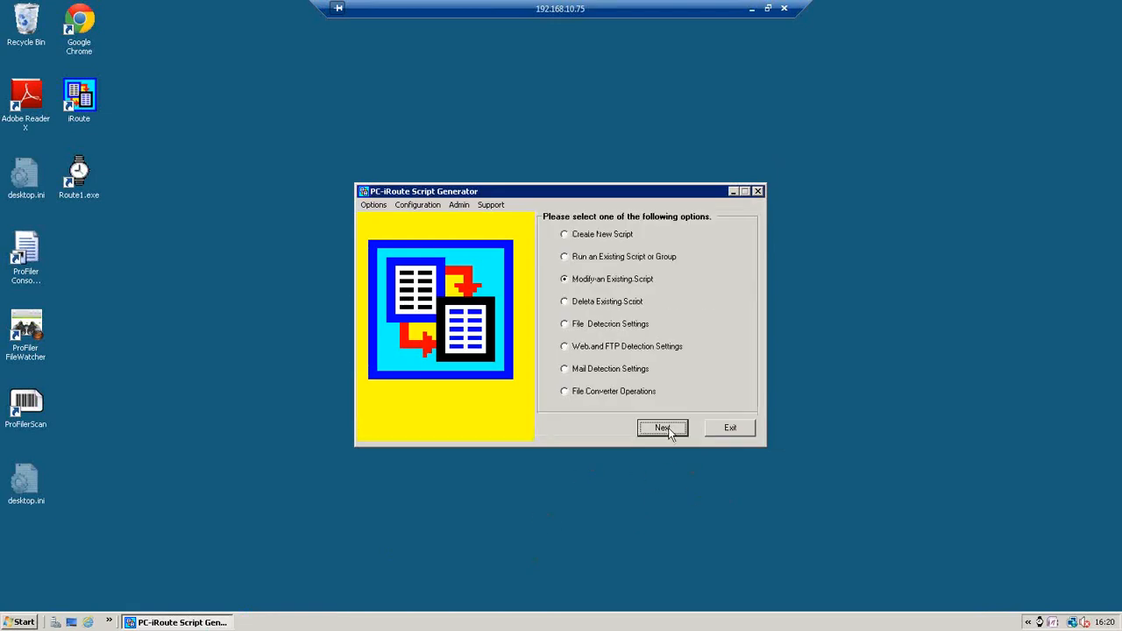
- Select SQL Customer Extract DEMO from the script list and choose Modify All
click(663, 428)
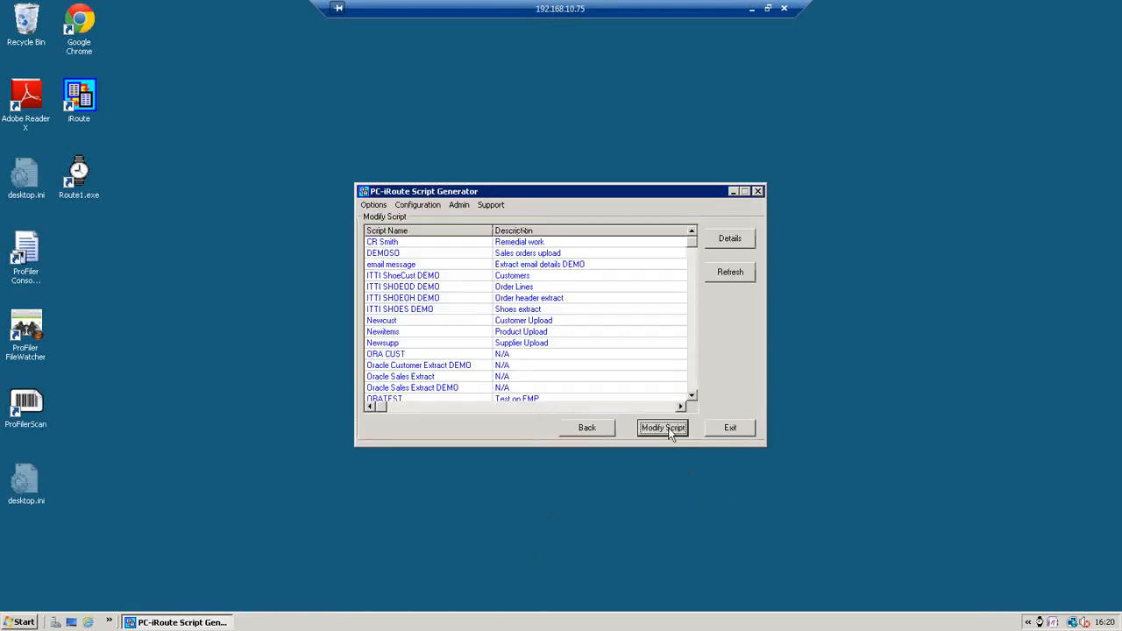
scroll(down, 3)
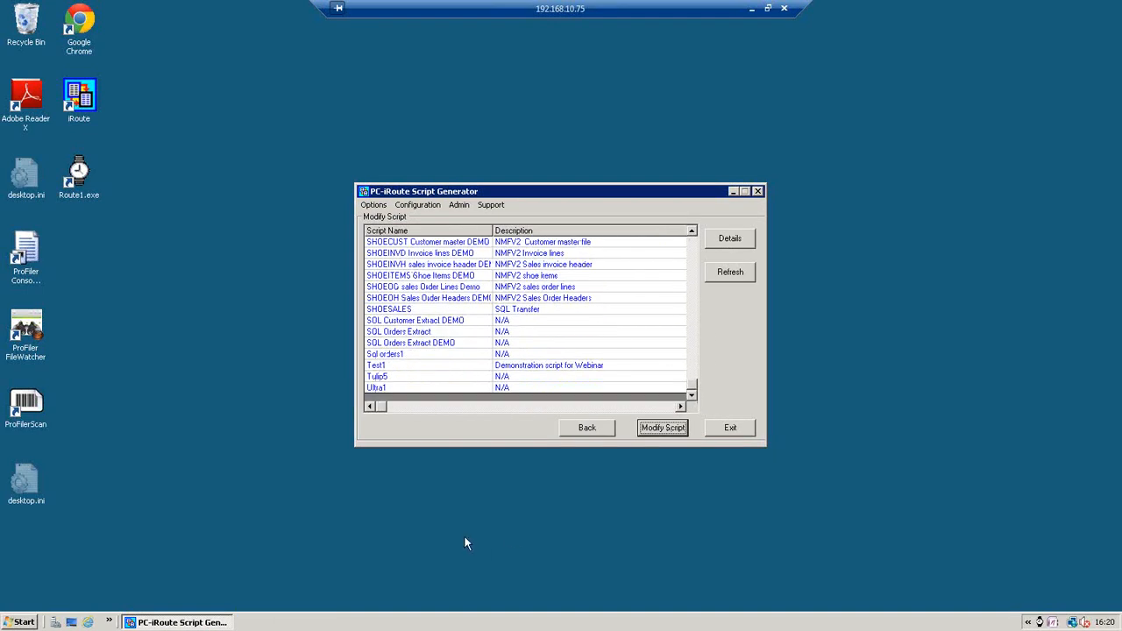
click(414, 320)
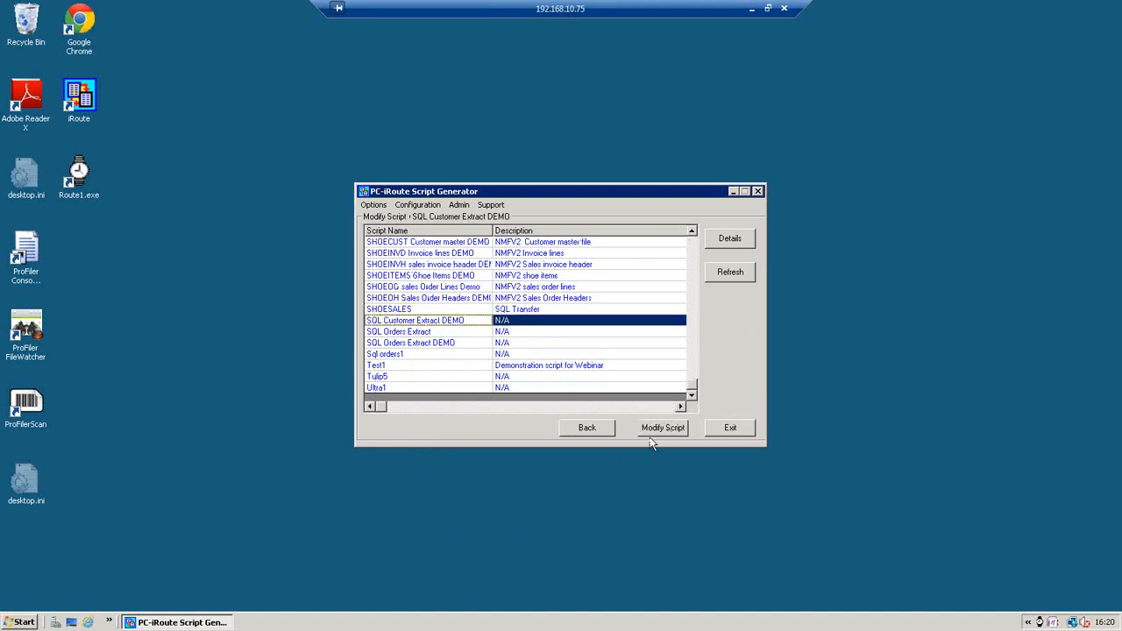
click(663, 428)
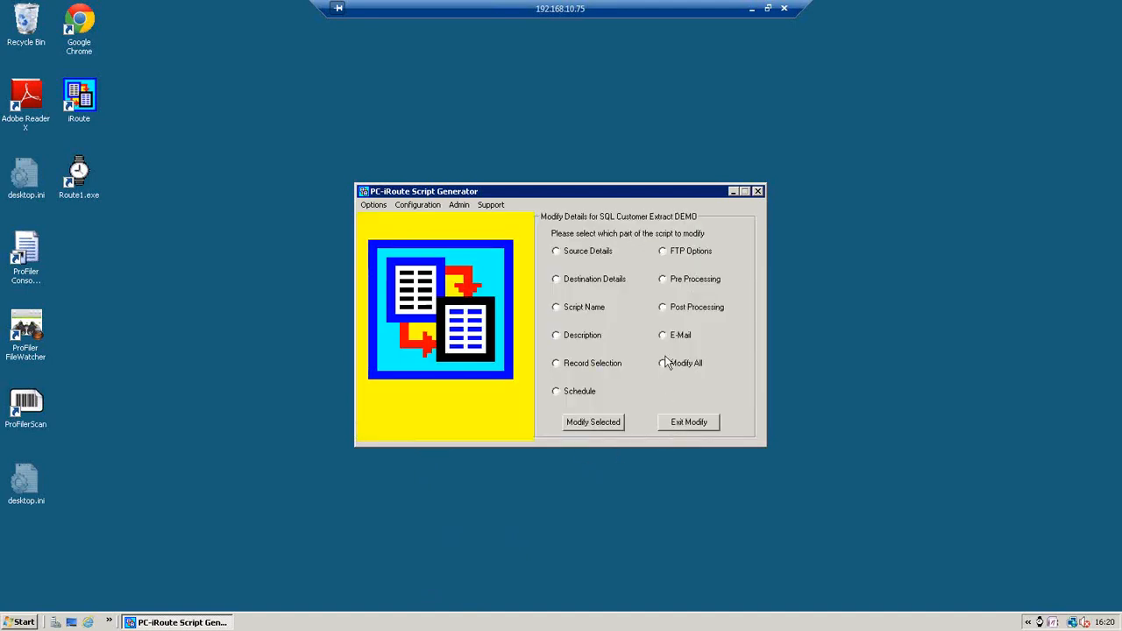
click(593, 422)
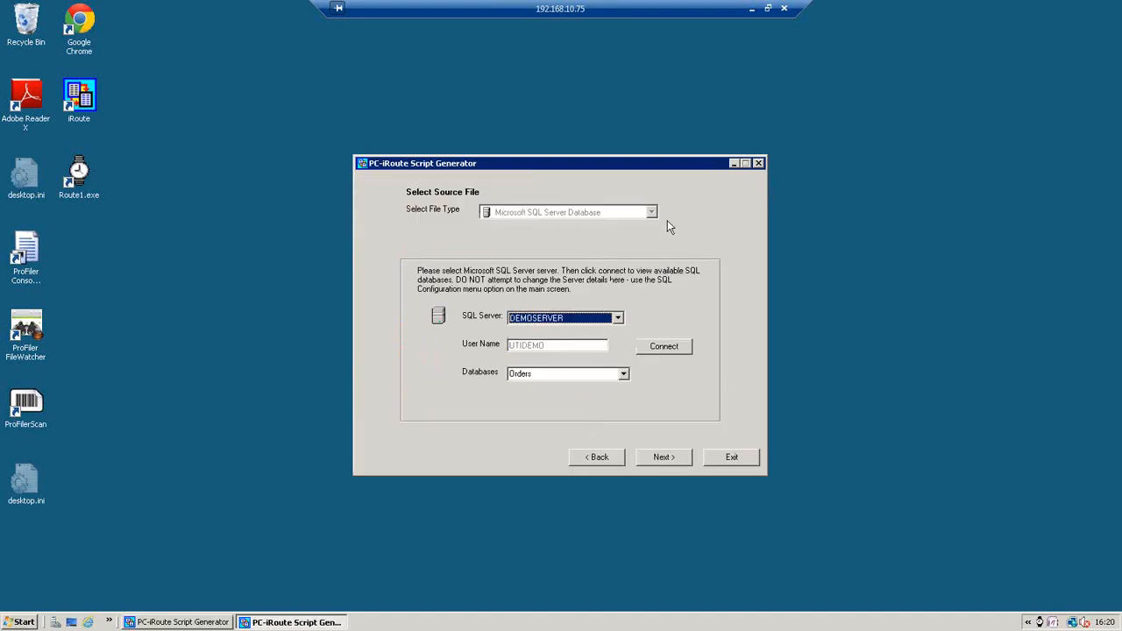
mouse_move(655, 218)
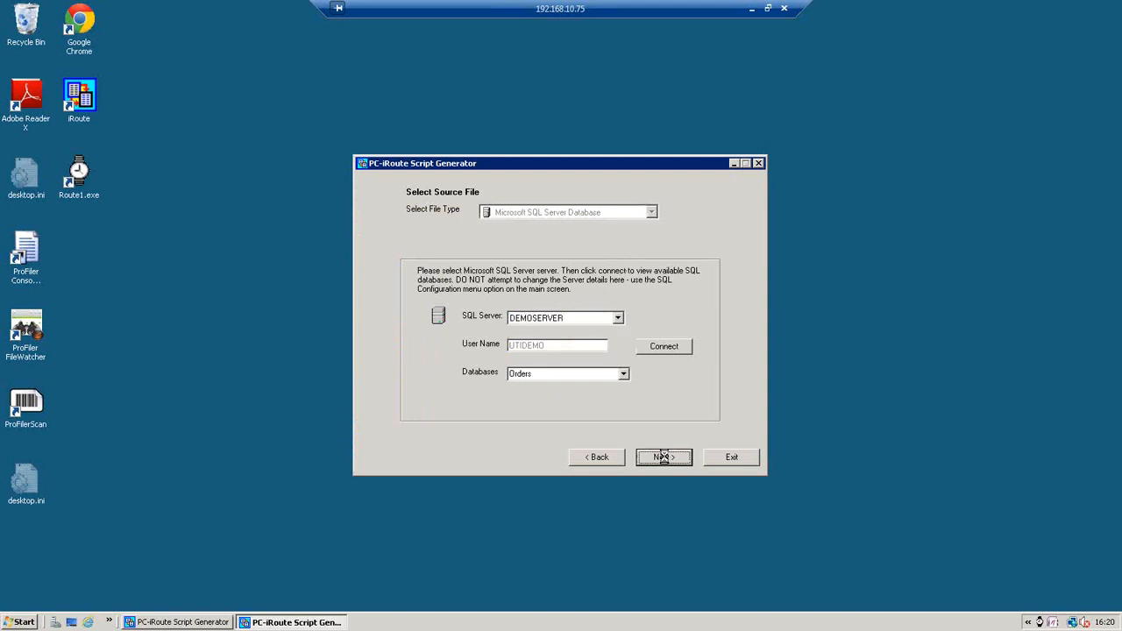
- Keep the SQL Server source with the Customer Master table and continue to Destination File
click(664, 456)
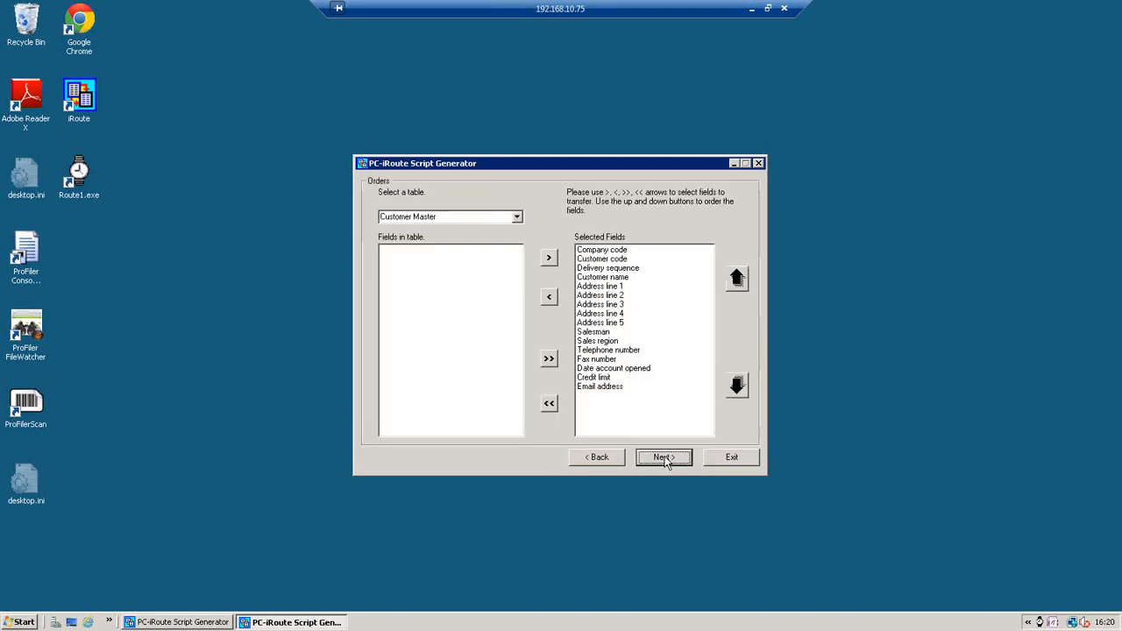
click(516, 217)
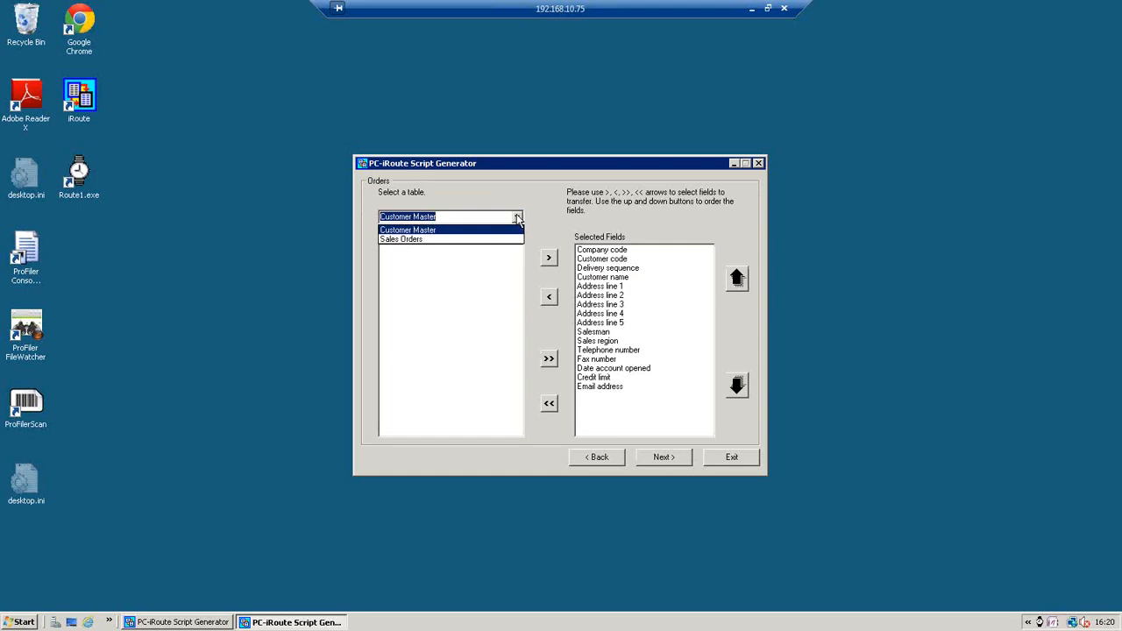
click(662, 457)
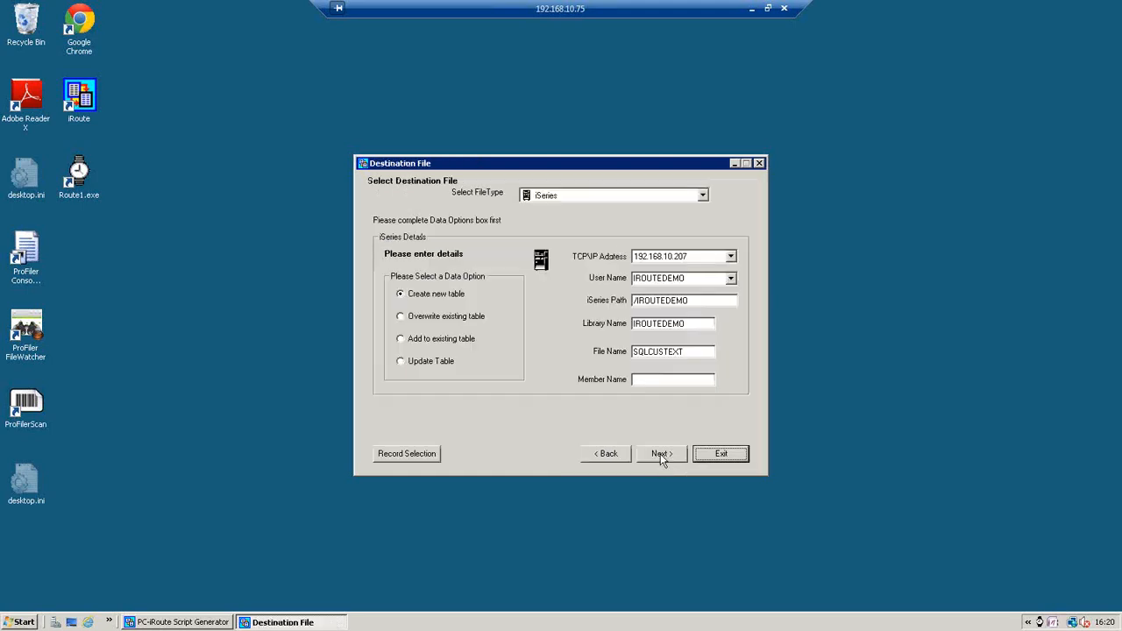
- Accept destination SQLCUSTEXT in IROUTEDEMO, save with Run Immediately, and run the FTP transfer to 192.168.10.207
click(661, 454)
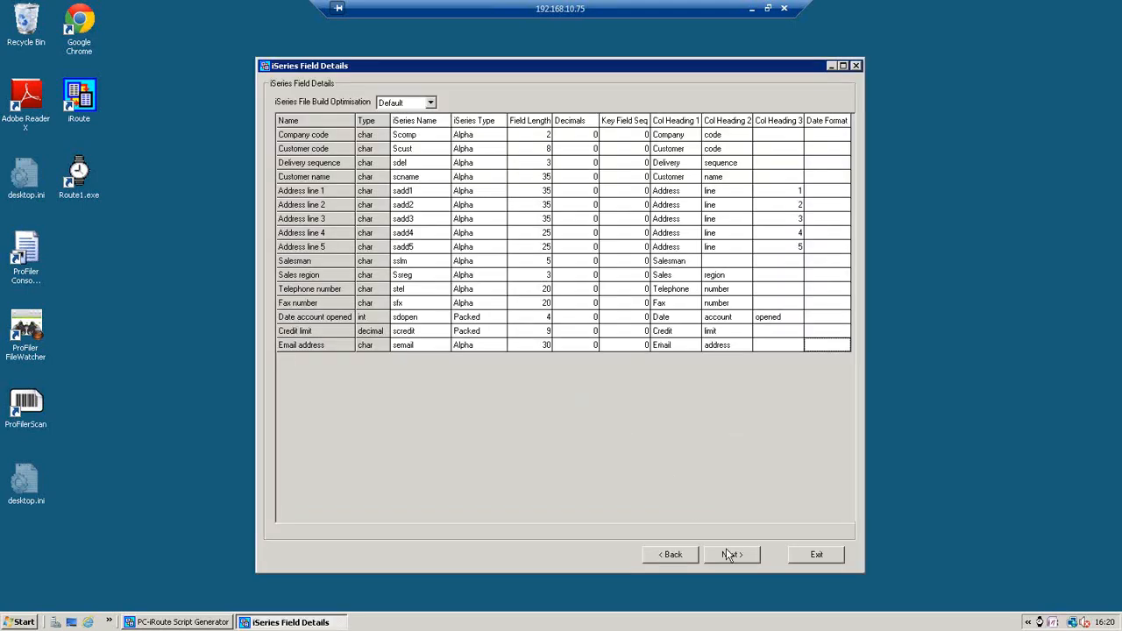
click(730, 554)
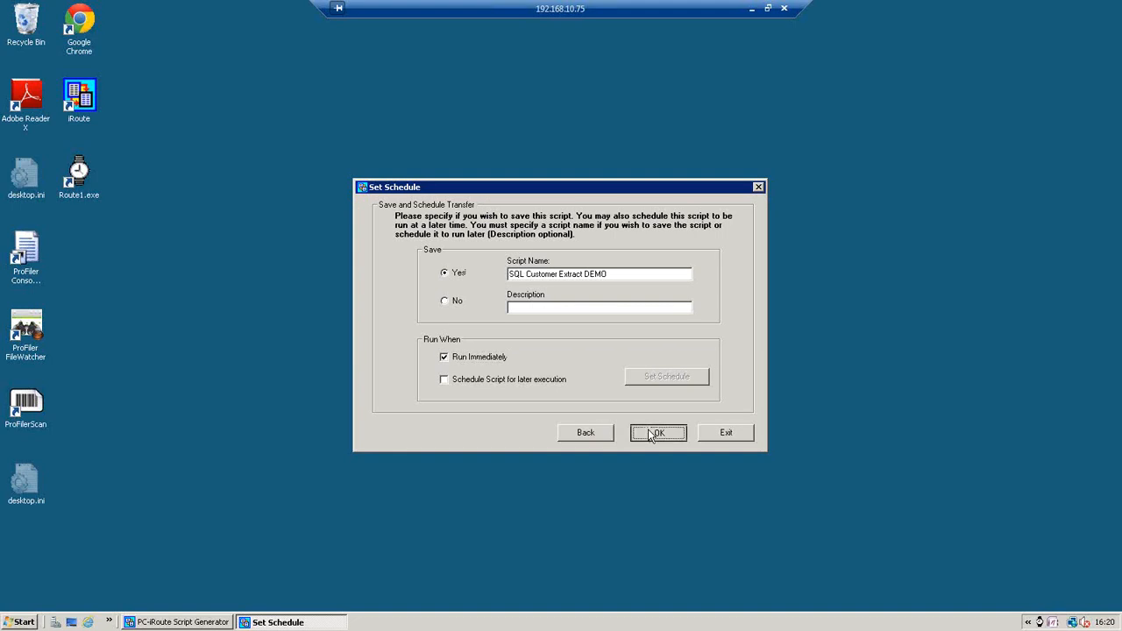
click(658, 432)
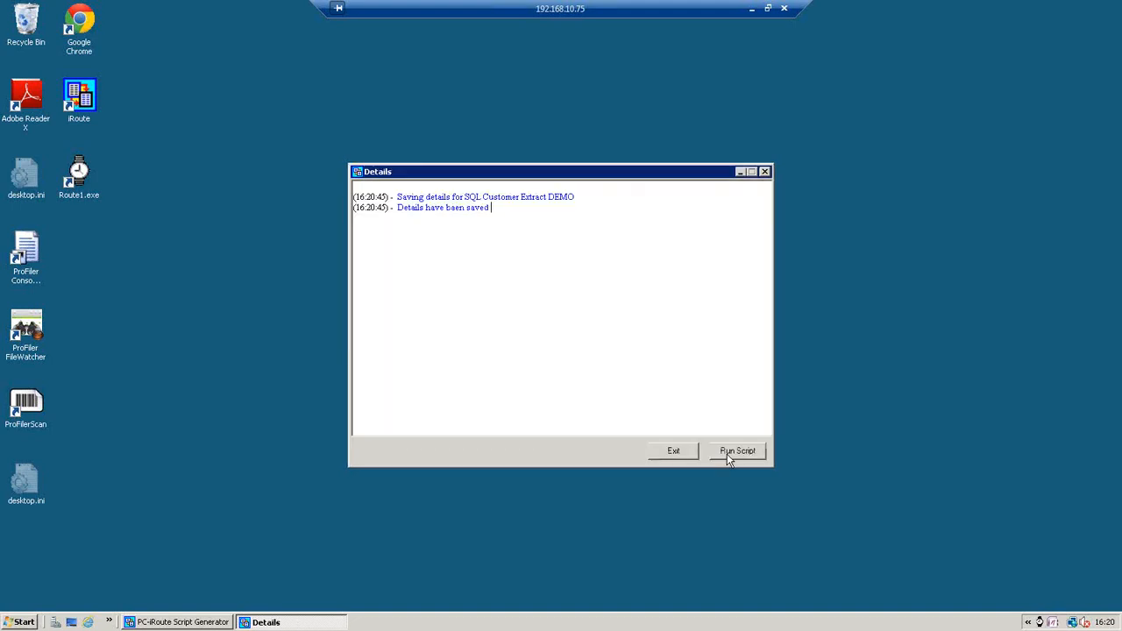
click(737, 451)
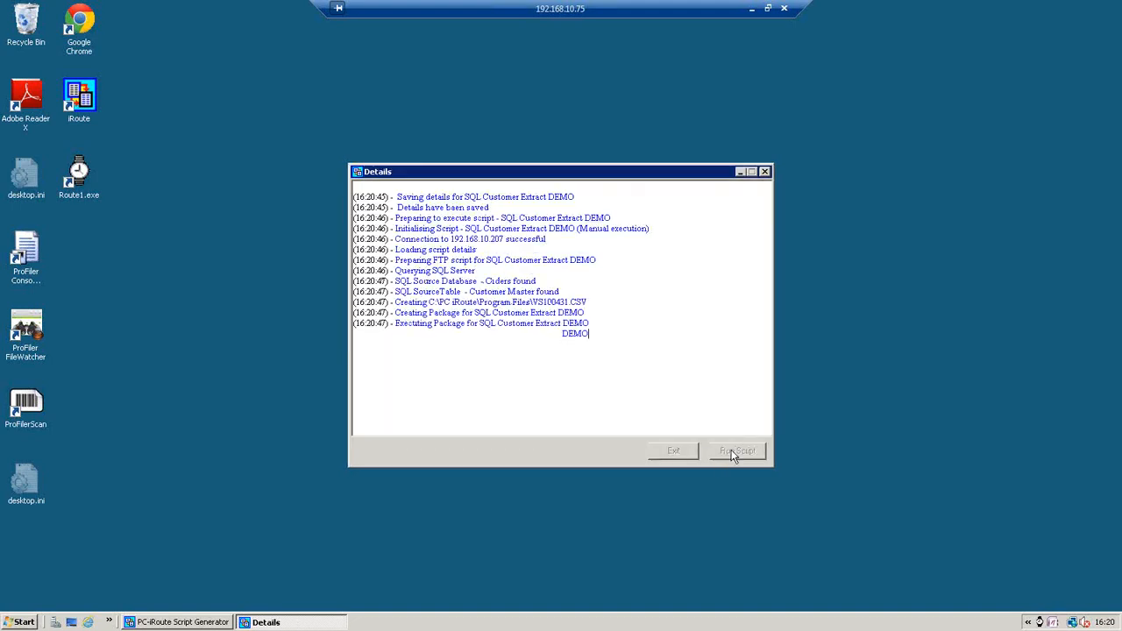
click(737, 451)
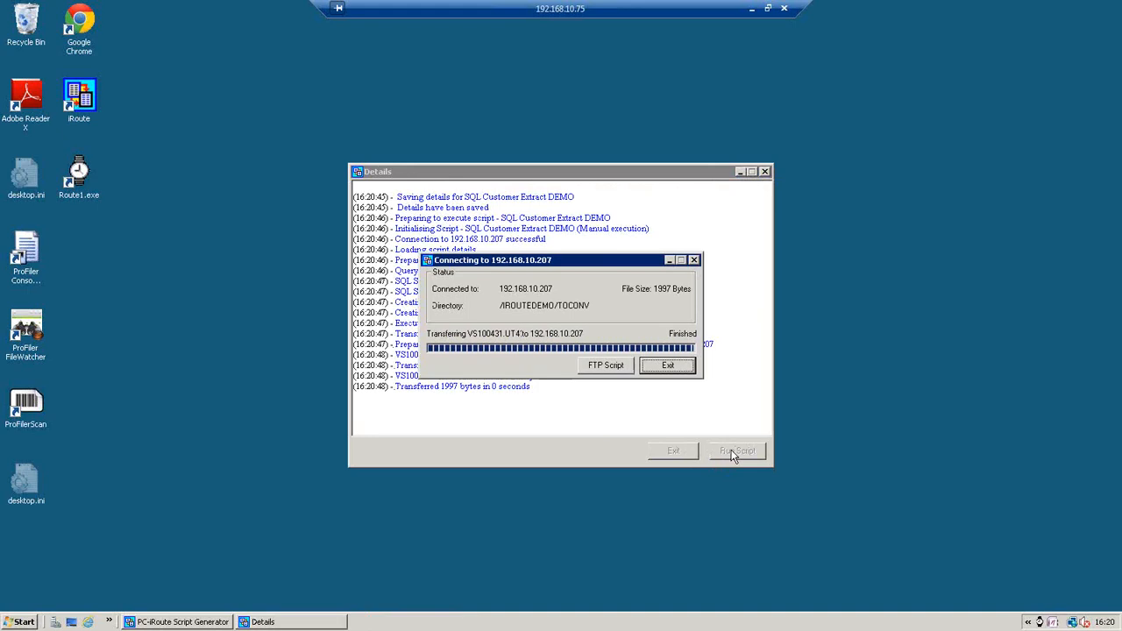